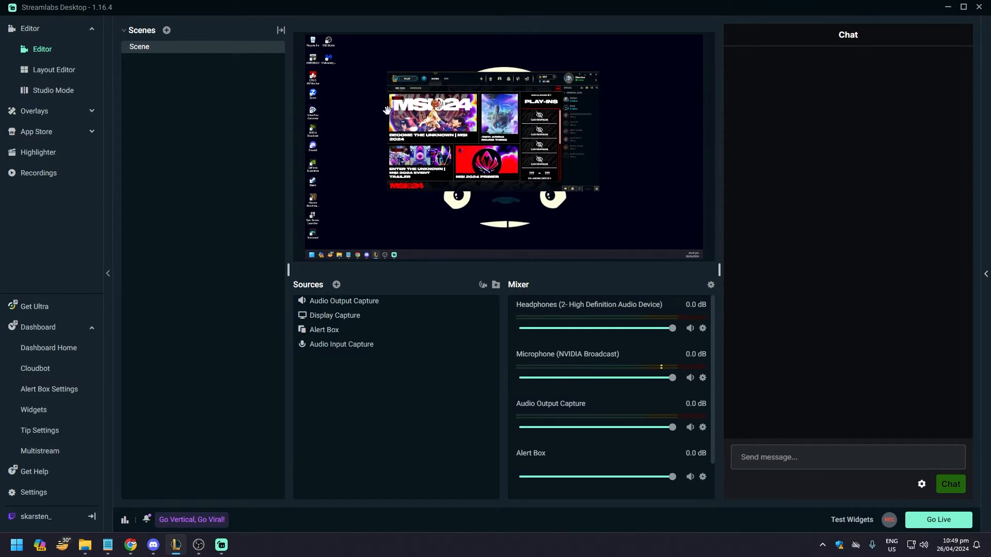
mouse_move(314, 133)
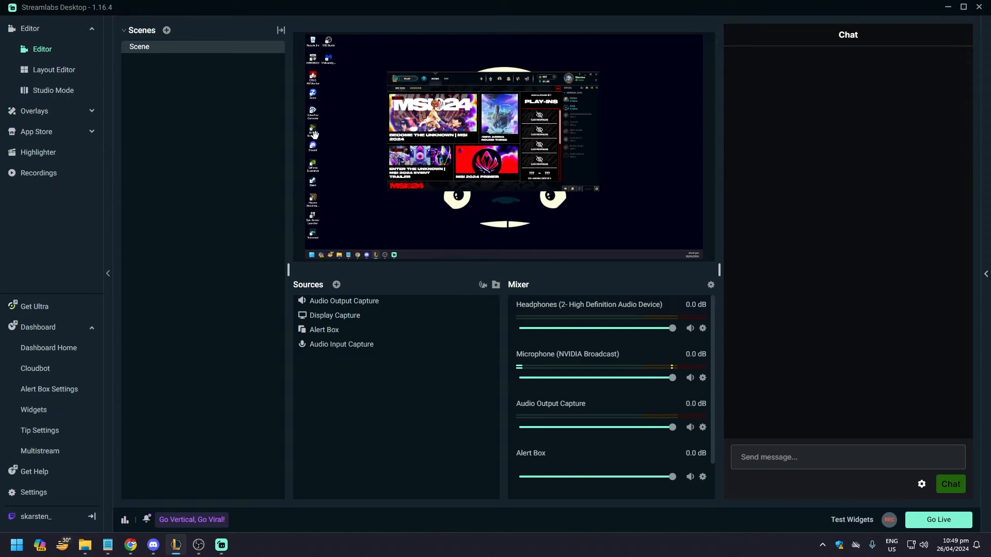
mouse_move(194, 20)
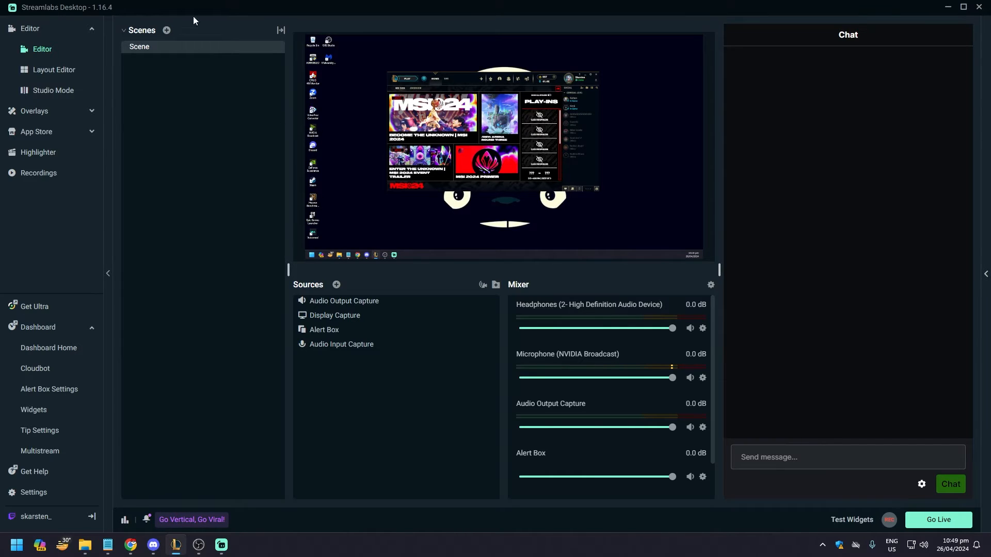
mouse_move(288, 33)
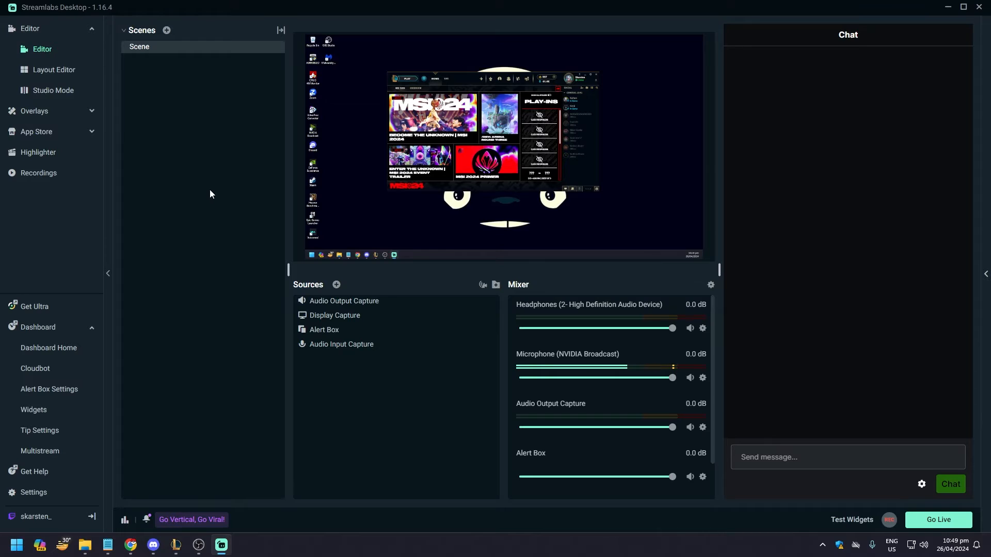
mouse_move(246, 192)
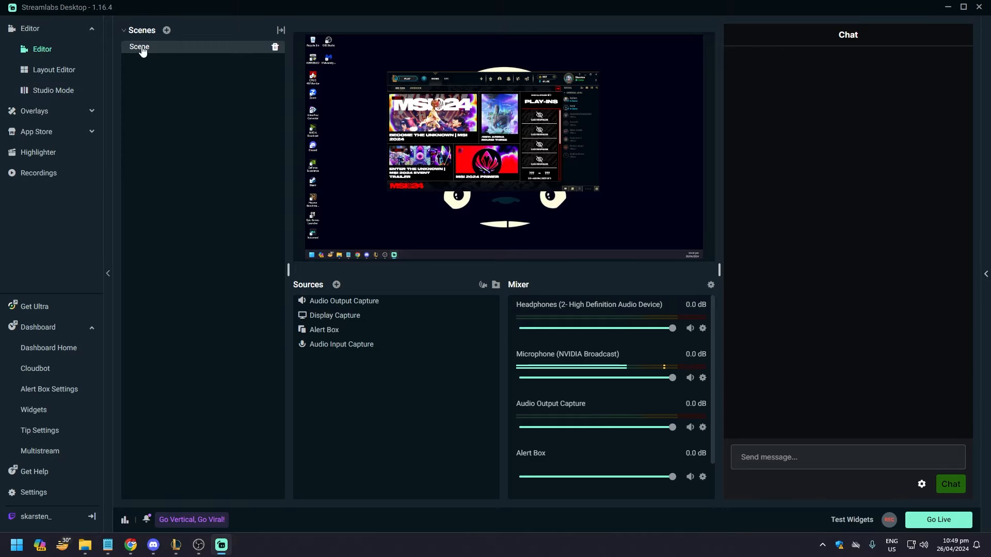
Review the Scene's Alert Box and Audio Input Capture sources and their advanced audio settings.
left_click(343, 300)
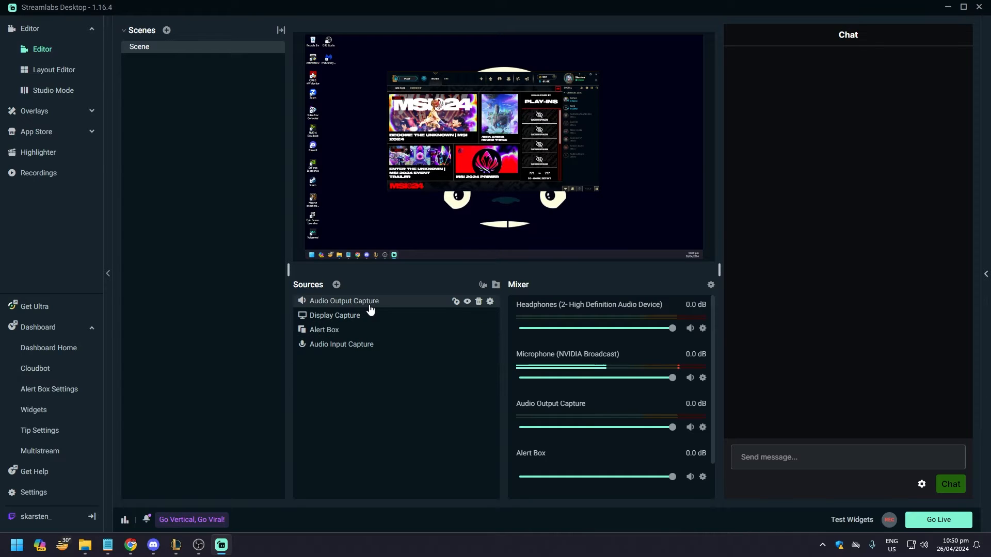
mouse_move(375, 312)
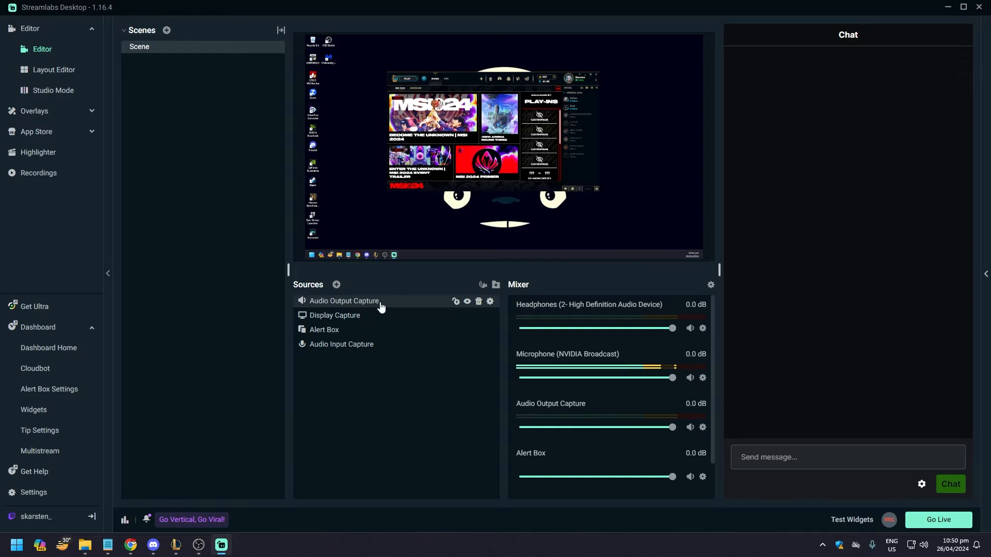
mouse_move(378, 306)
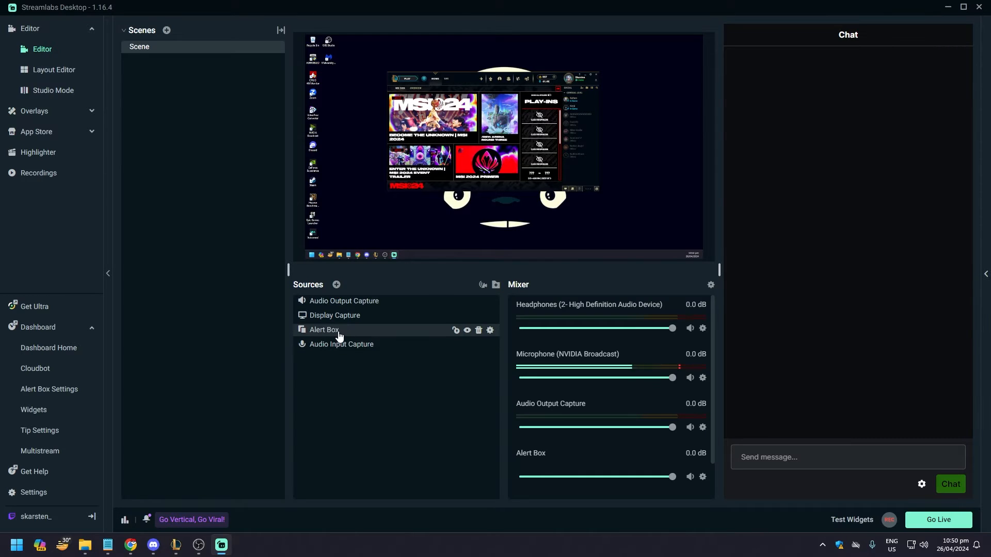
left_click(323, 329)
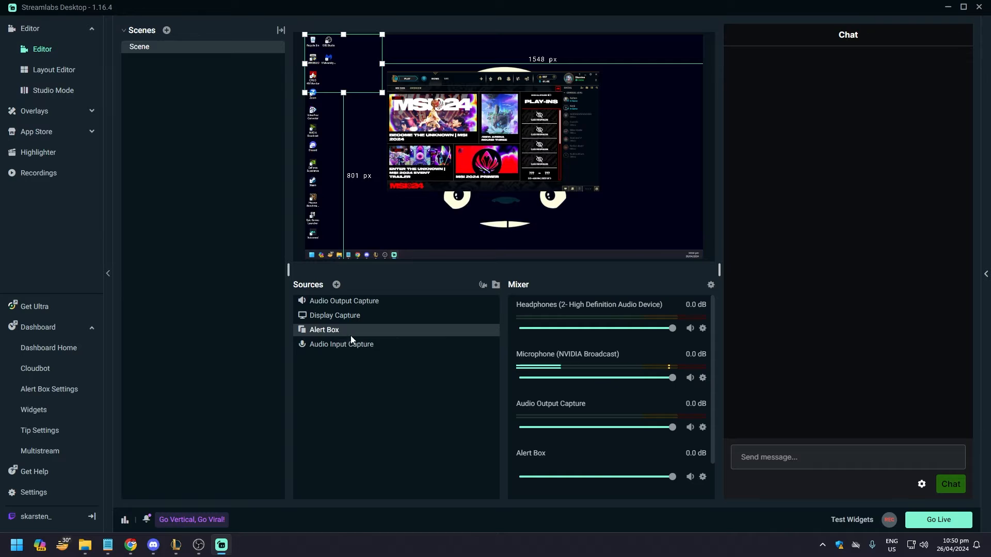
mouse_move(390, 345)
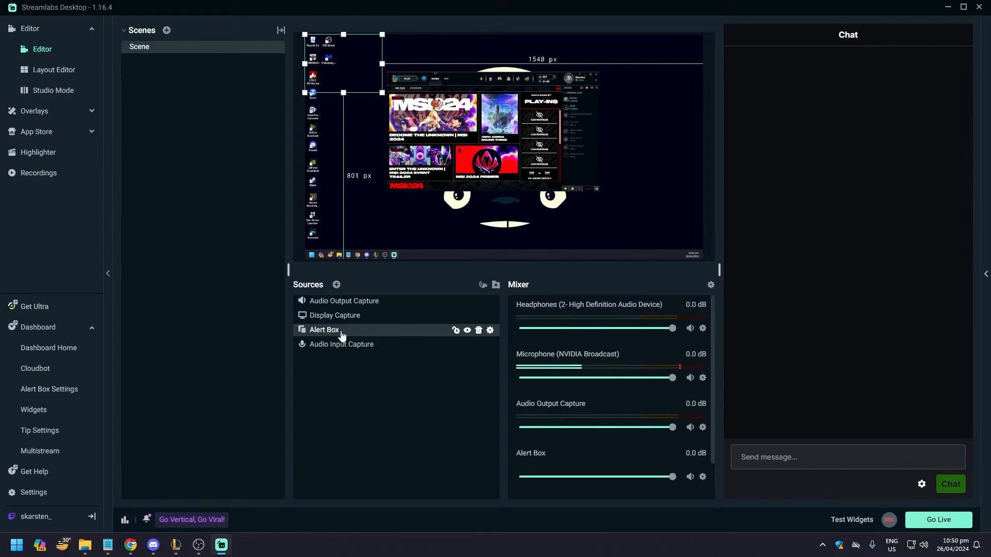
left_click(341, 344)
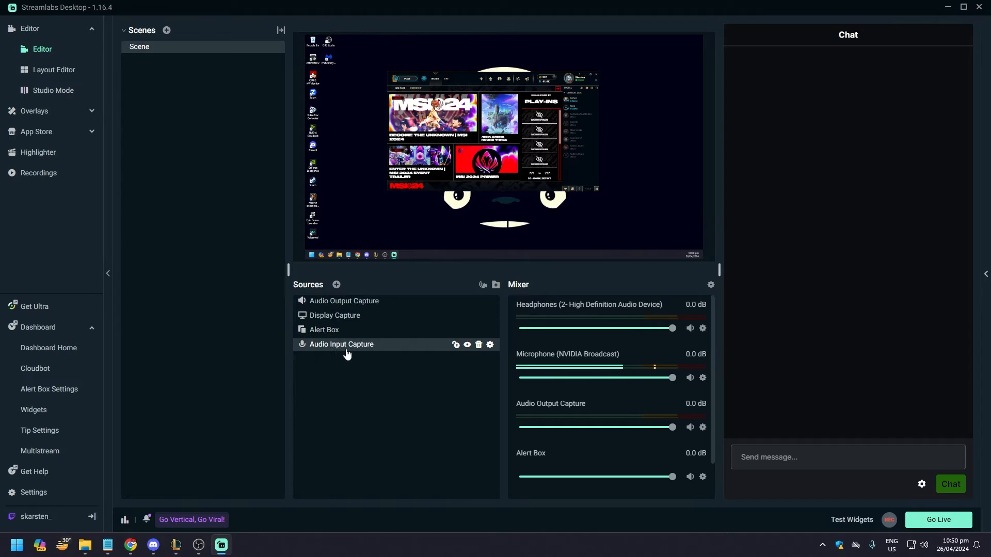
mouse_move(490, 348)
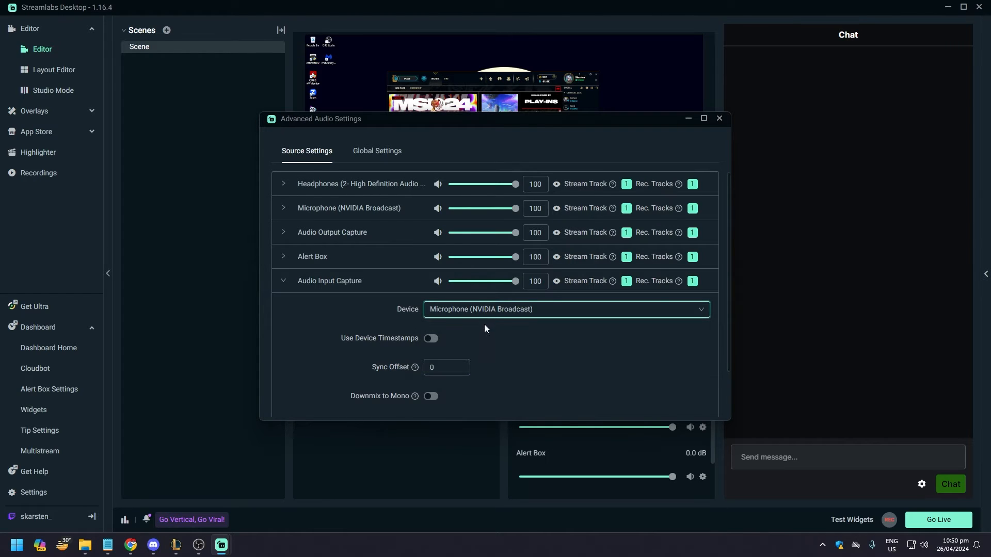
left_click(719, 119)
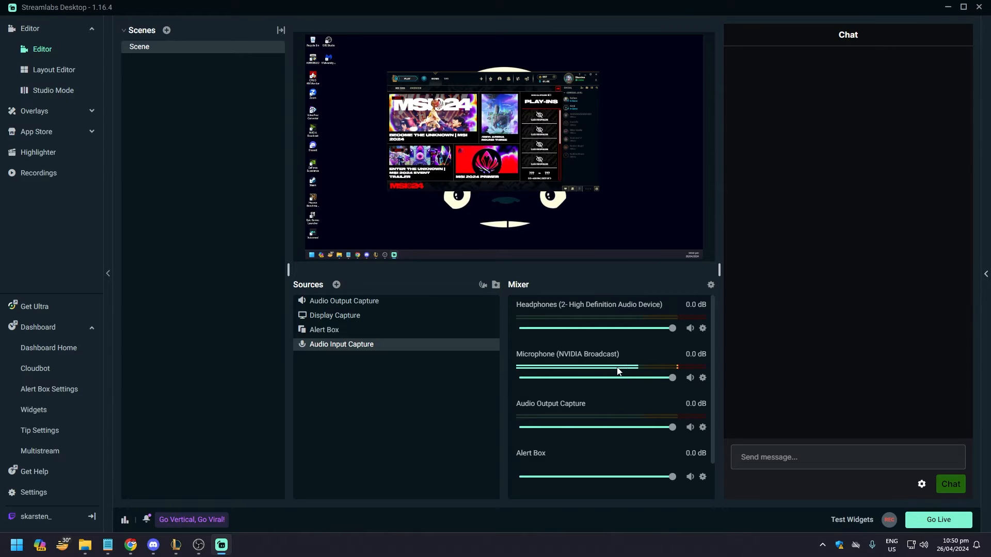
mouse_move(479, 347)
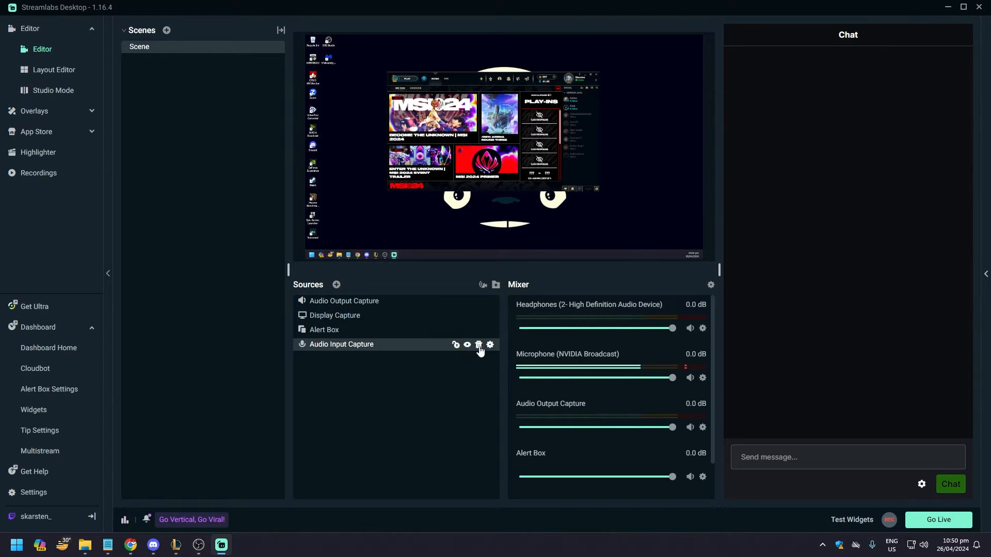
left_click(489, 345)
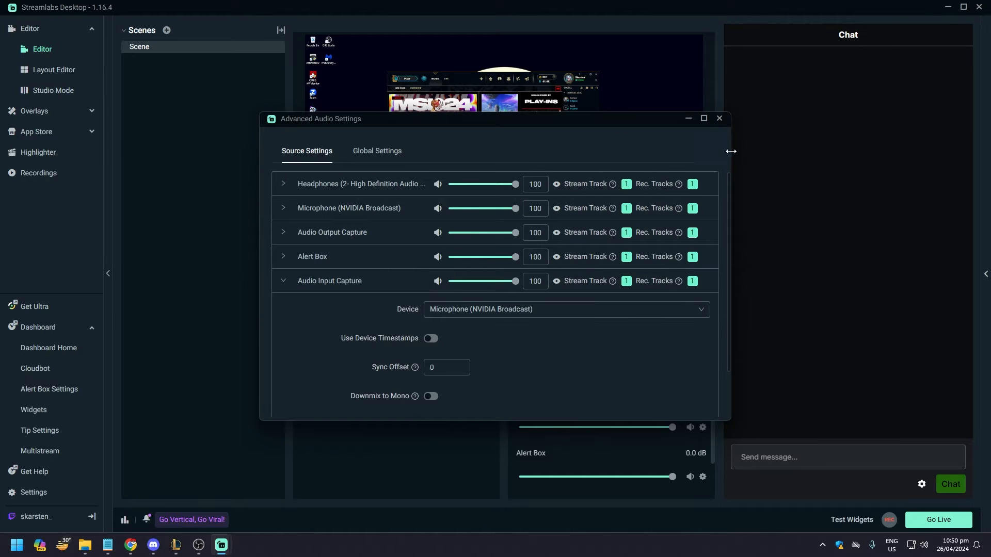
left_click(719, 117)
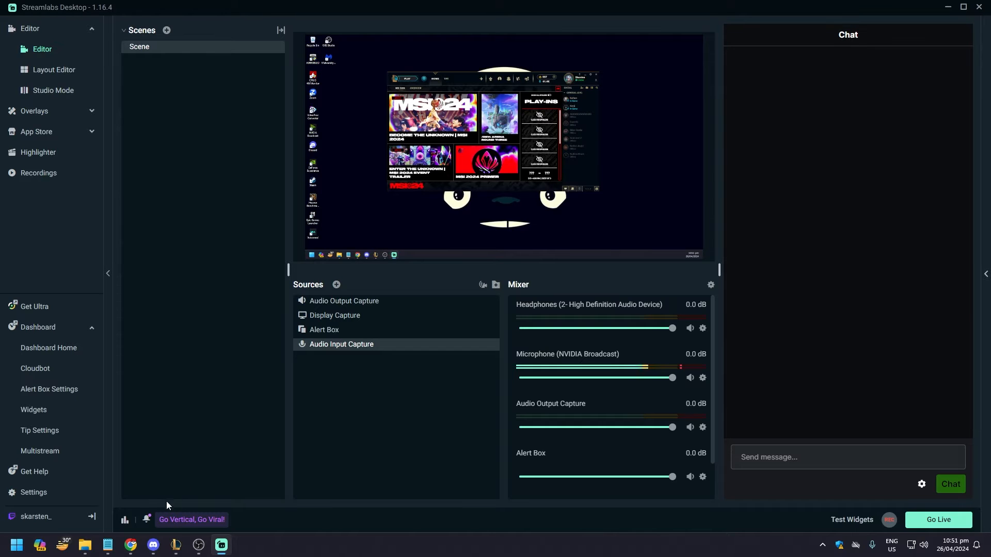
Reach Kick's Creator Dashboard Stream Key page showing the RTMPS URL and hidden stream key.
left_click(130, 544)
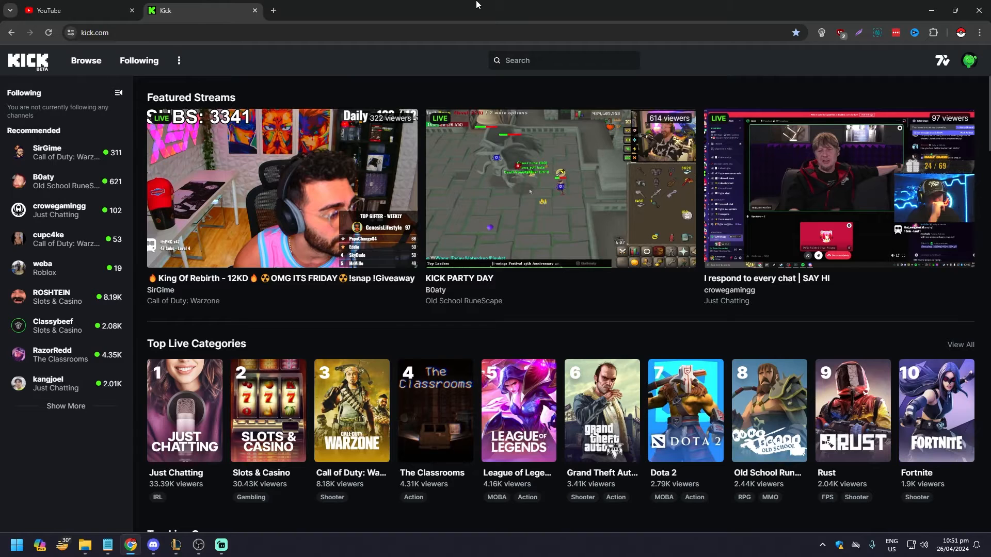
mouse_move(91, 86)
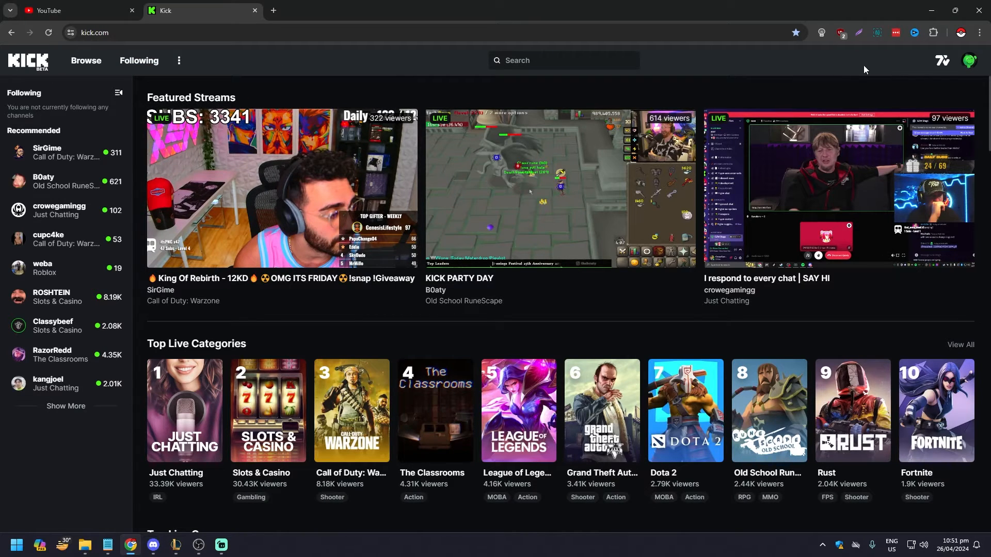
mouse_move(970, 61)
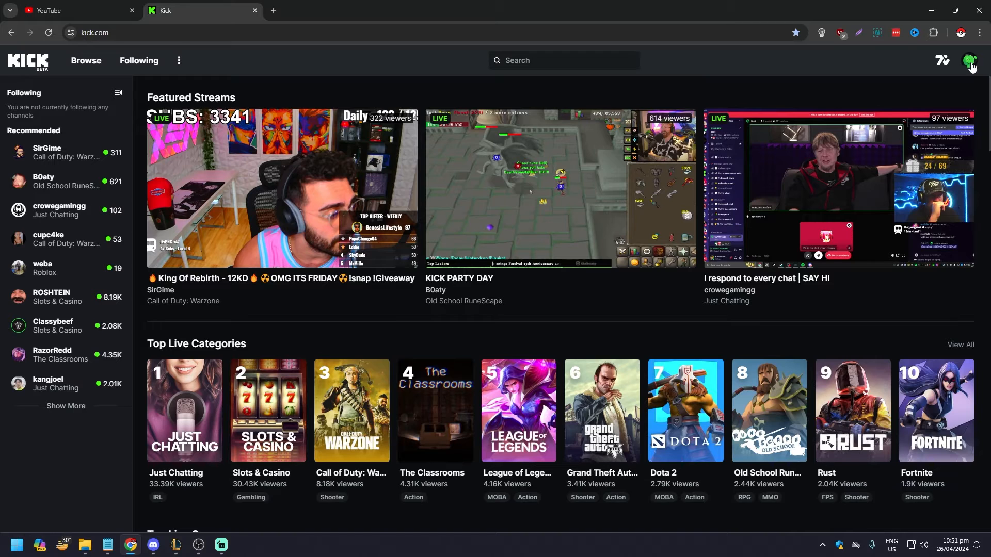
left_click(971, 61)
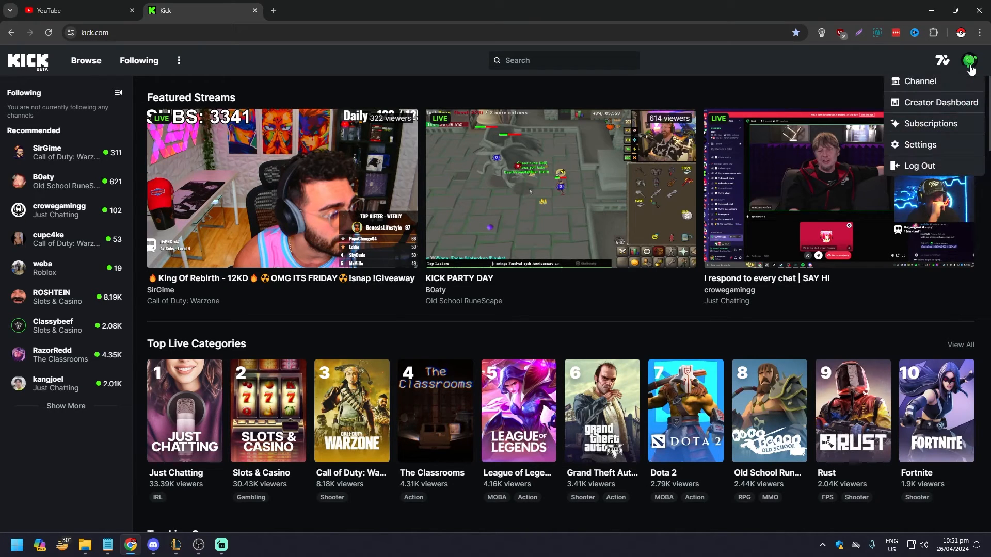
mouse_move(909, 145)
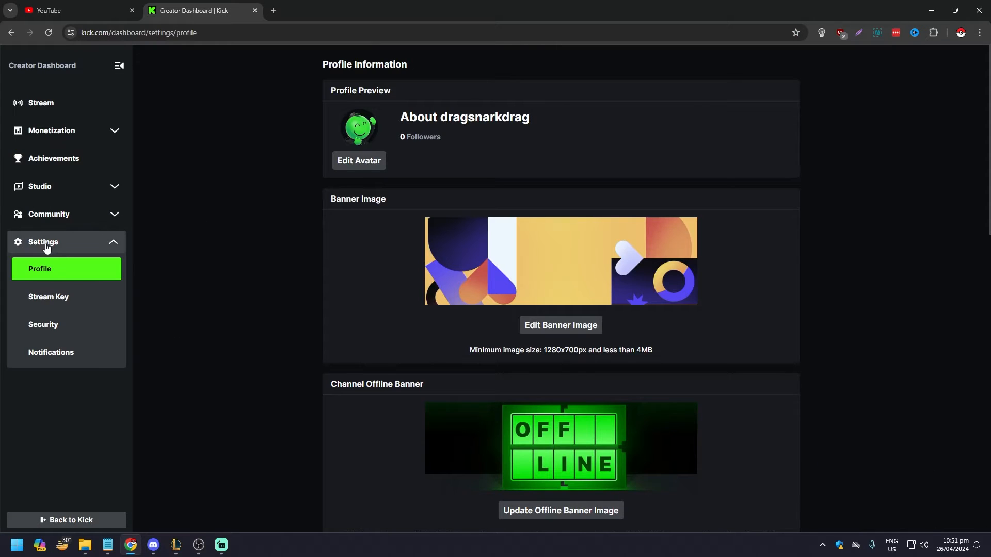
mouse_move(82, 285)
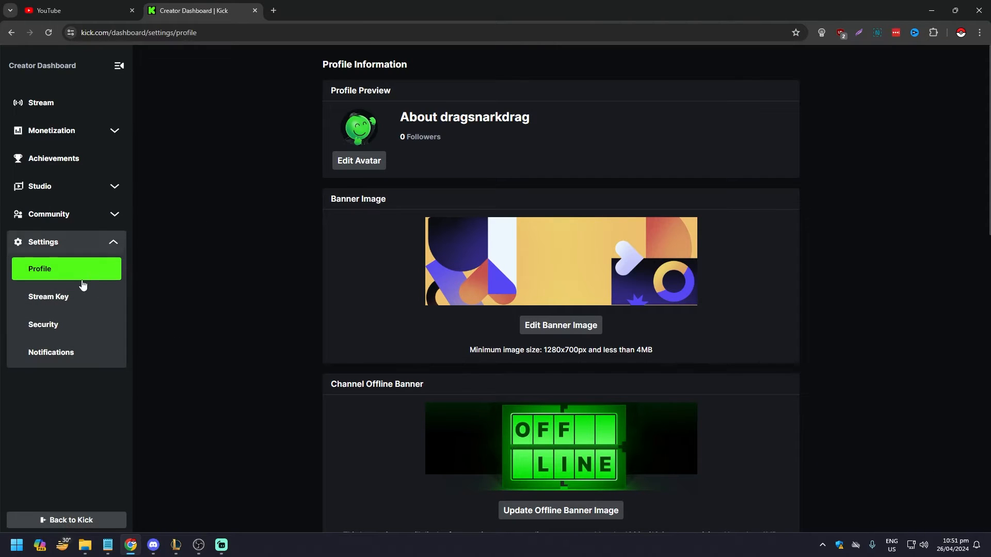
mouse_move(61, 300)
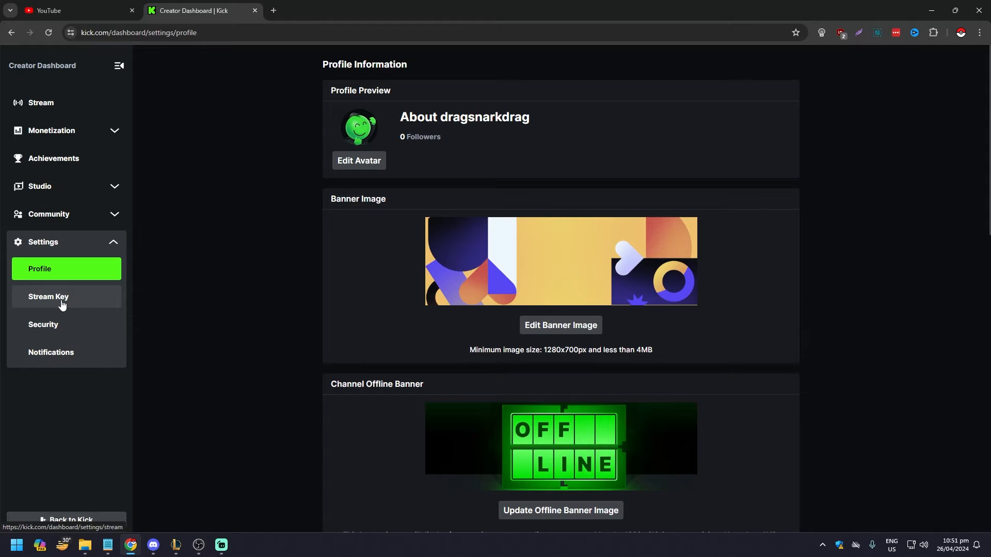
left_click(49, 297)
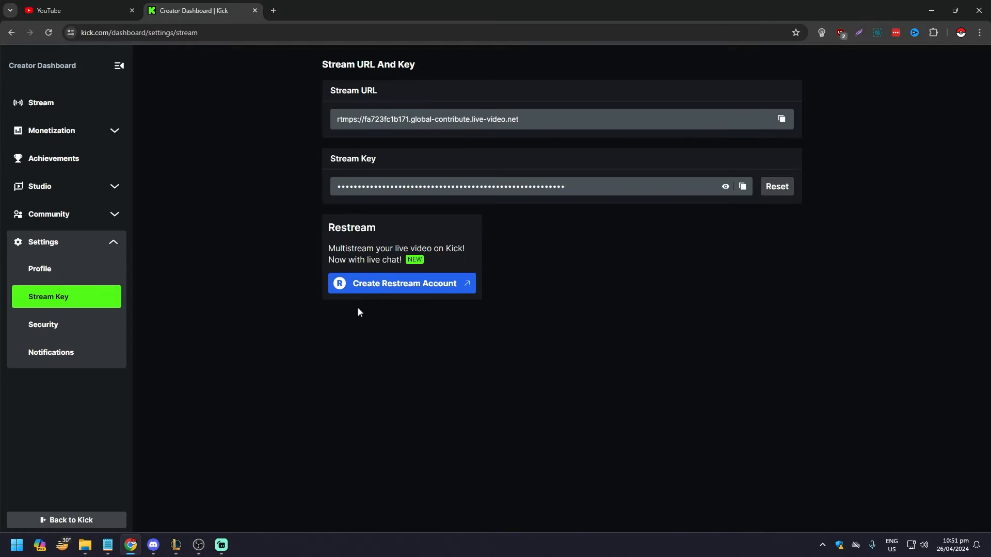
mouse_move(486, 125)
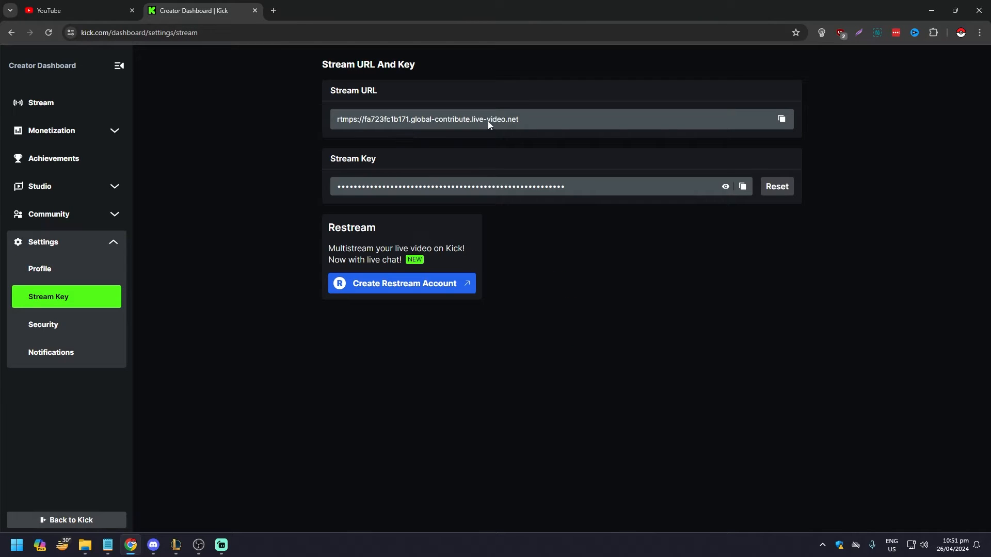
mouse_move(387, 131)
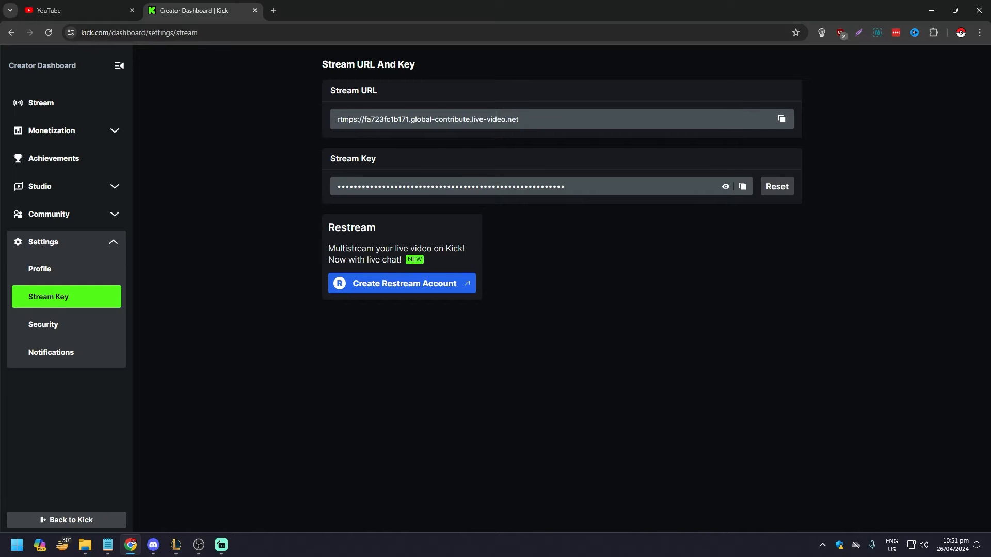
Show Streamlabs' Stream settings with linked Facebook and YouTube destinations and the Add Destination button.
left_click(221, 544)
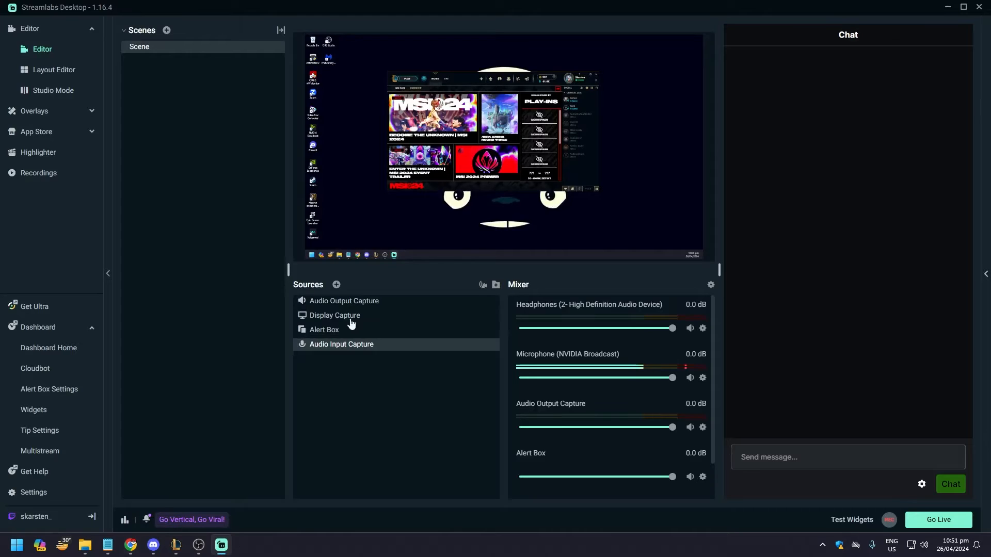
mouse_move(177, 306)
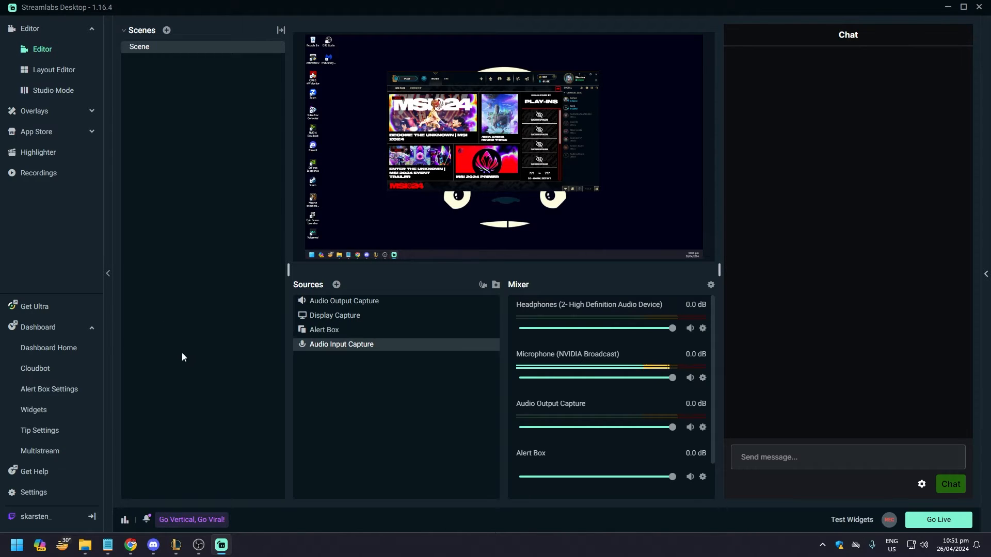
left_click(33, 495)
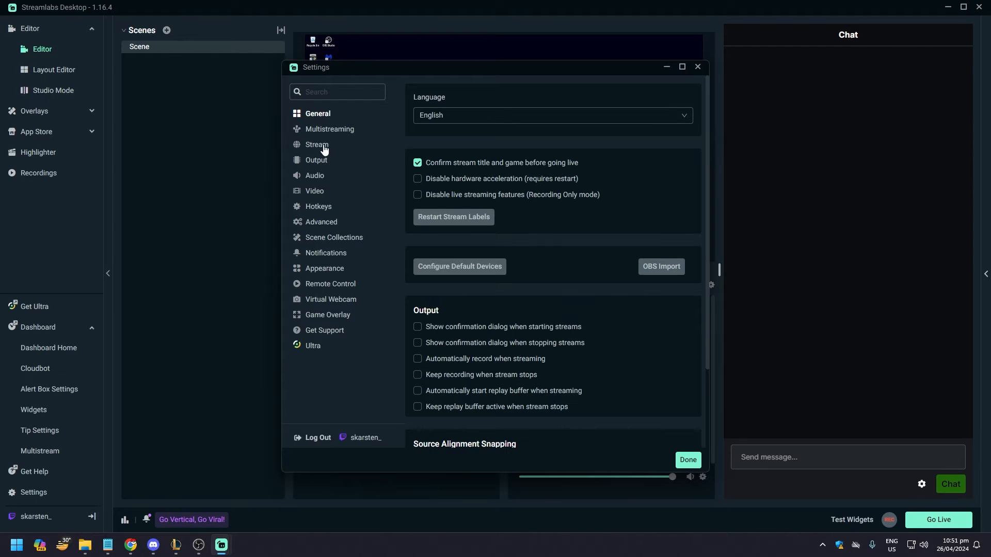
left_click(317, 144)
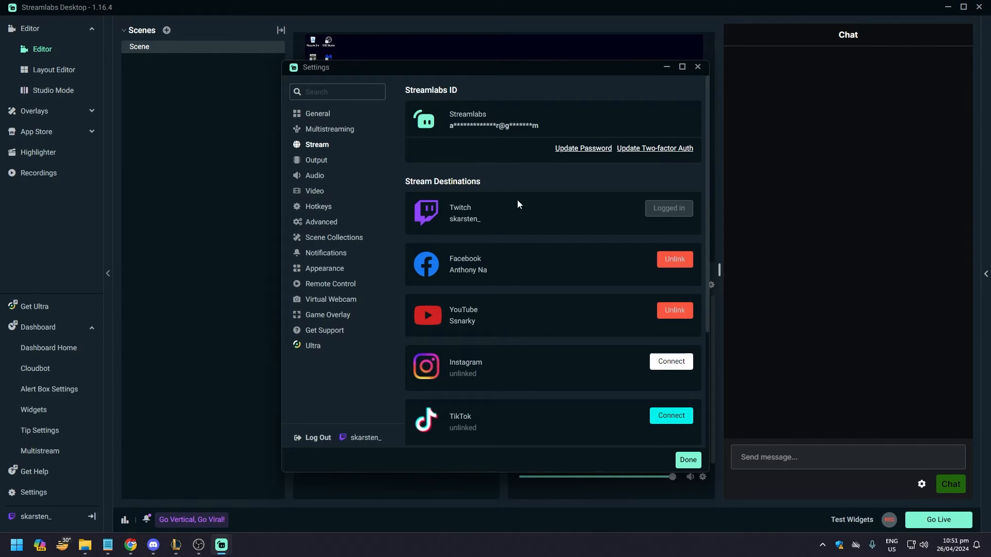
scroll("down", 3)
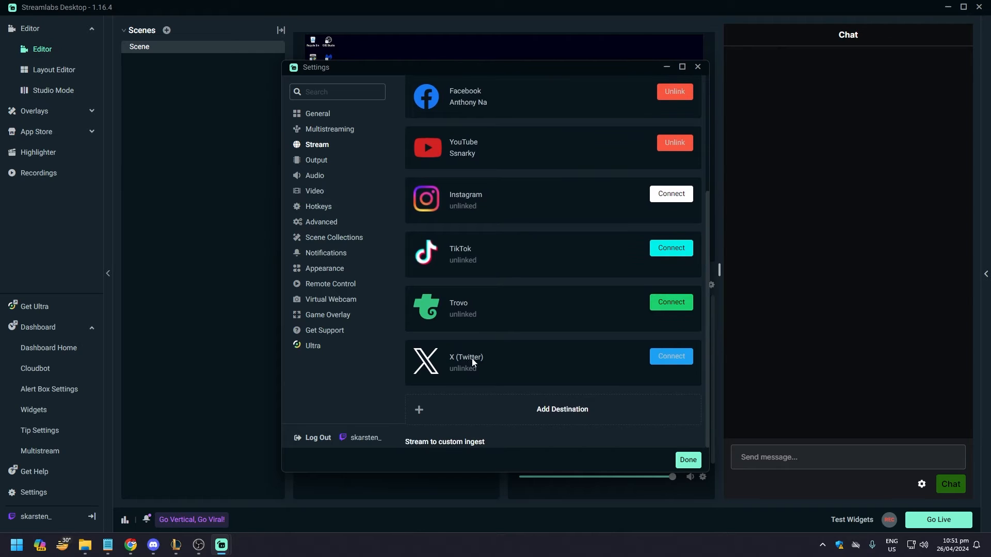
scroll("up", 3)
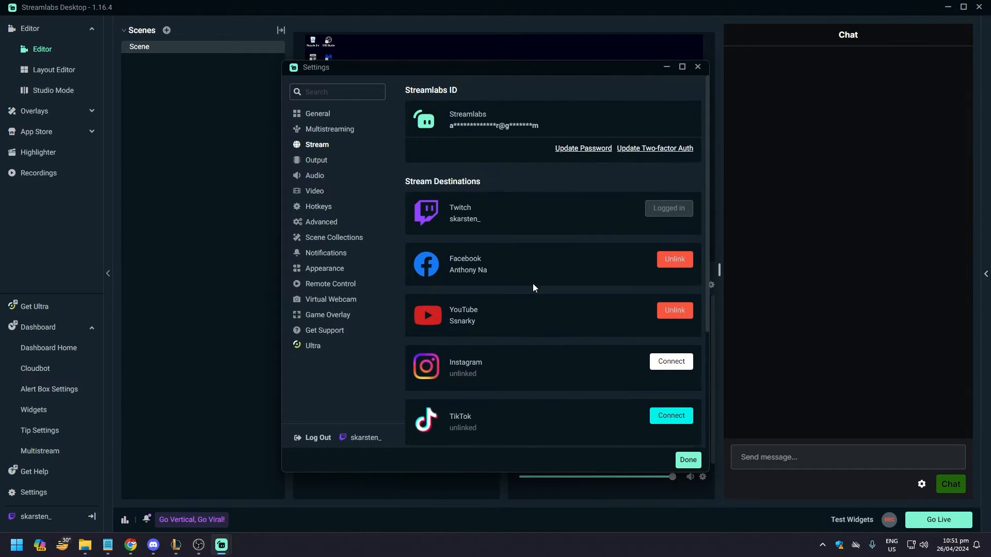
scroll("down", 3)
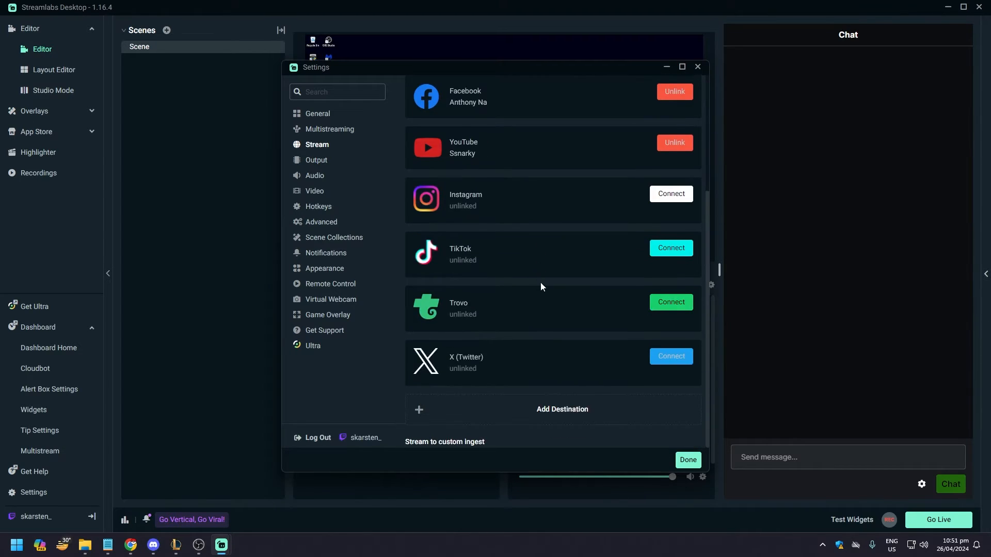
Add a custom destination named KICK with URL rtmps://fa723fc1b171.global-contribute.live-video.net.
left_click(561, 410)
type("K")
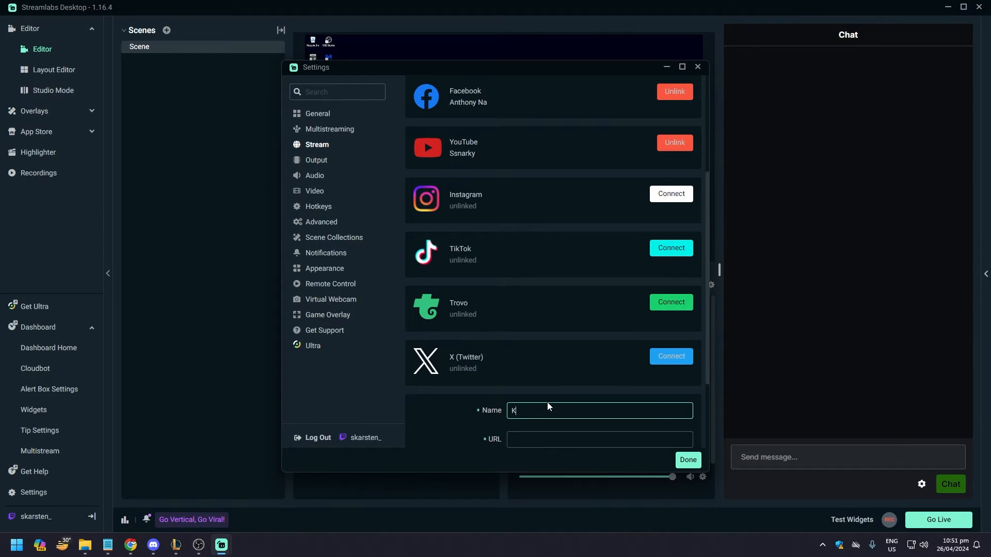
type("ICK")
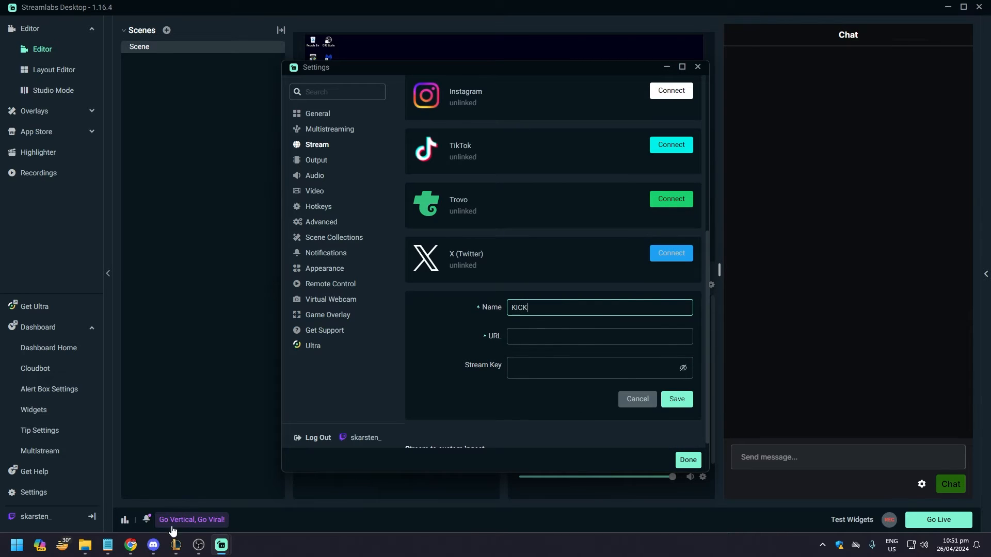
left_click(131, 548)
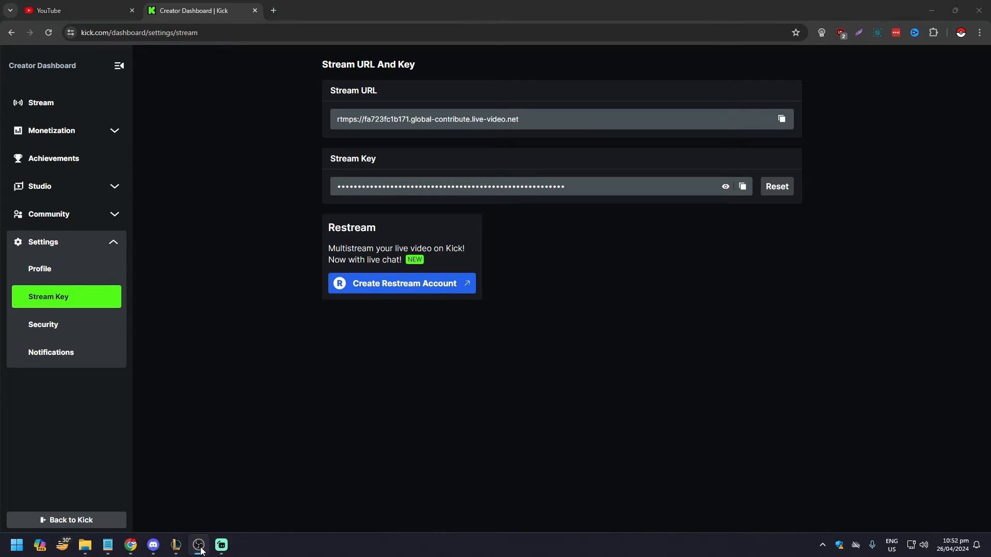
mouse_move(221, 545)
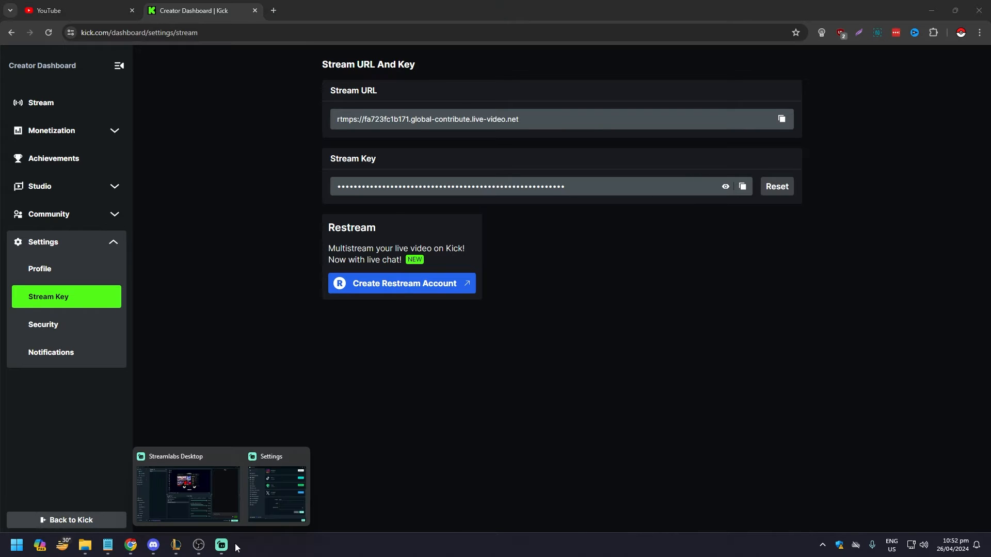
left_click(276, 494)
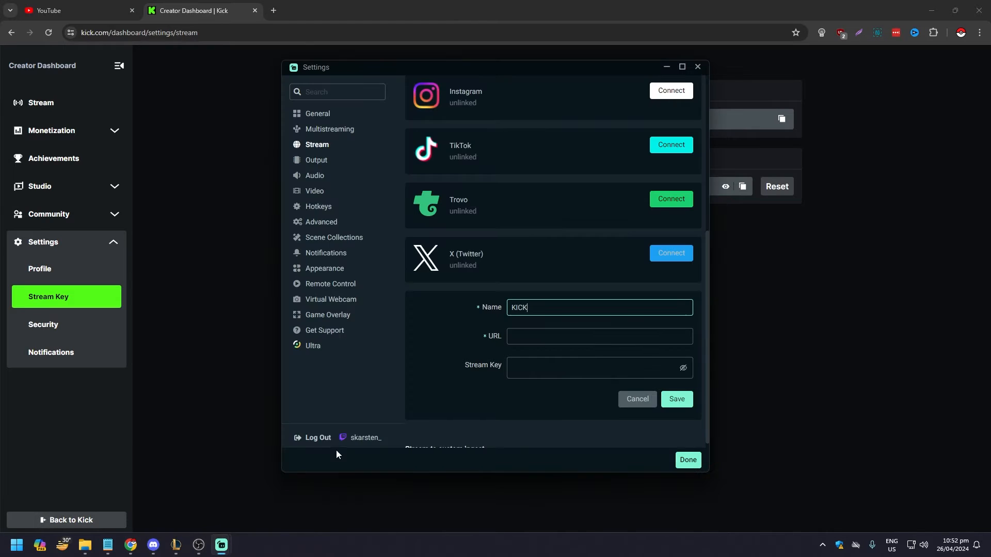
left_click(598, 337)
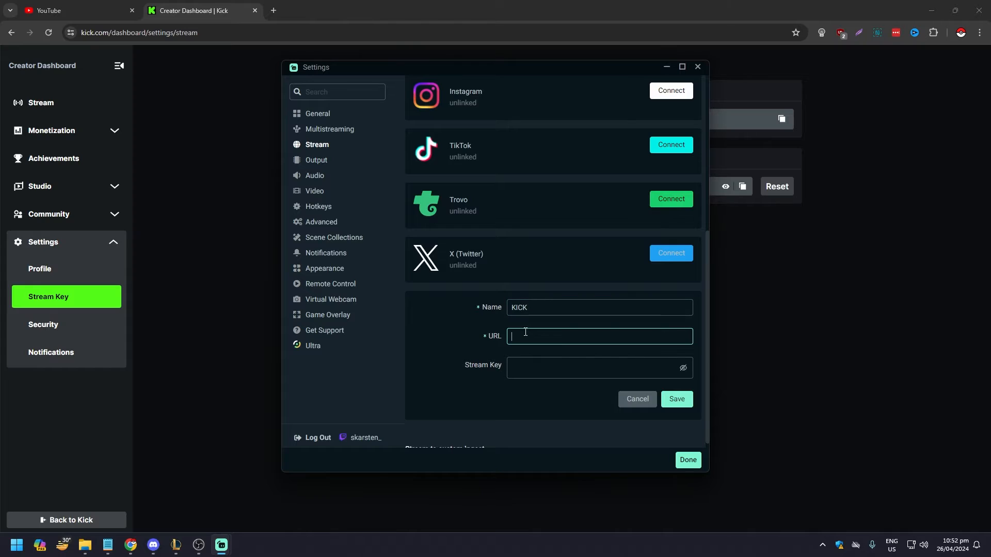
type("rtmps://fa723fc1b171.global-contribute.live-video.net")
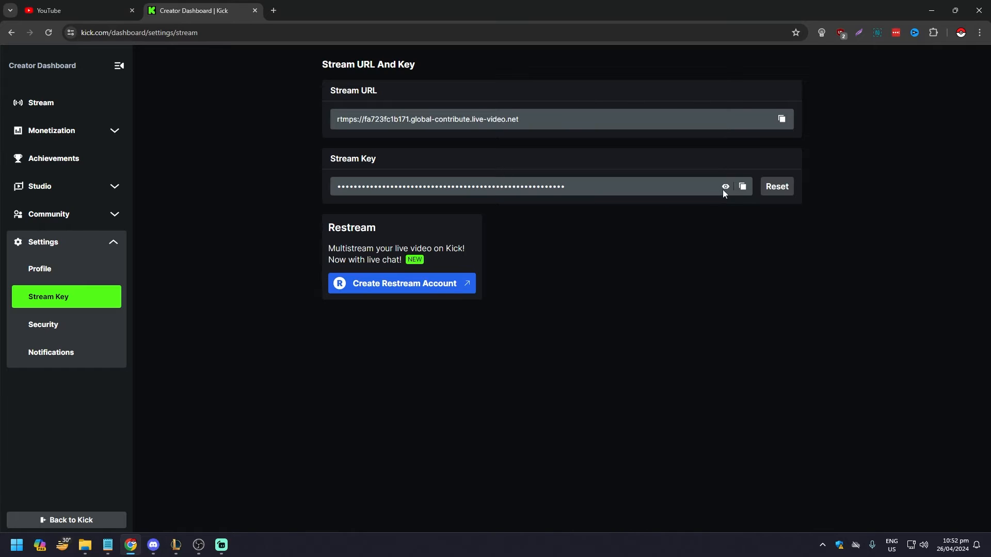
mouse_move(743, 187)
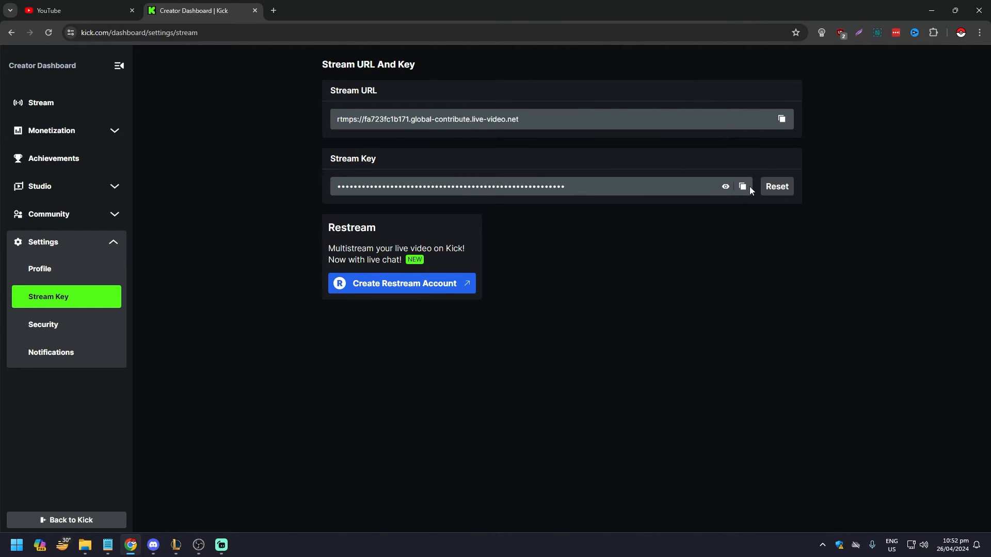
Copy Kick's stream key and place the cursor in the destination's Stream Key field.
left_click(742, 187)
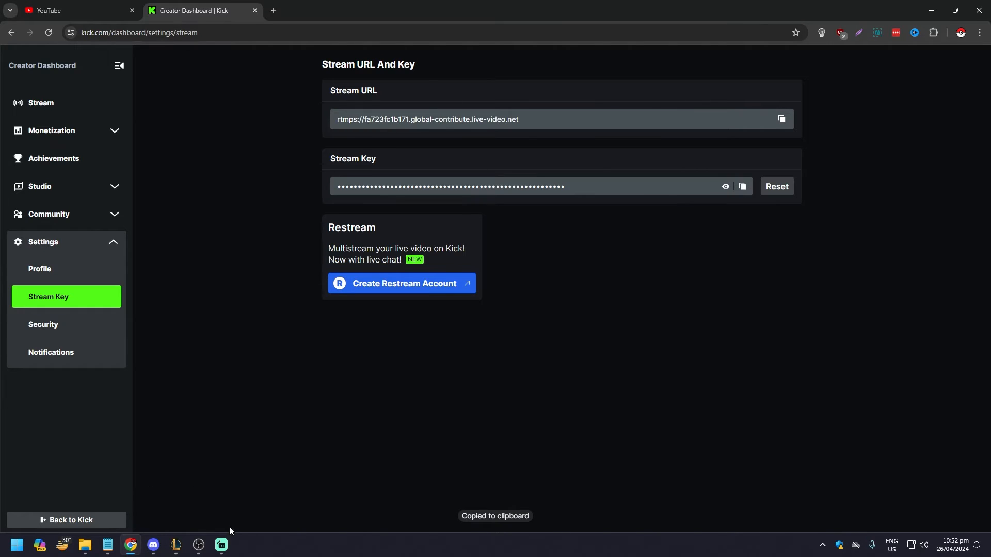
left_click(221, 545)
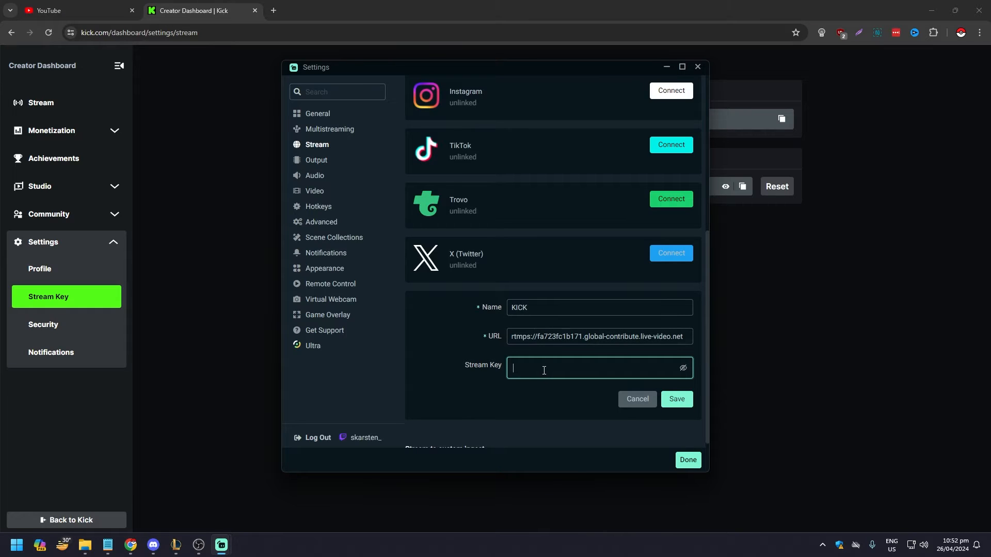
left_click(675, 399)
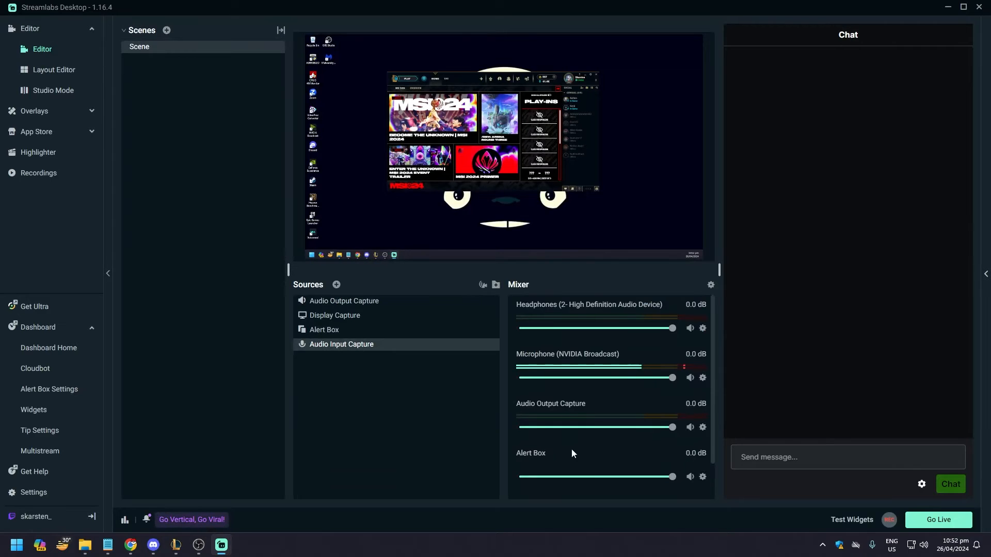
mouse_move(179, 189)
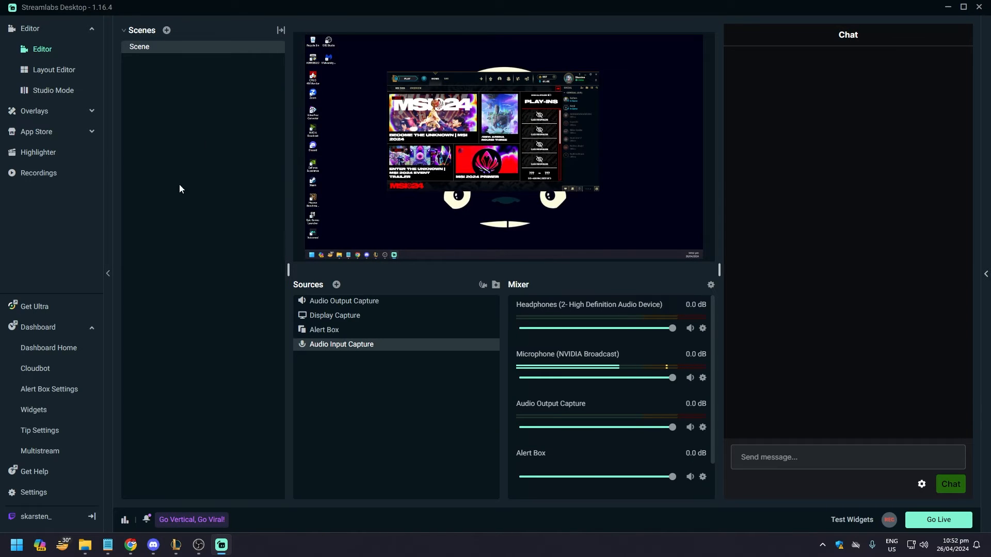
mouse_move(226, 224)
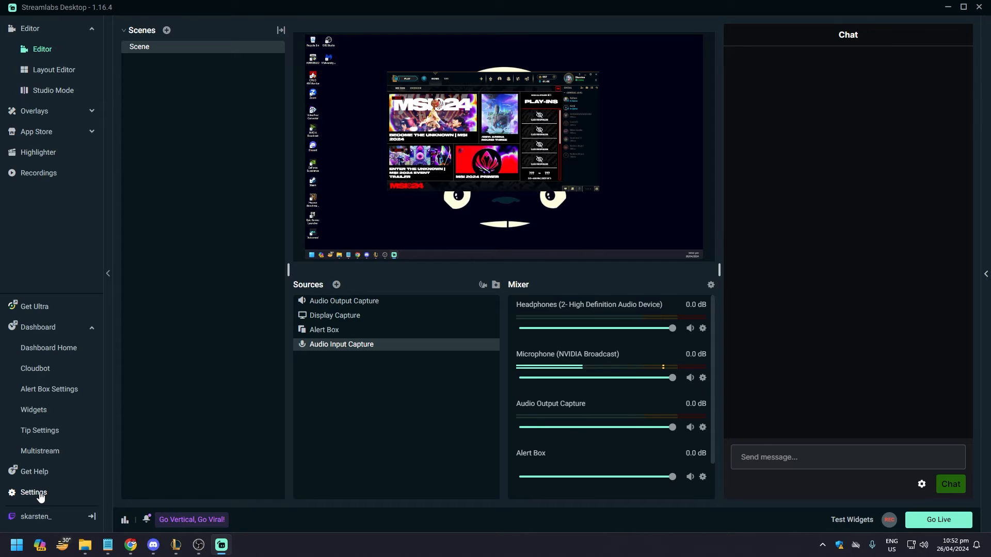
Bring up the Settings window on the General page.
left_click(33, 493)
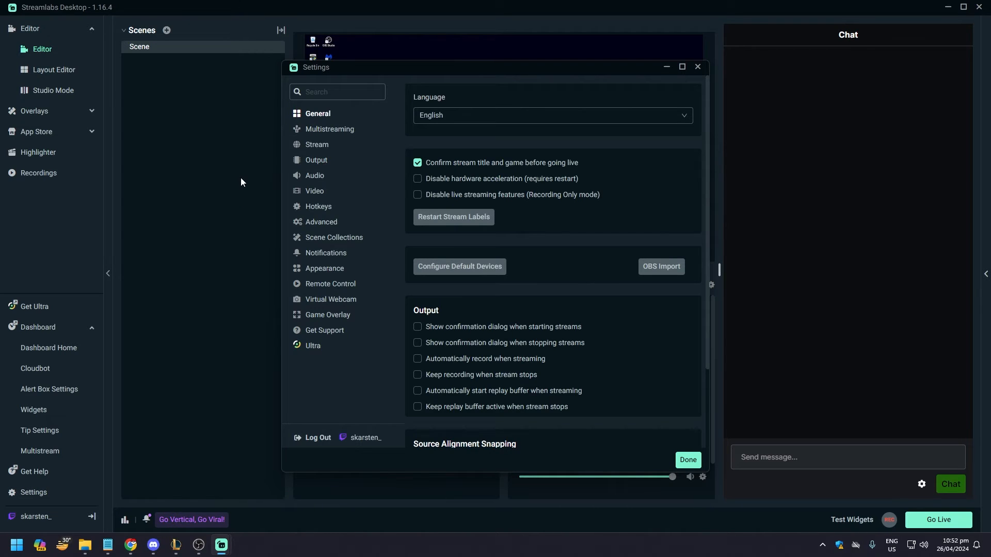
mouse_move(237, 182)
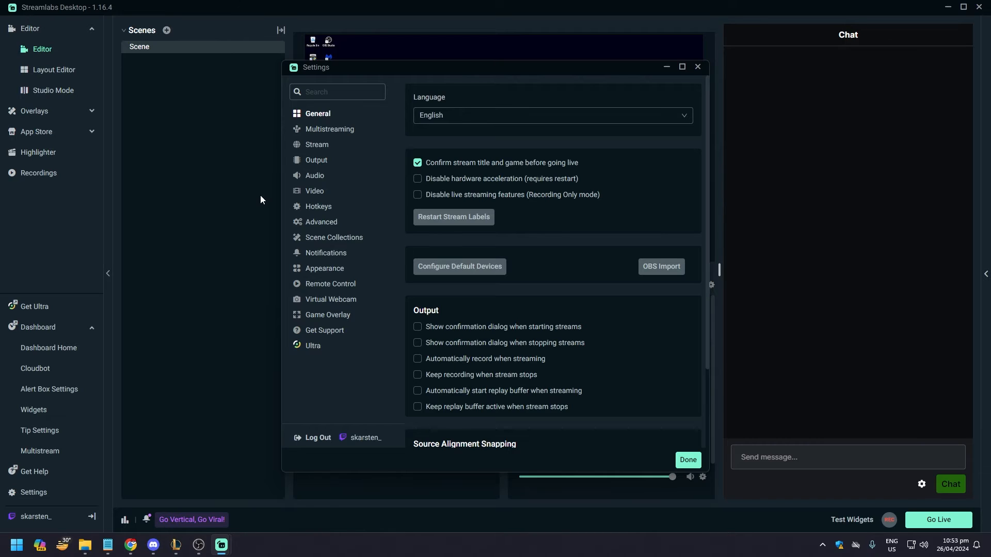
mouse_move(253, 175)
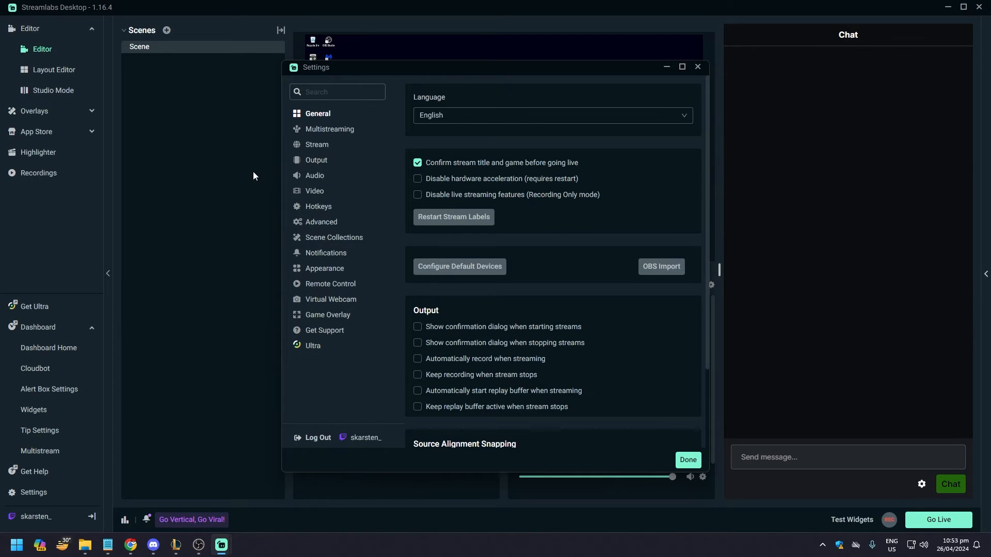
Switch Output to Advanced mode, glance at the Audio and Replay Buffer tabs, and return to Streaming.
left_click(316, 160)
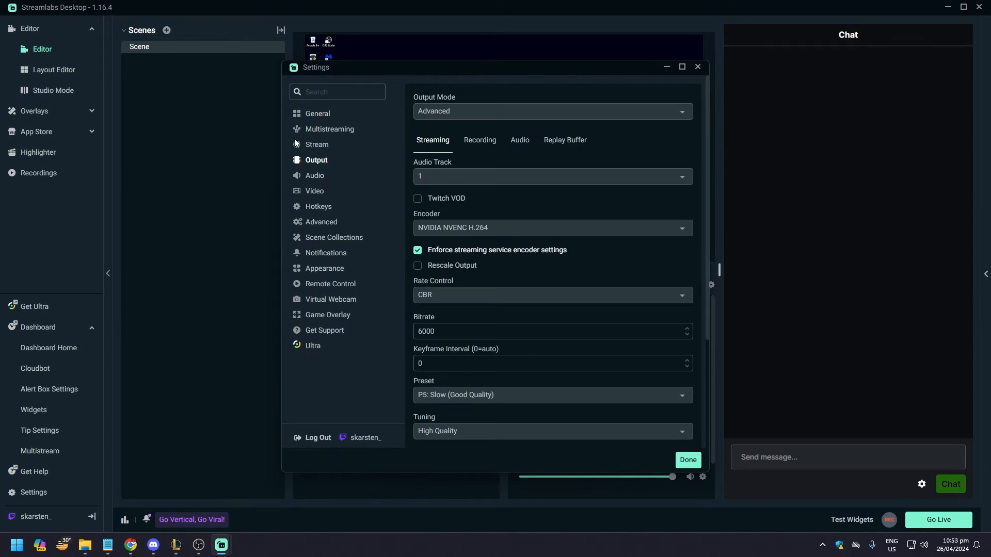
left_click(551, 111)
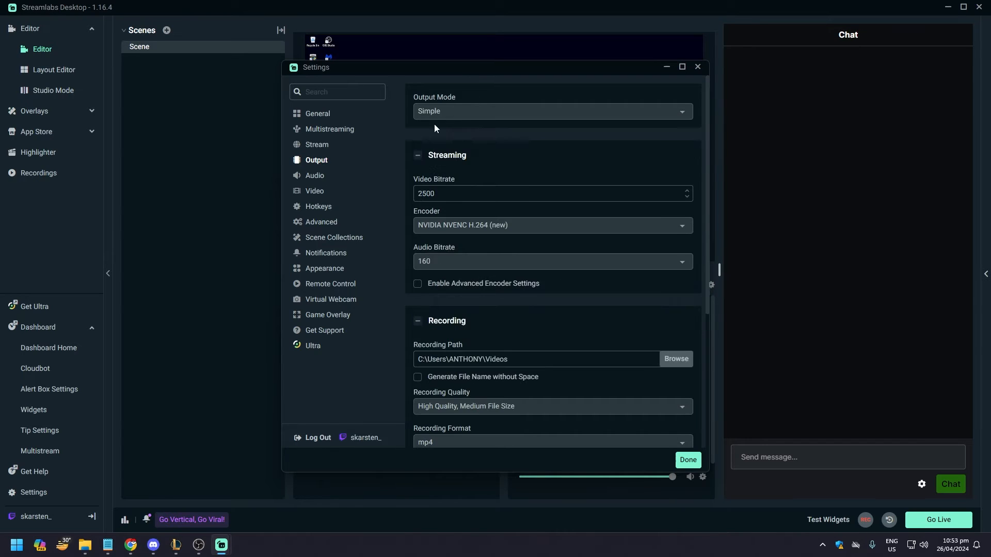
mouse_move(355, 154)
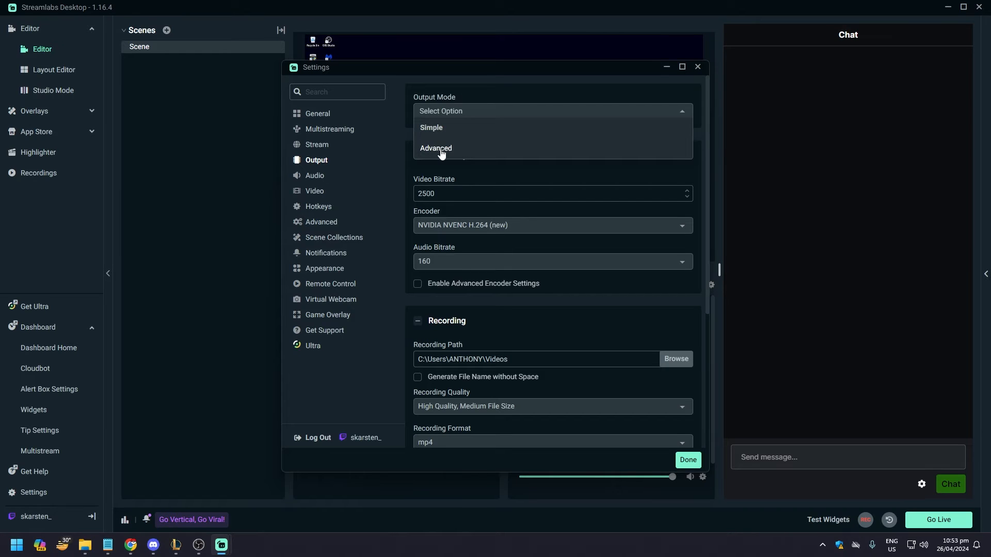
left_click(436, 147)
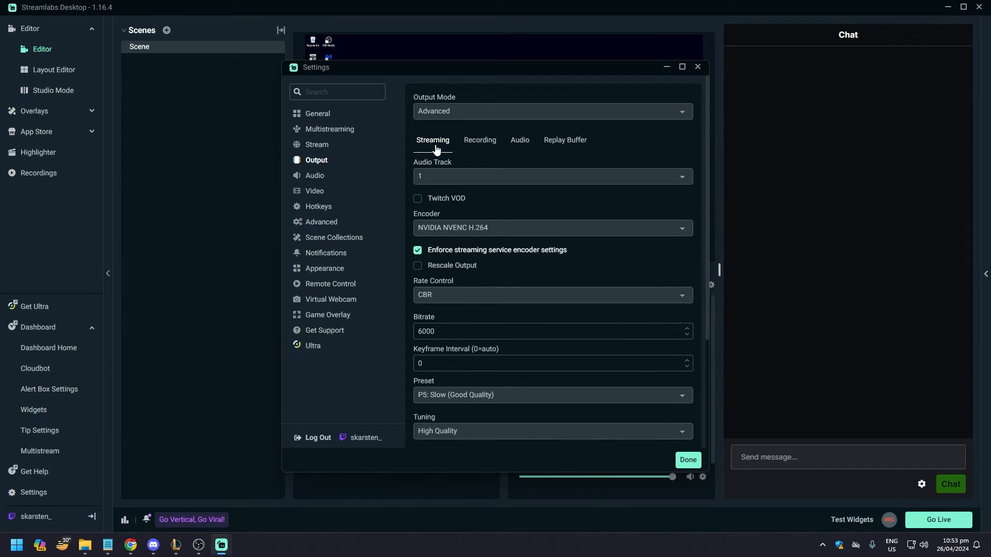
mouse_move(500, 209)
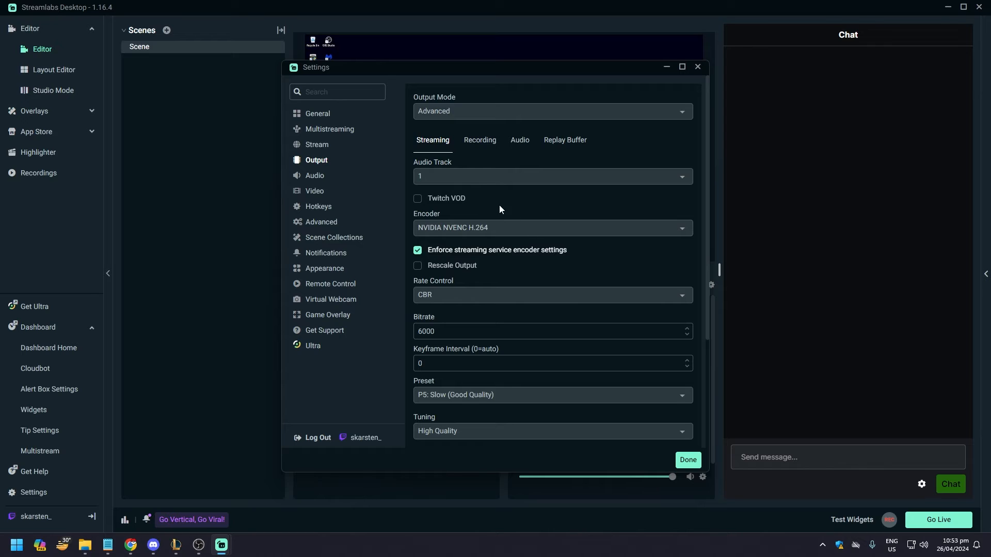
left_click(520, 139)
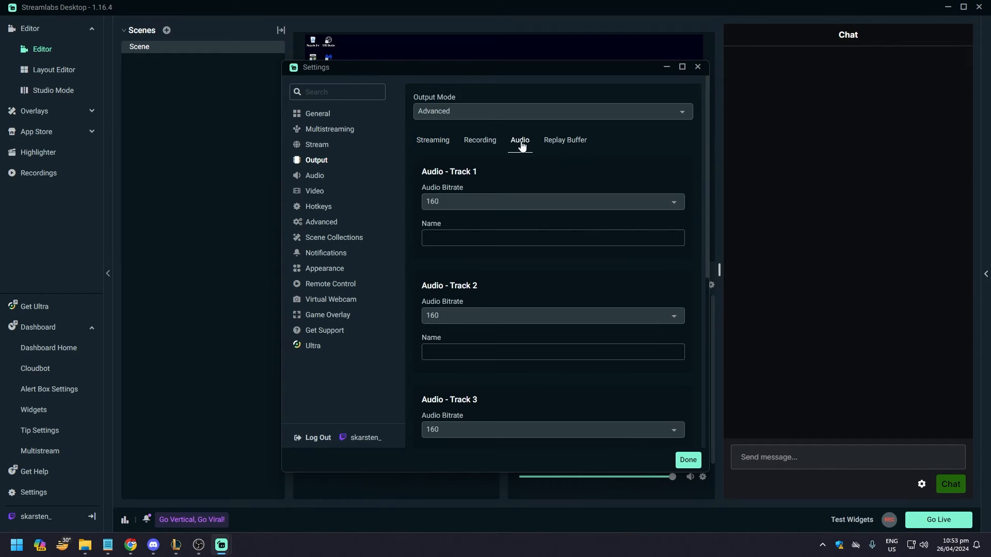
left_click(432, 139)
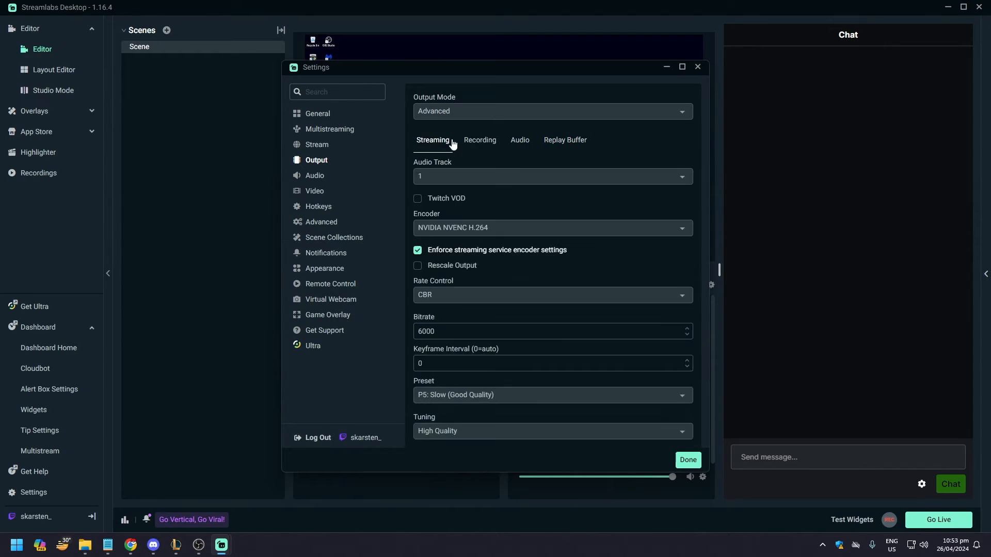
mouse_move(575, 179)
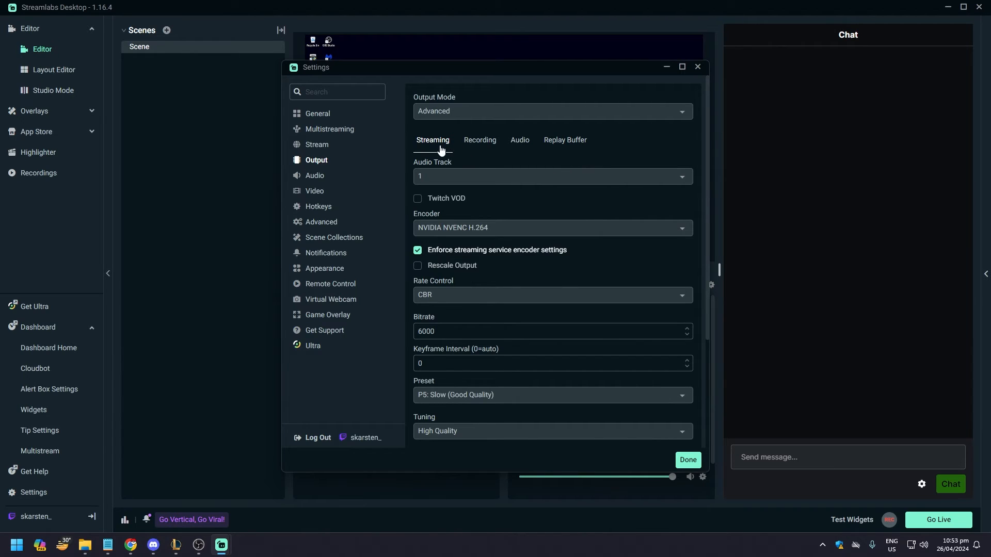
left_click(565, 140)
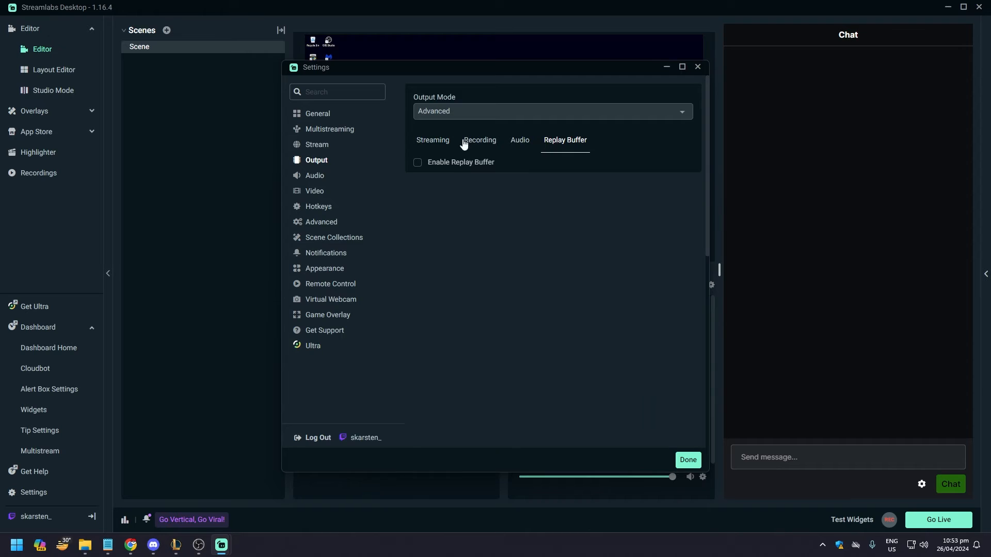
left_click(432, 140)
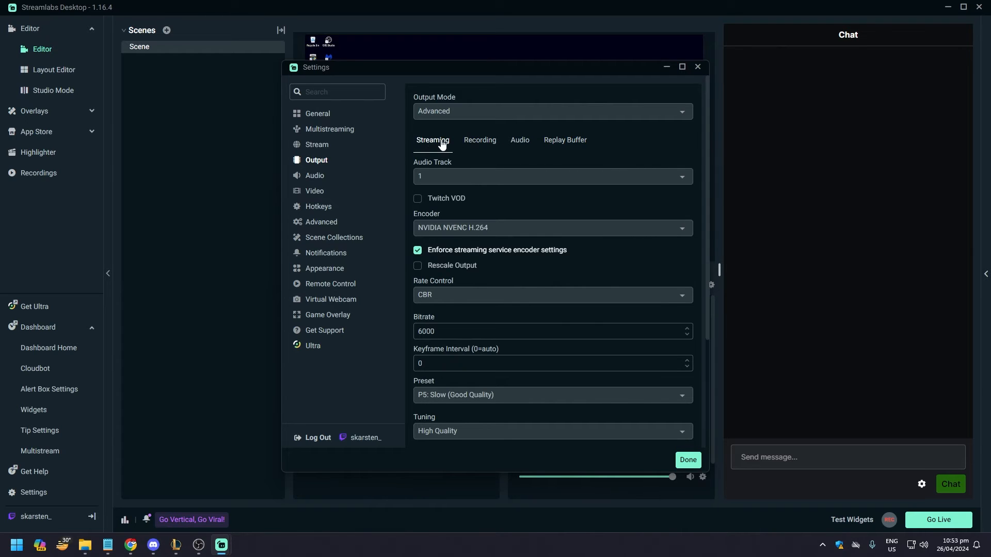
mouse_move(421, 153)
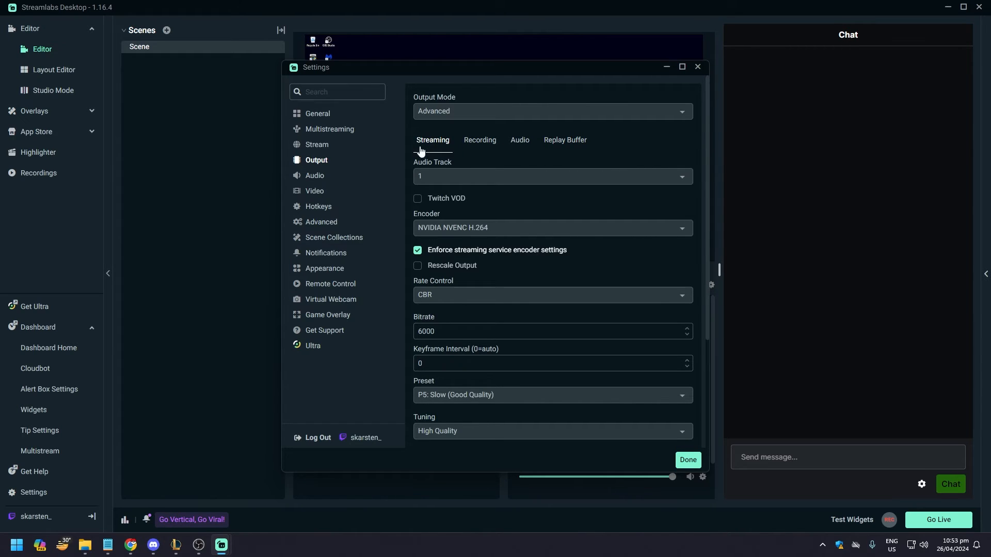
mouse_move(500, 201)
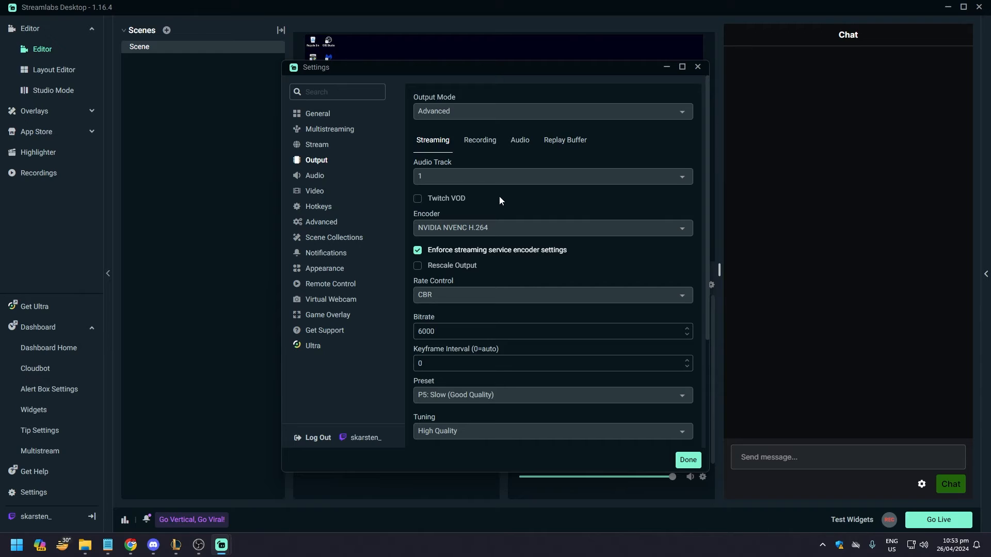
mouse_move(470, 230)
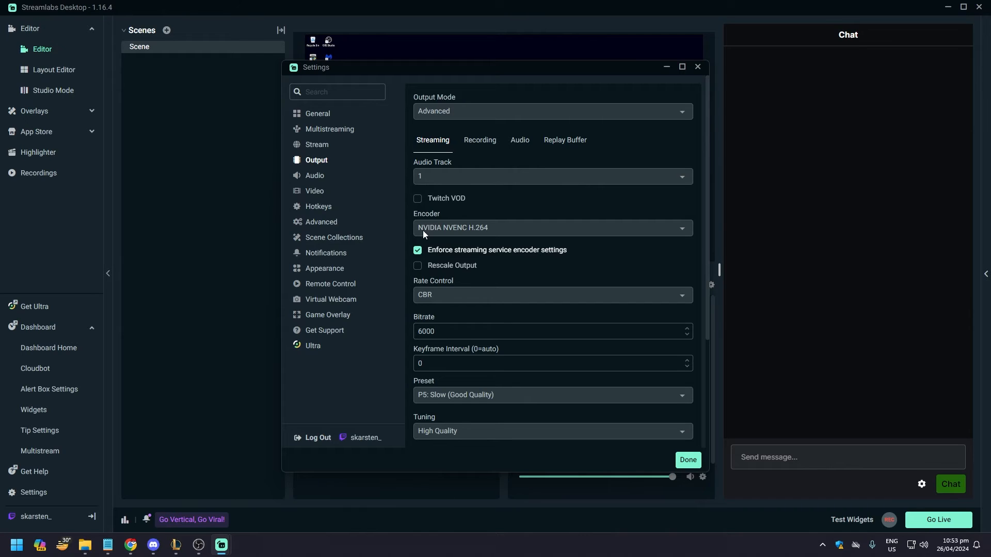
mouse_move(479, 237)
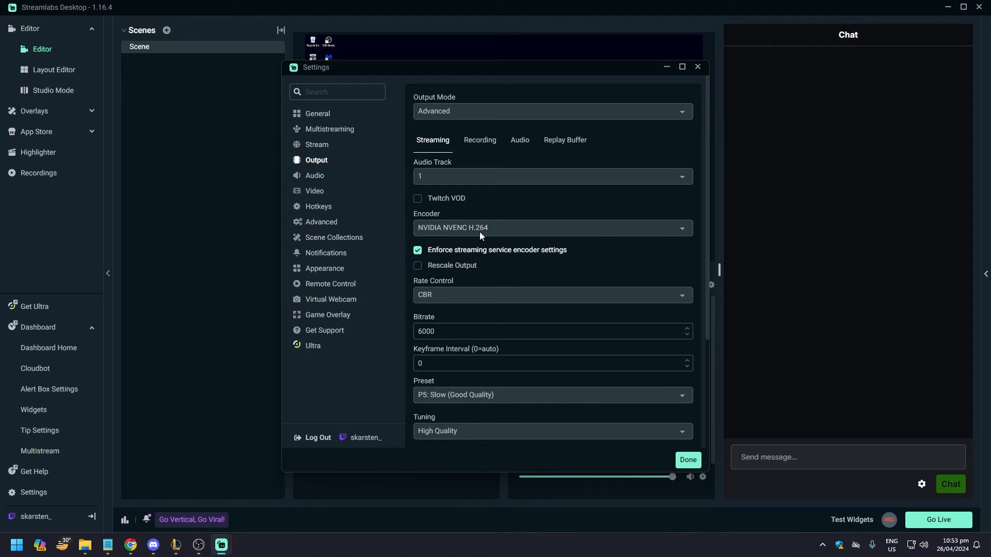
Choose NVIDIA NVENC H.264 as the streaming encoder from the encoder list.
left_click(551, 227)
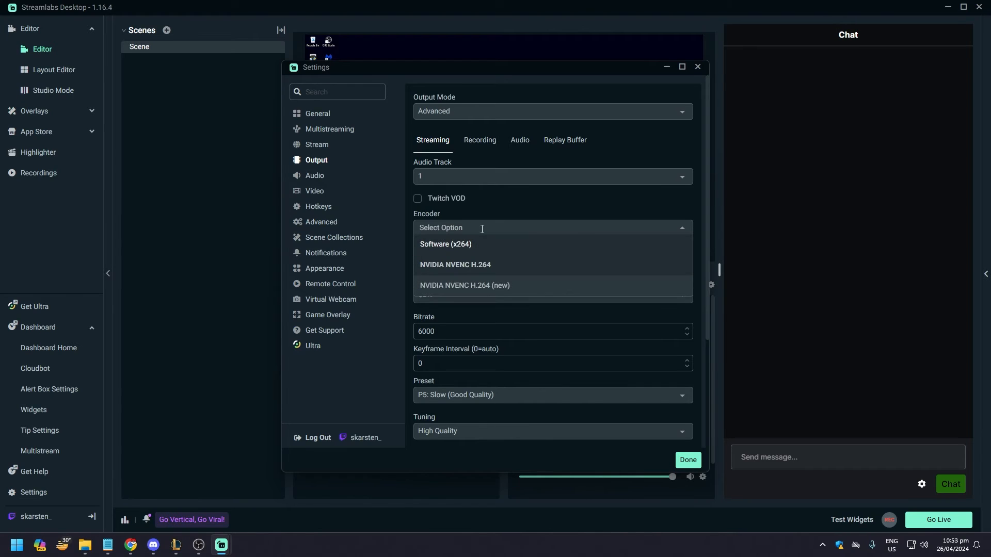
mouse_move(463, 252)
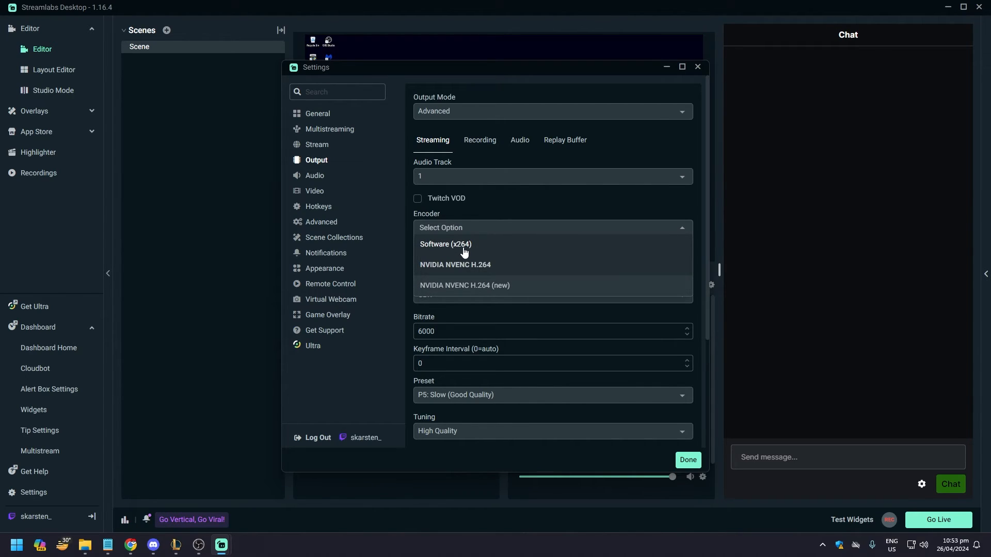
mouse_move(463, 225)
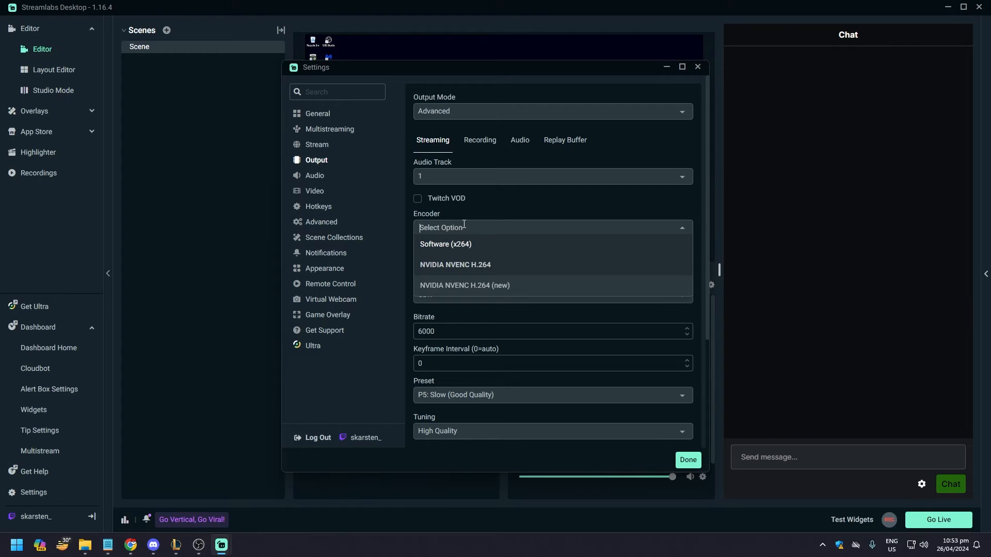
left_click(454, 264)
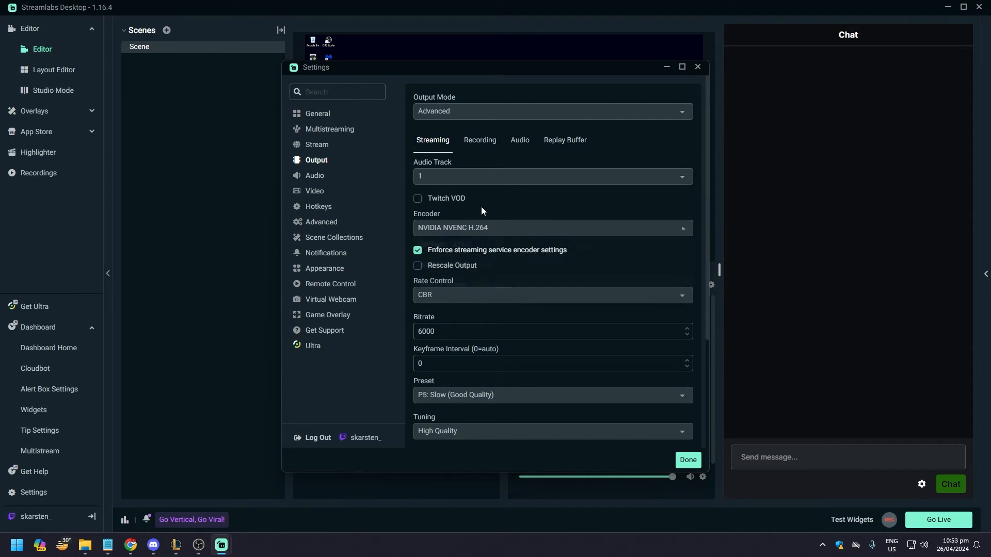
mouse_move(470, 261)
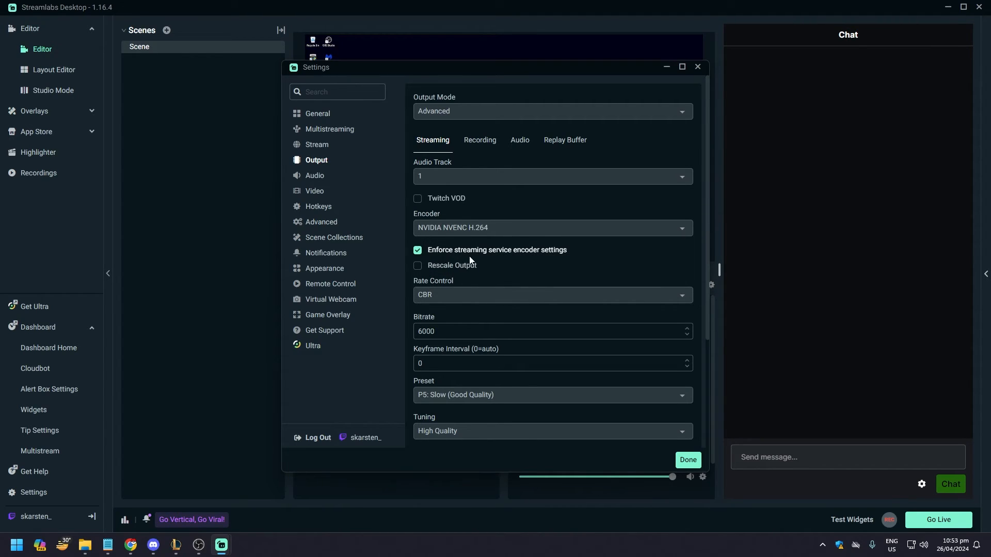
mouse_move(522, 269)
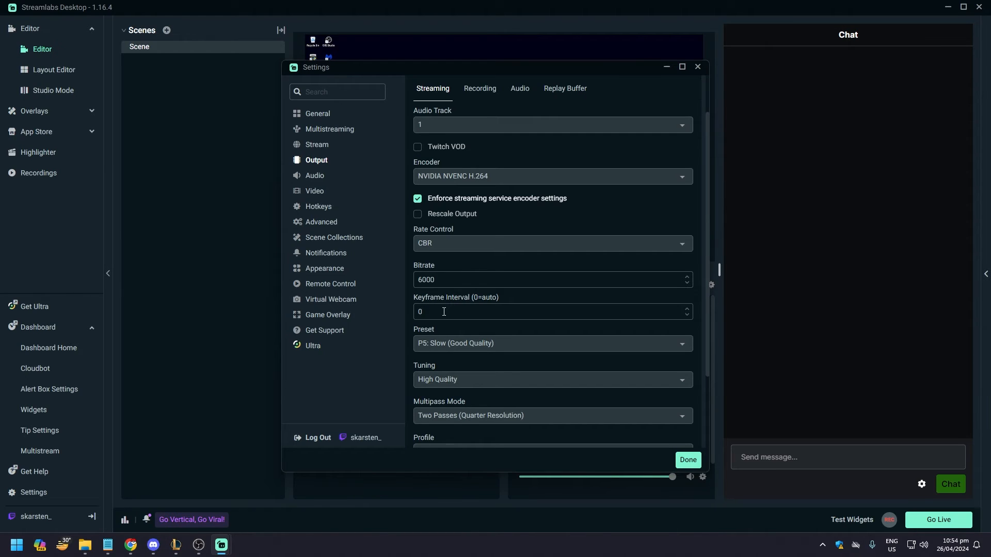
scroll("down", 3)
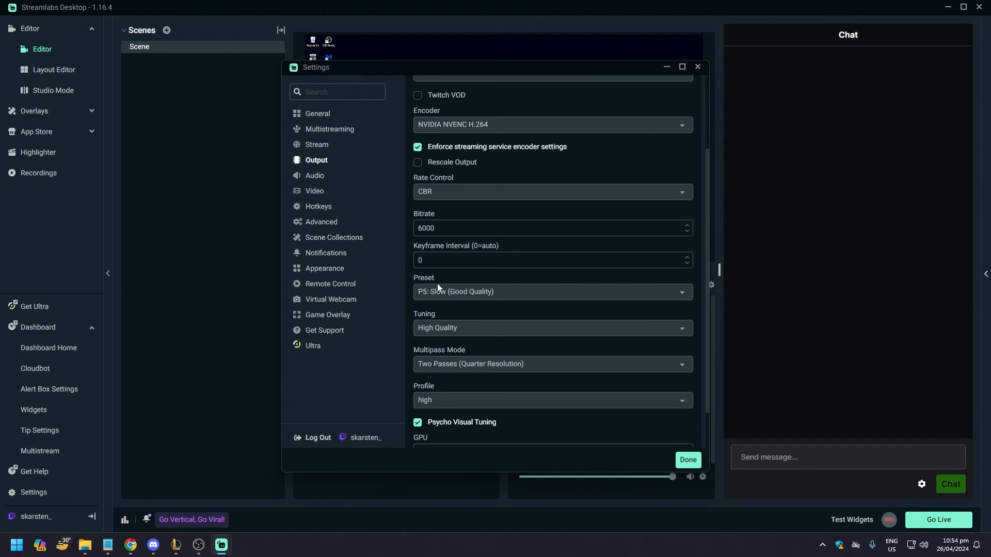
left_click(551, 291)
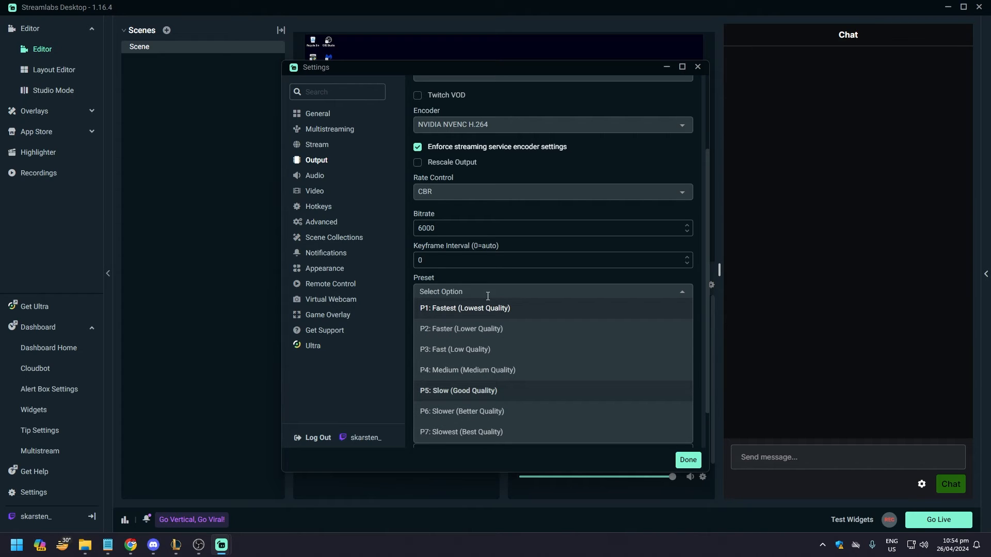
mouse_move(468, 390)
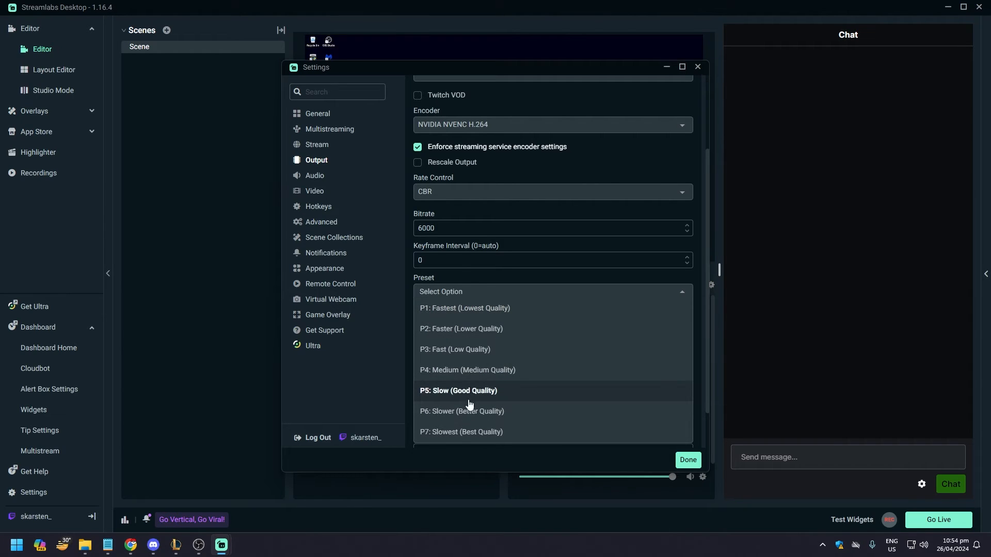
mouse_move(477, 440)
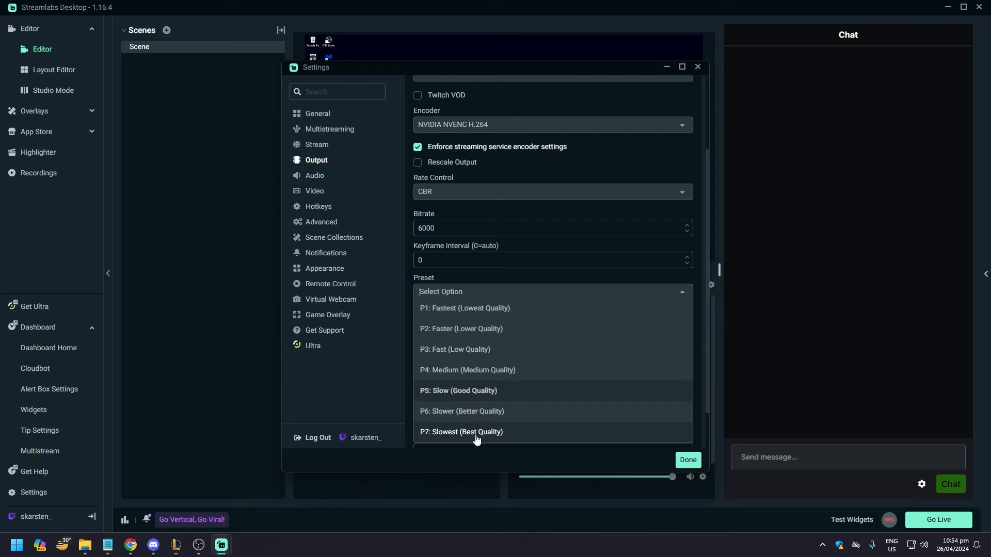
left_click(458, 391)
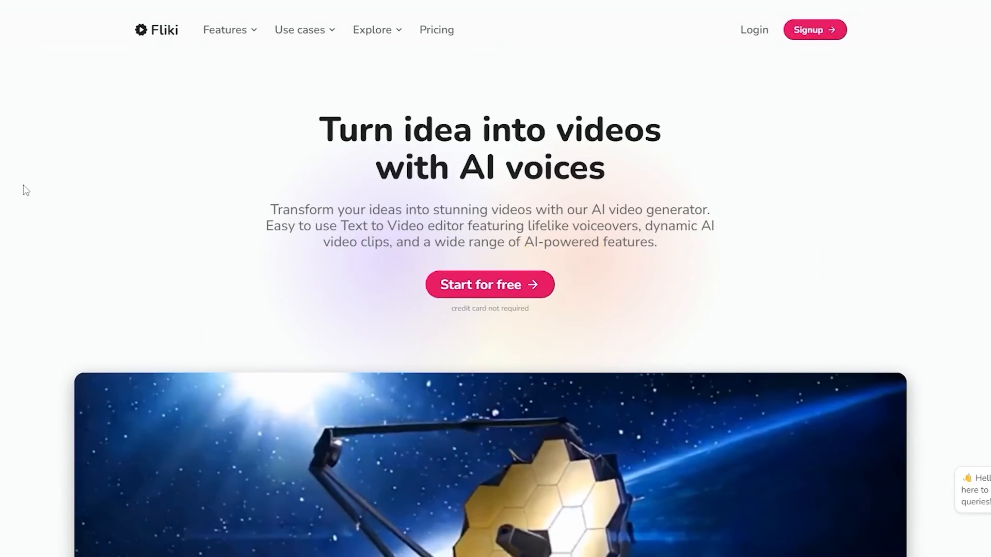
scroll("down", 3)
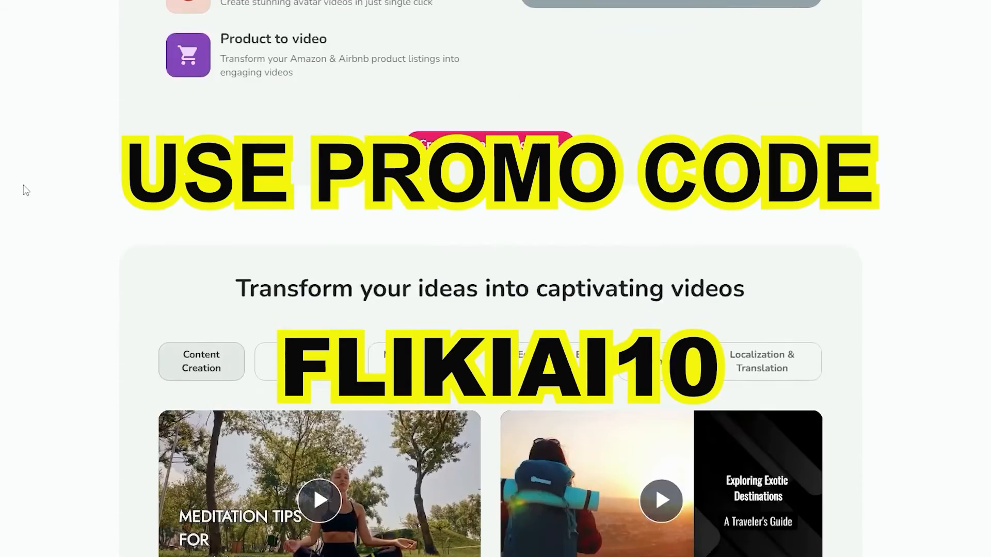
scroll("down", 3)
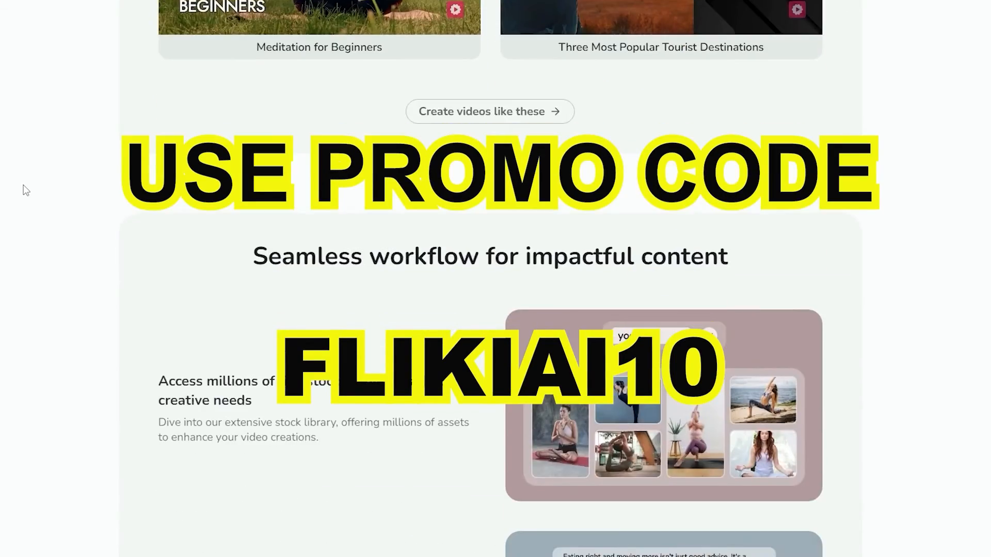
scroll("down", 3)
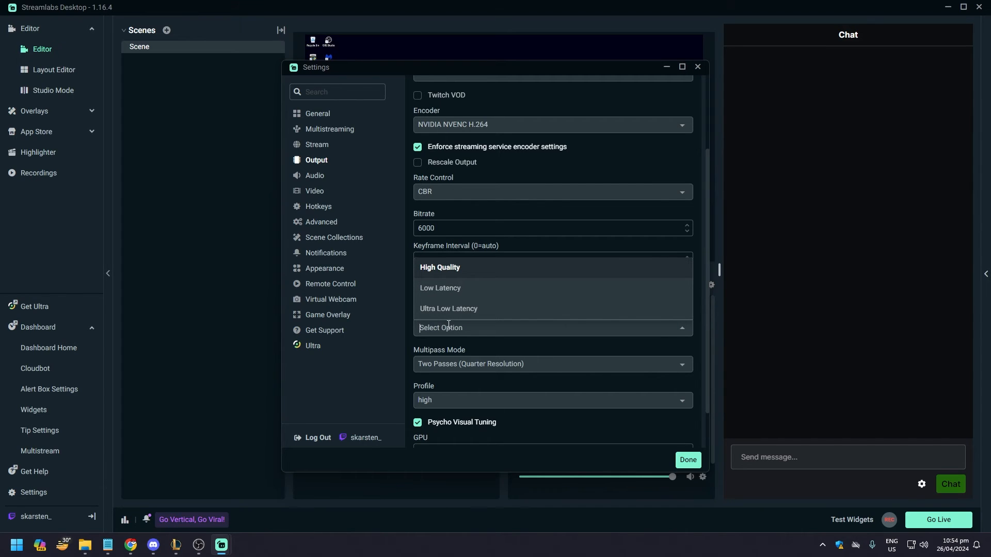
Keep High Quality tuning and the high encoder profile for NVENC streaming.
left_click(440, 266)
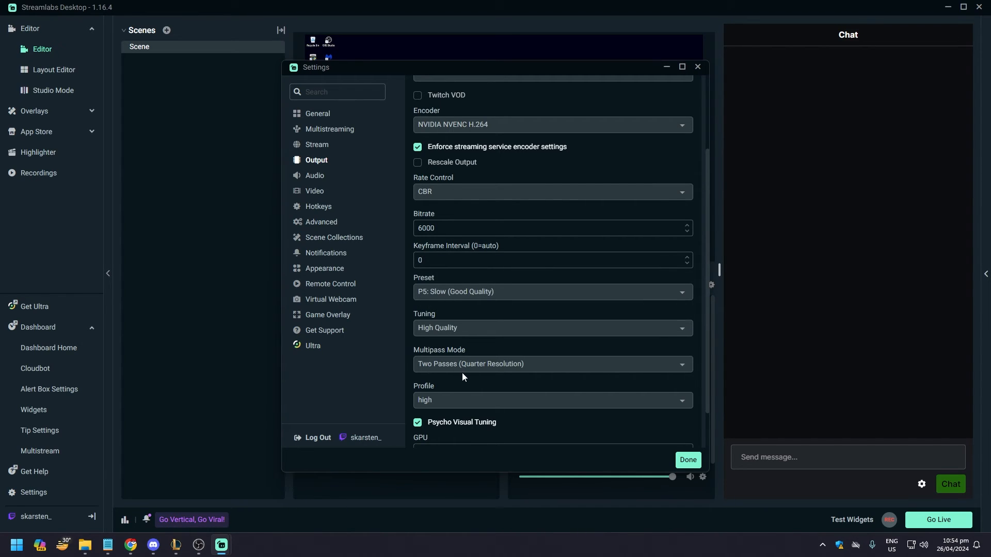
left_click(551, 399)
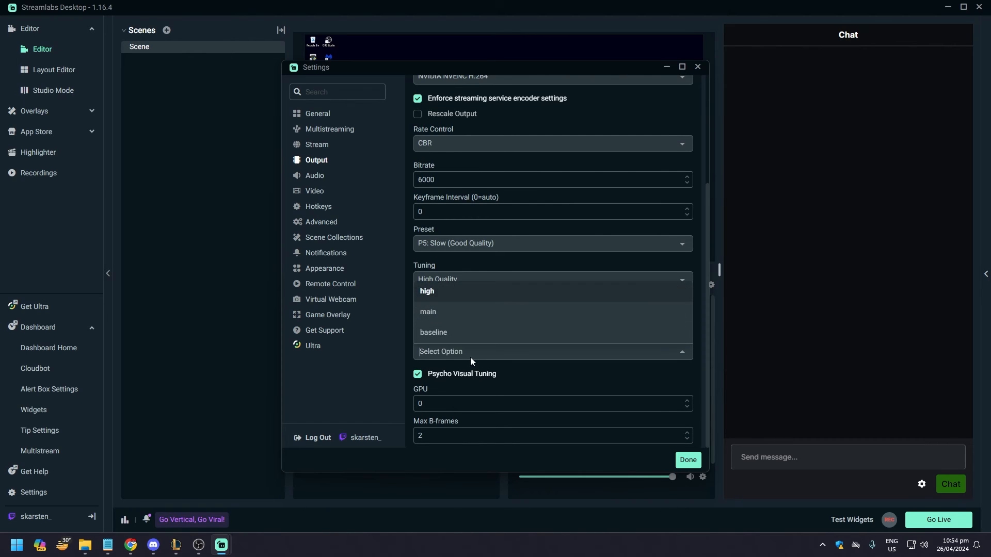
left_click(428, 291)
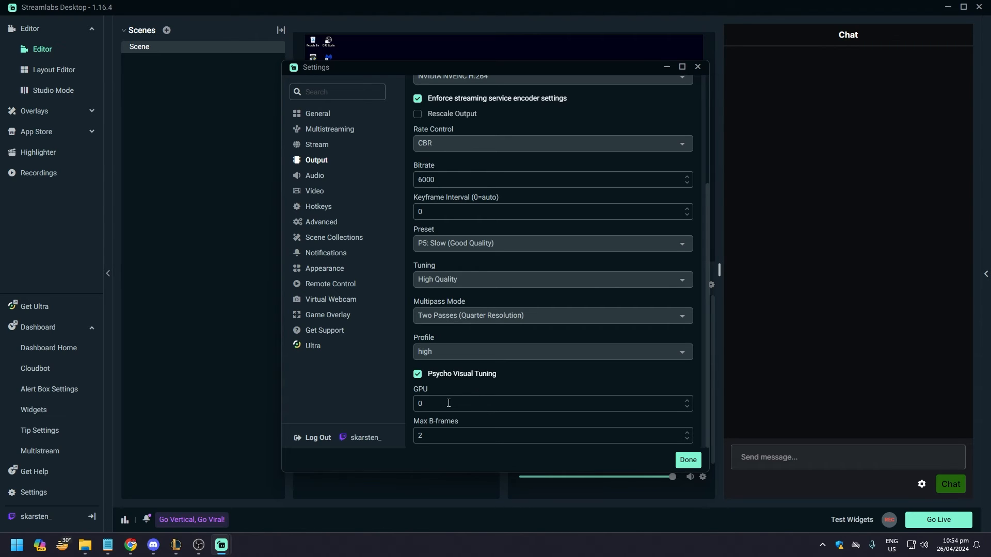
mouse_move(440, 417)
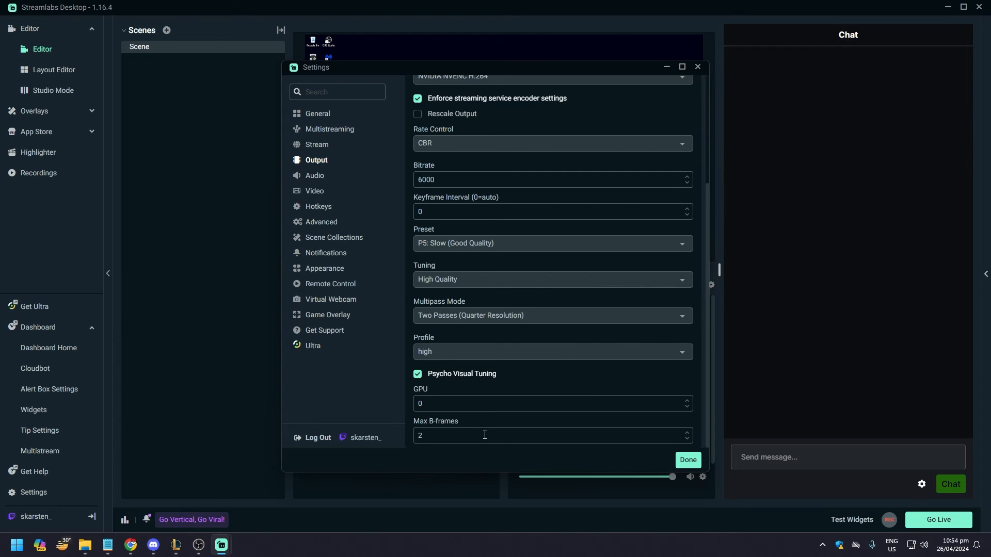
mouse_move(359, 419)
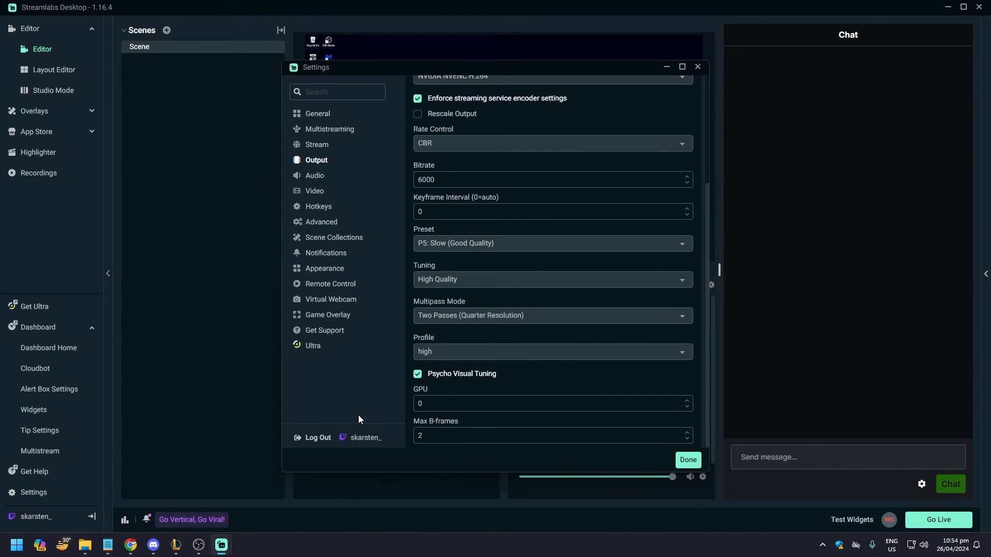
mouse_move(355, 154)
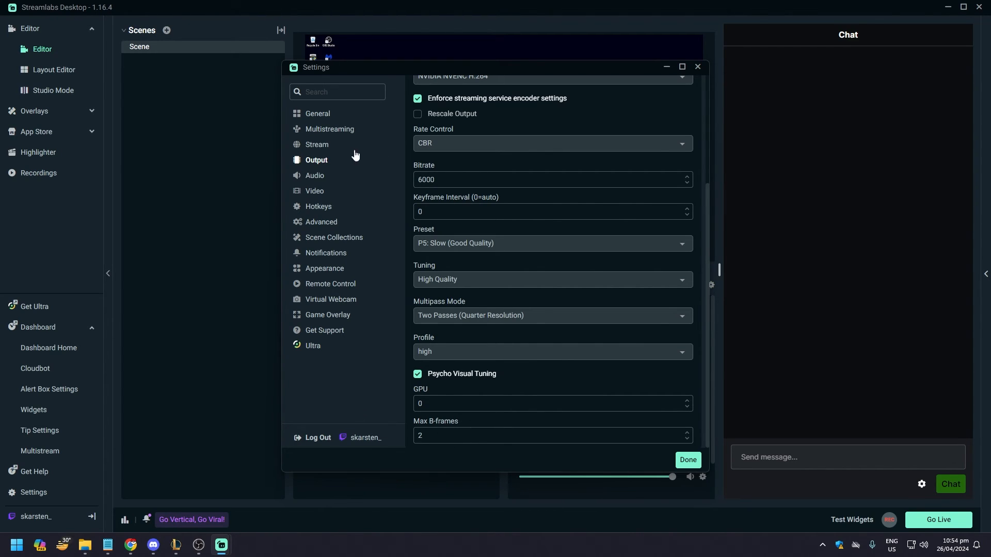
Show the Audio settings with 44.1 kHz stereo, headphones desktop audio and NVIDIA Broadcast mic.
left_click(314, 175)
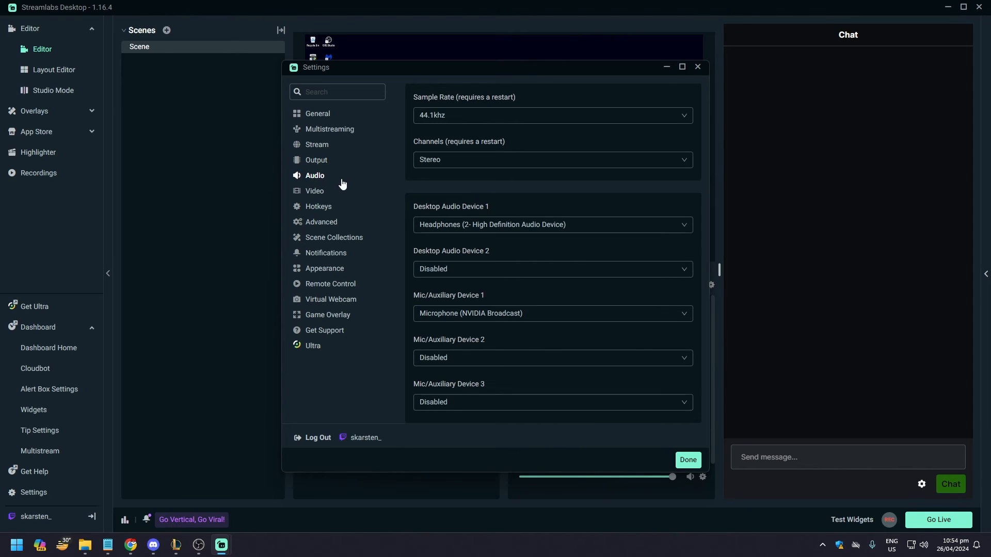
mouse_move(457, 214)
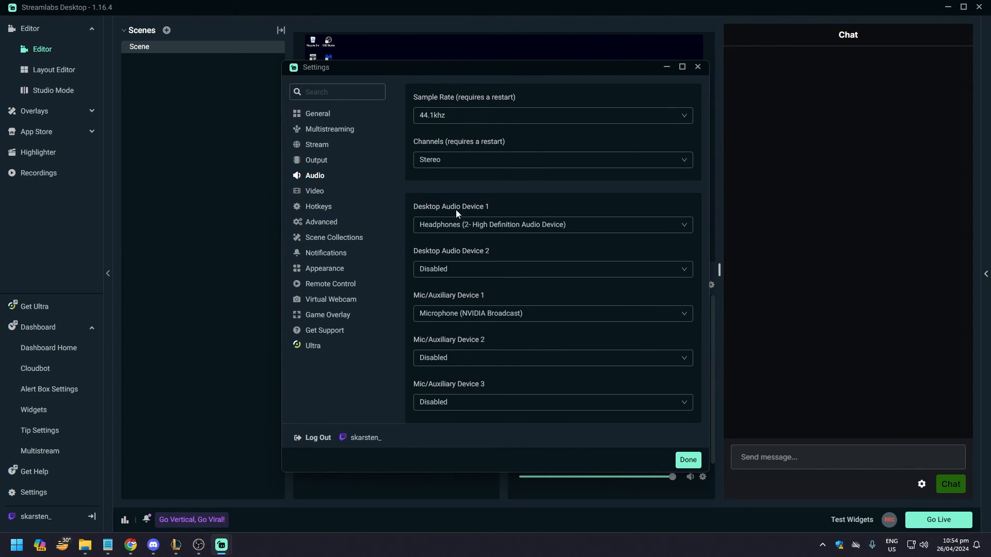
mouse_move(500, 218)
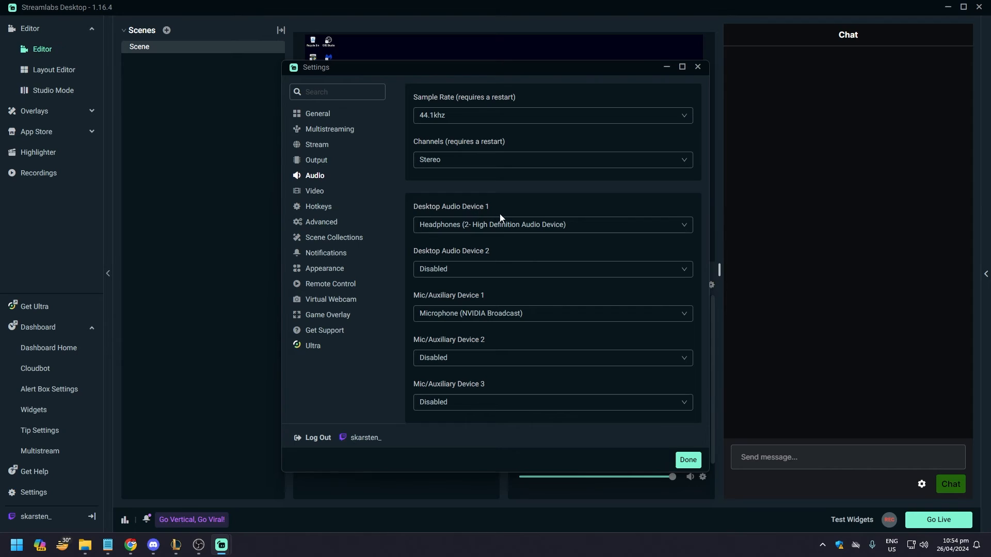
mouse_move(480, 226)
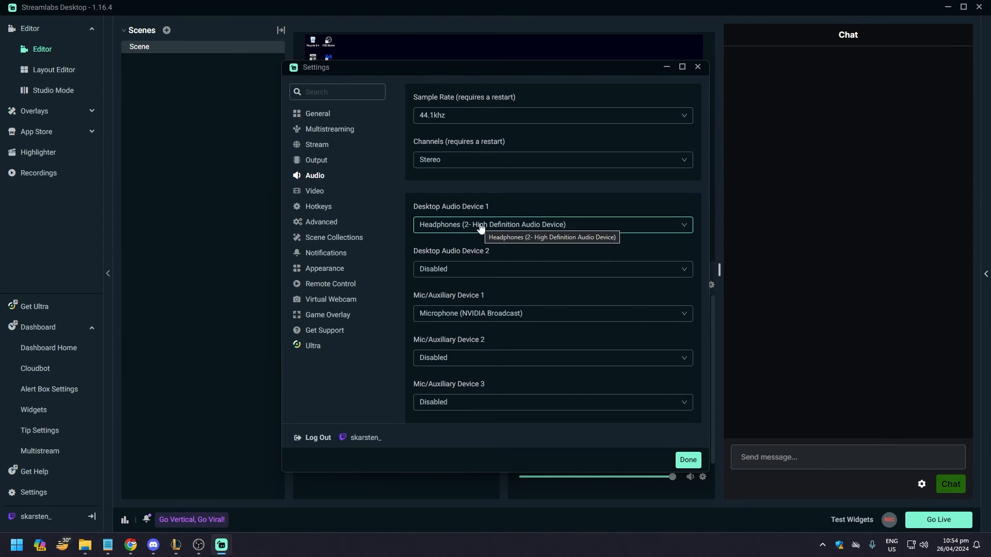
mouse_move(503, 230)
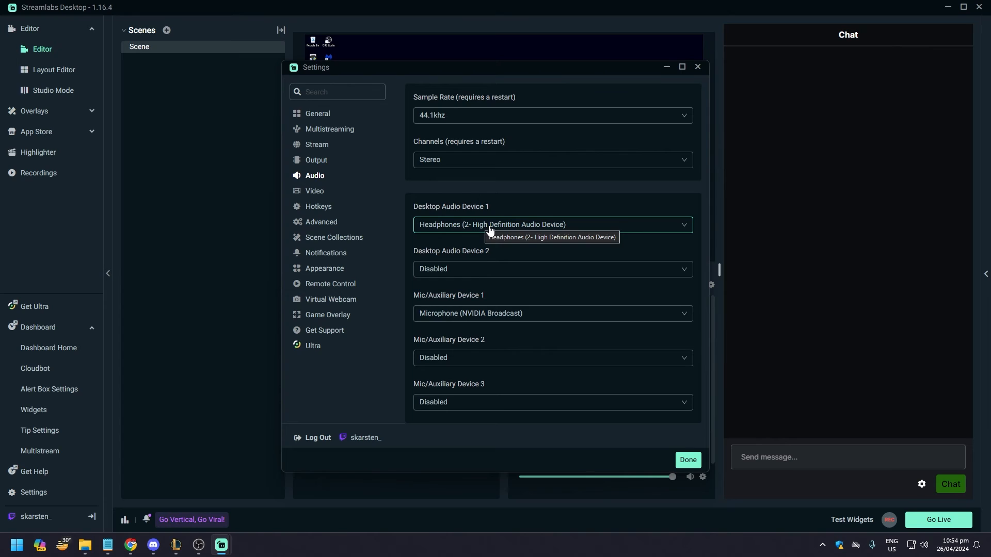
mouse_move(569, 184)
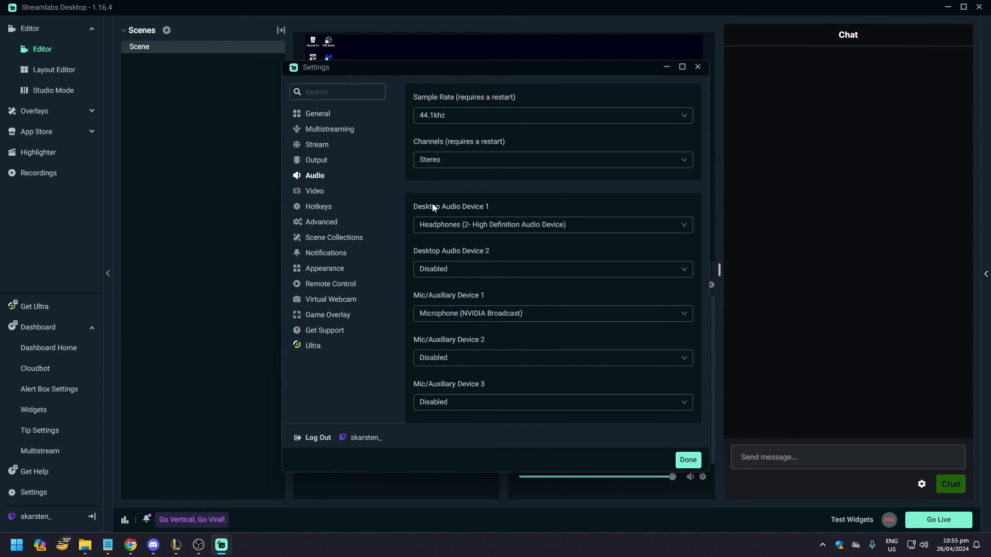
mouse_move(478, 221)
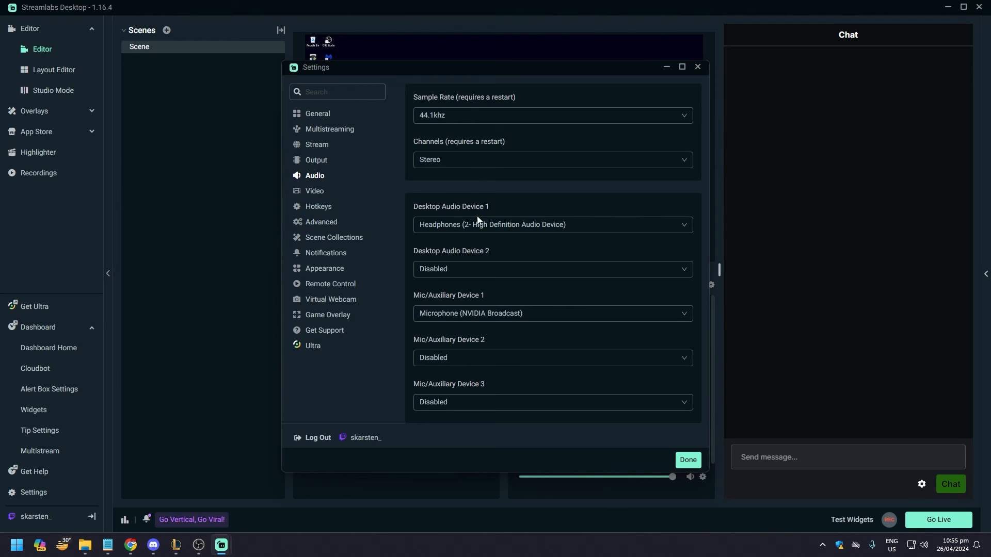
mouse_move(452, 214)
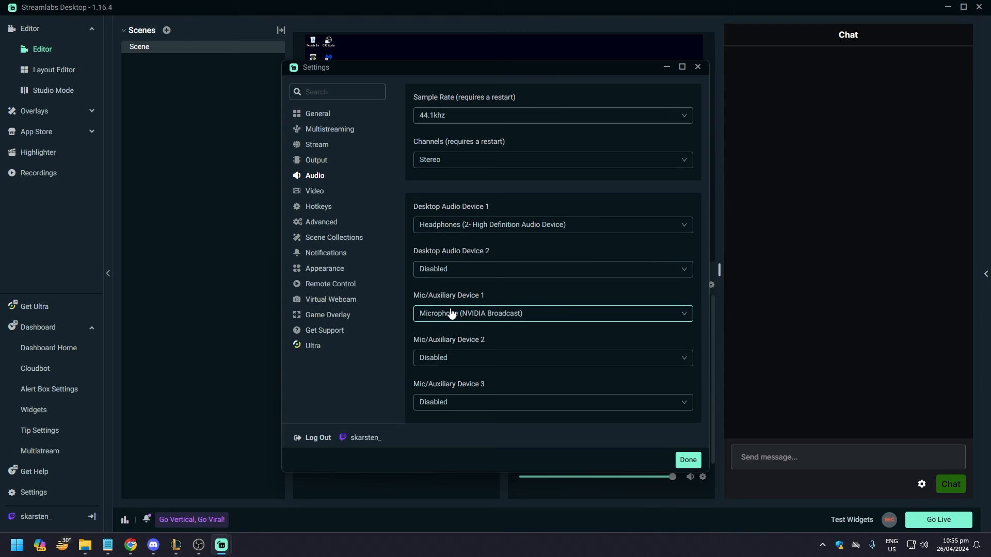
mouse_move(451, 317)
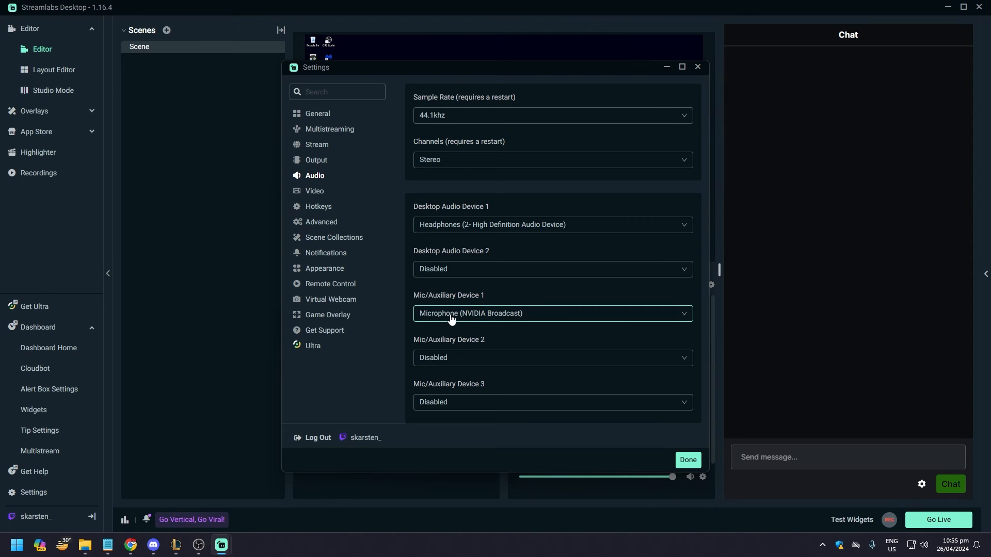
mouse_move(451, 314)
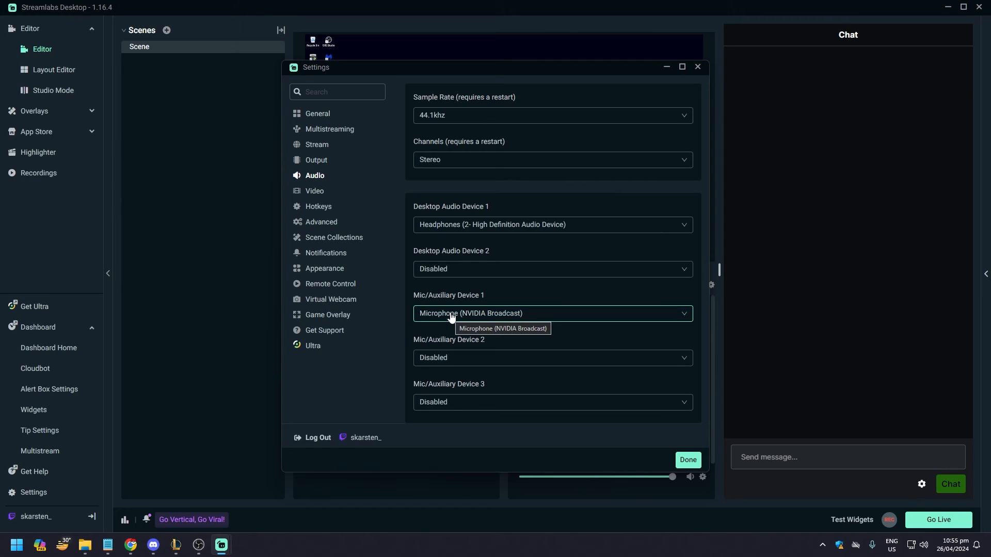
mouse_move(533, 269)
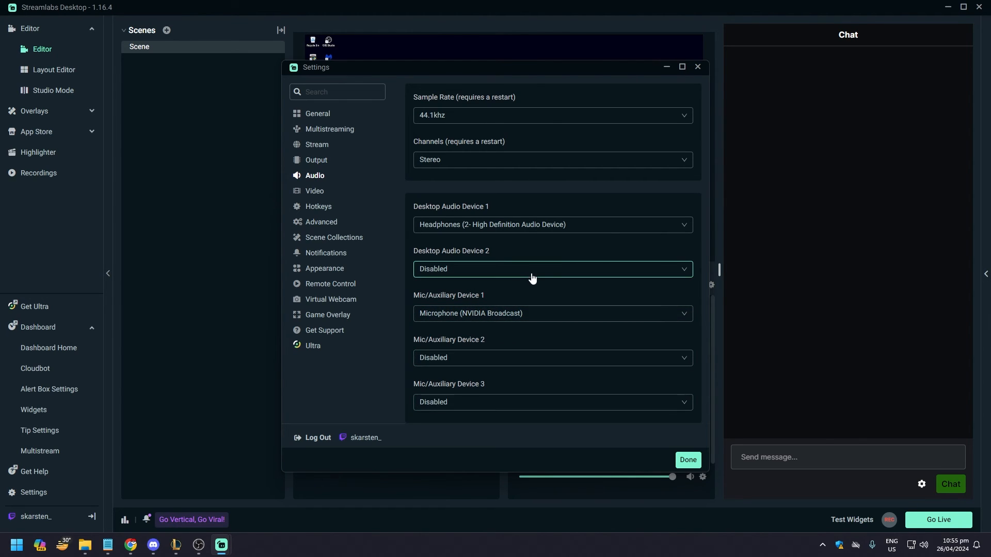
mouse_move(508, 271)
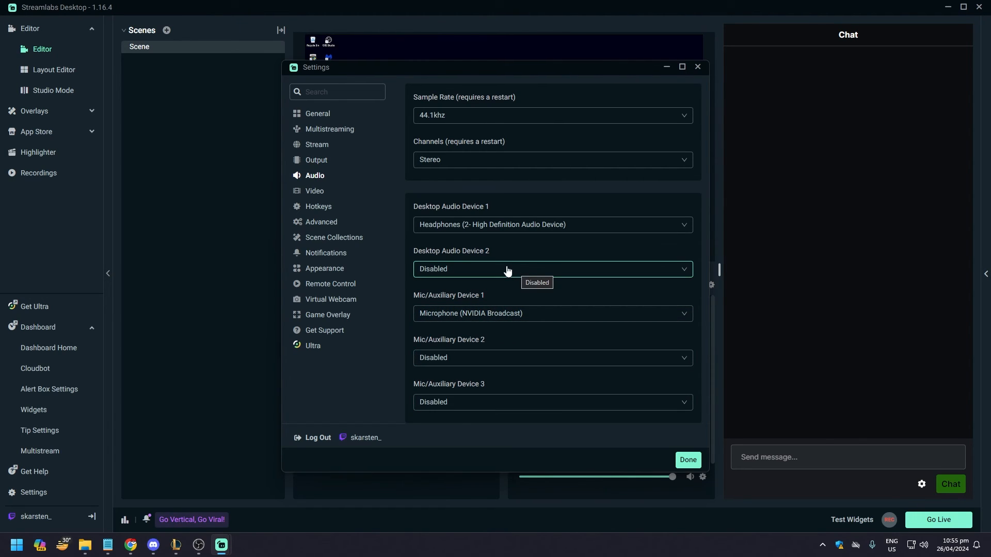
mouse_move(495, 270)
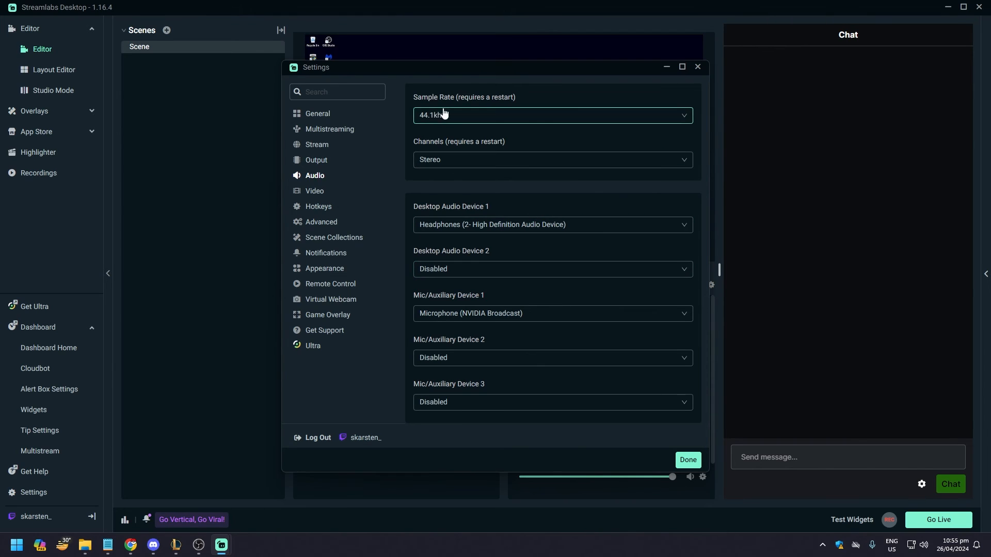
mouse_move(451, 125)
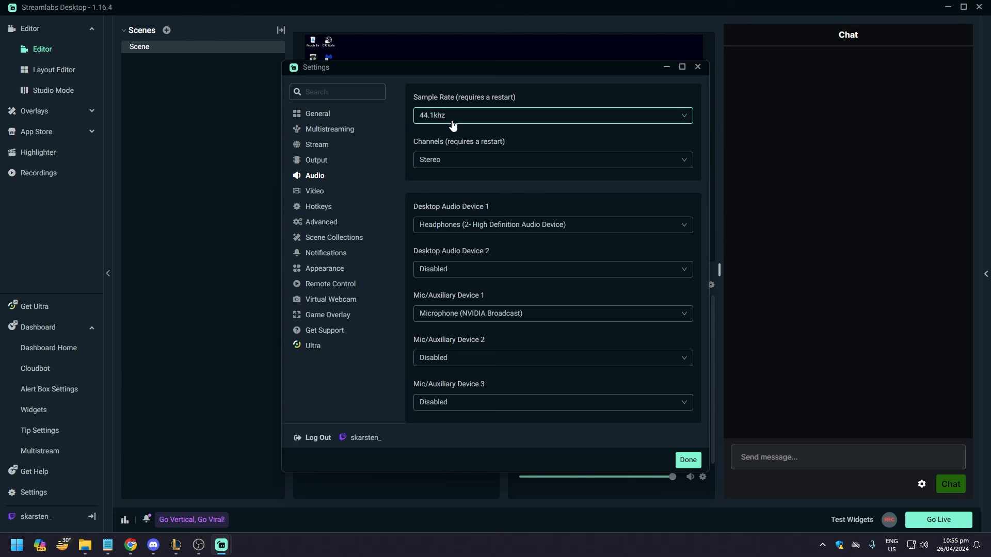
mouse_move(464, 159)
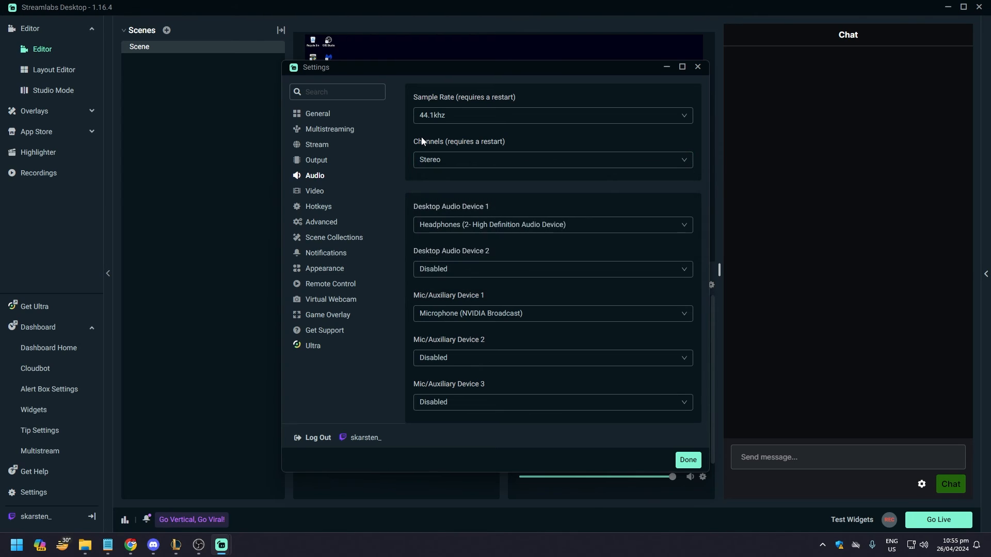
mouse_move(382, 177)
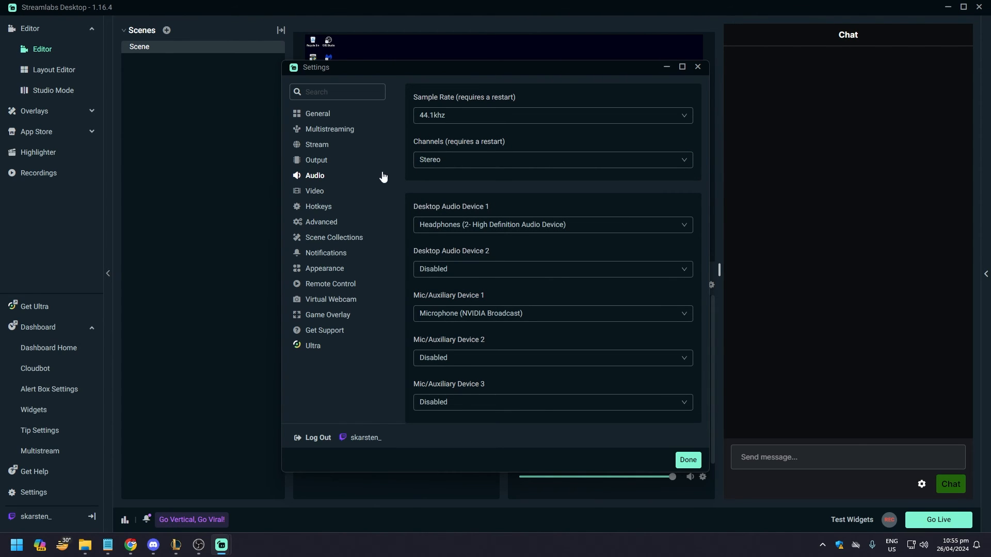
Set the base canvas and output resolutions both to 1920x1080 after briefly trying 1280x720.
left_click(314, 191)
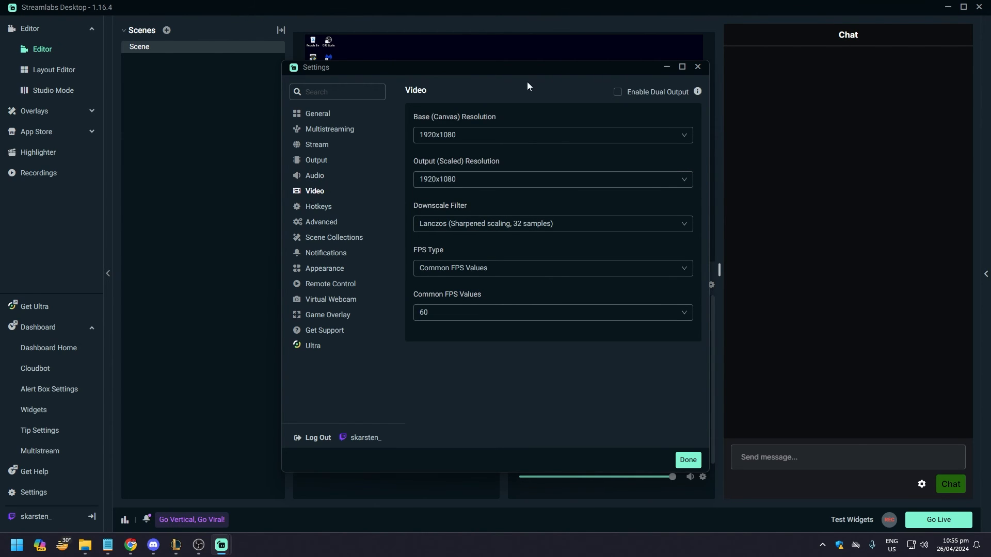
mouse_move(470, 99)
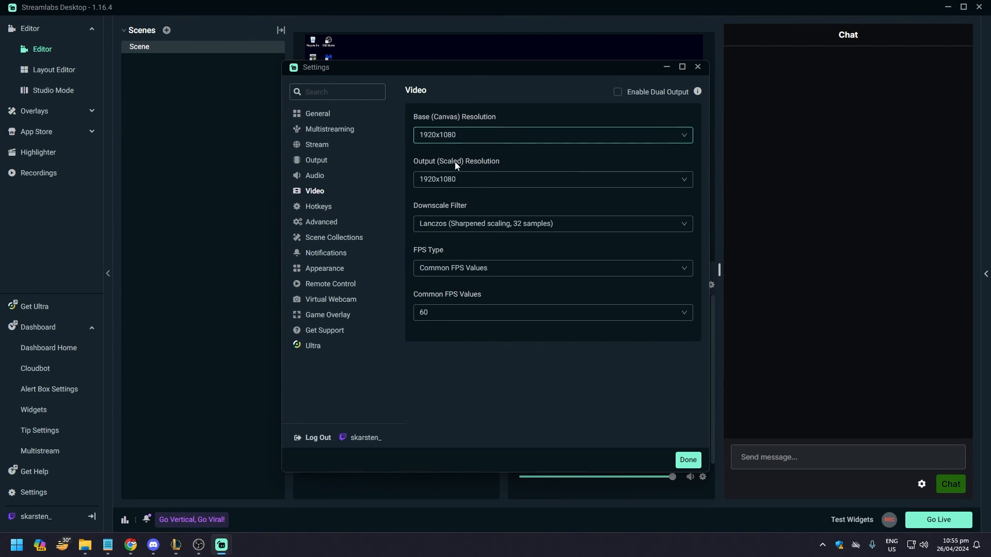
mouse_move(525, 122)
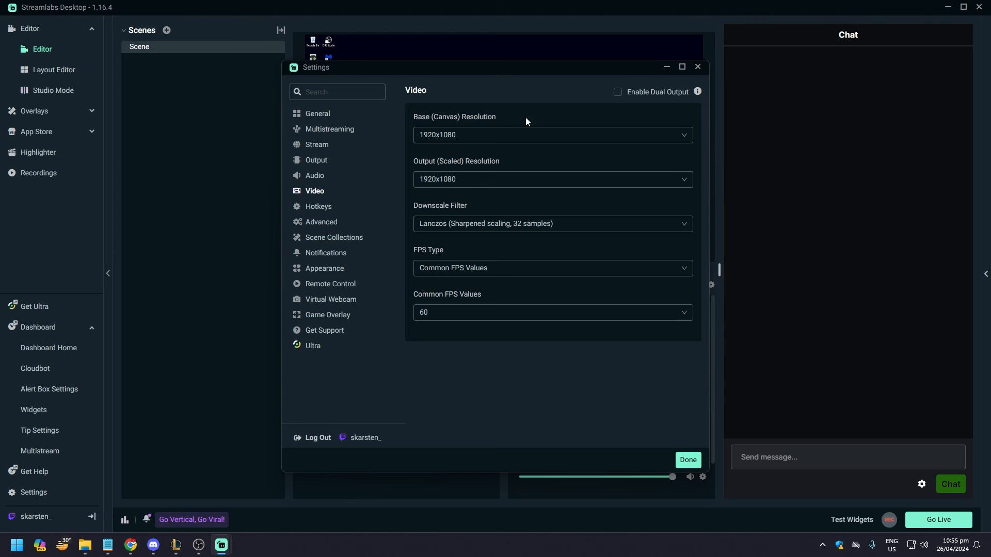
mouse_move(512, 170)
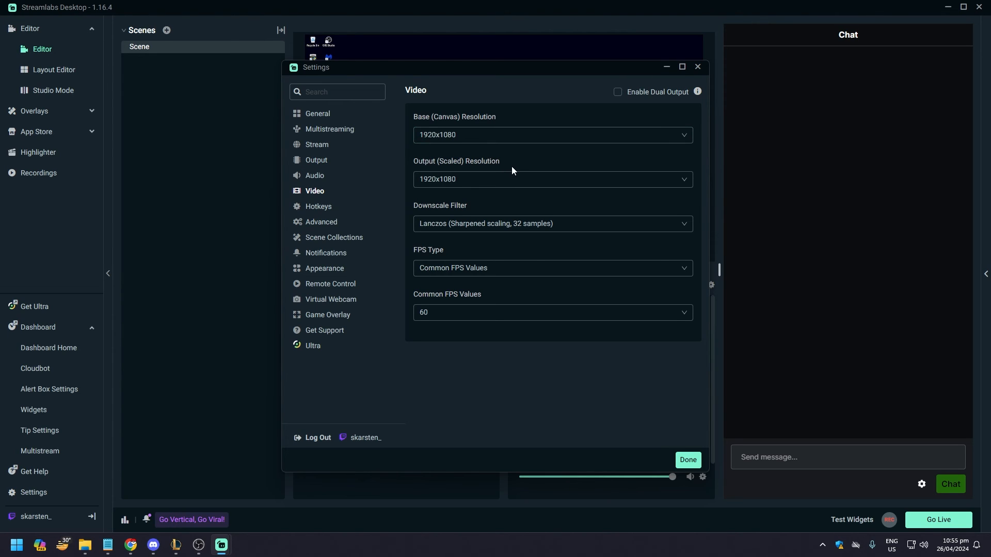
mouse_move(485, 162)
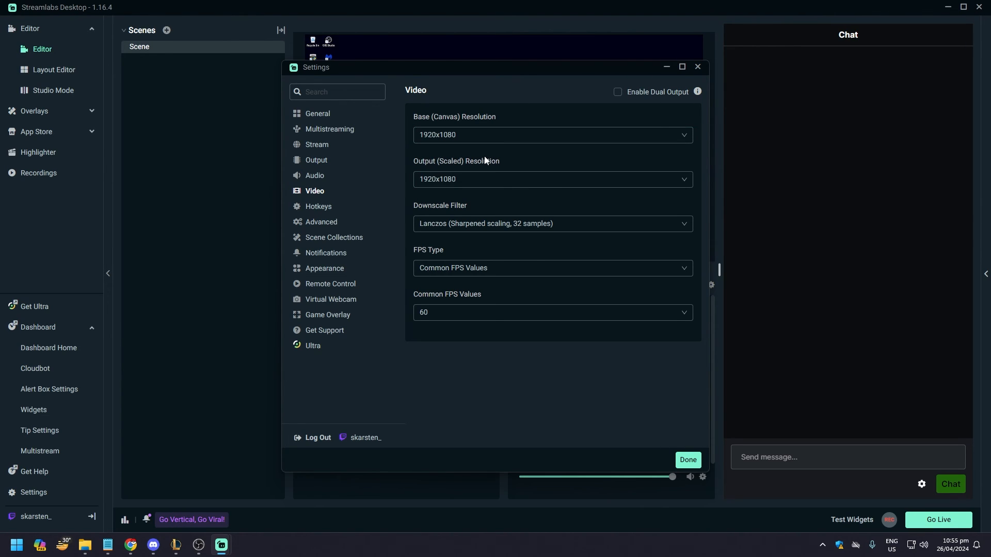
mouse_move(478, 153)
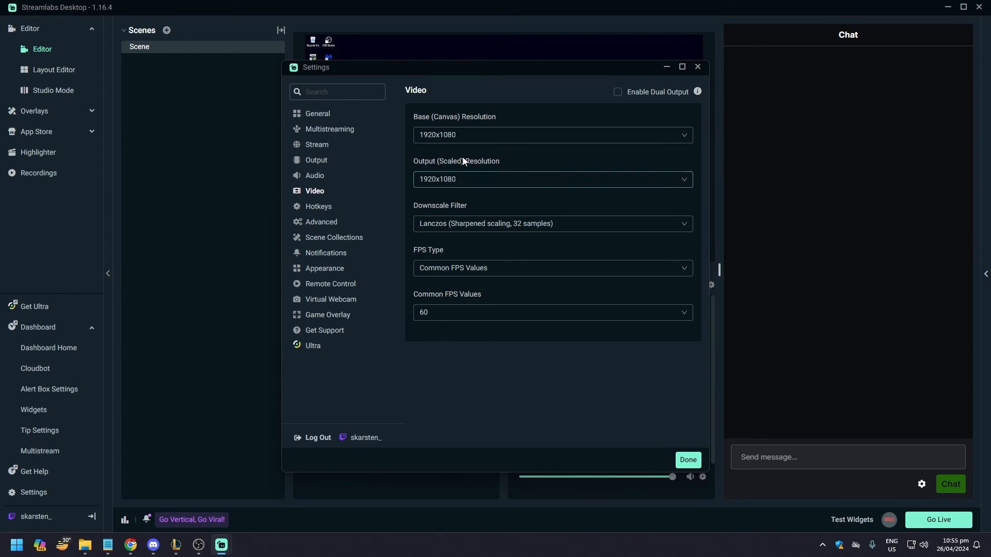
mouse_move(466, 161)
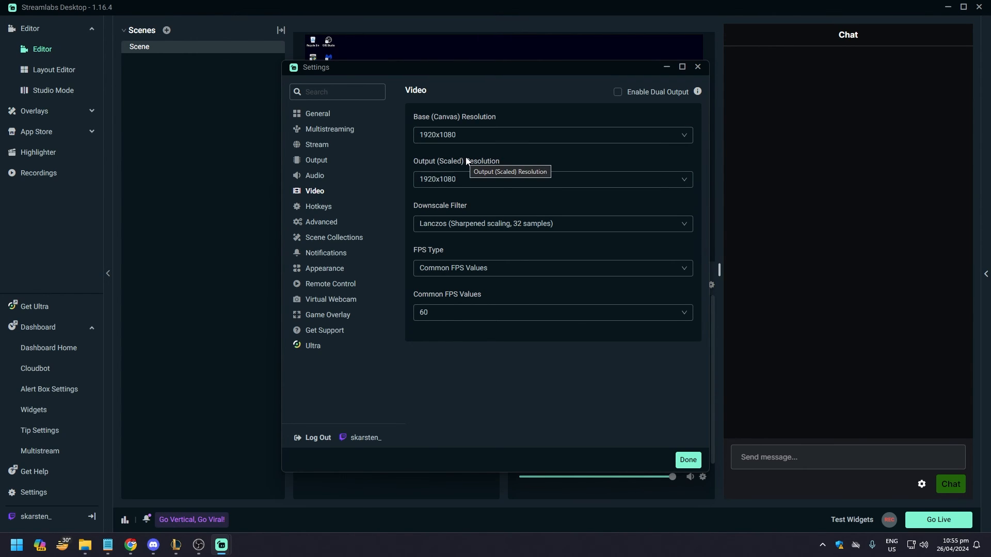
left_click(552, 135)
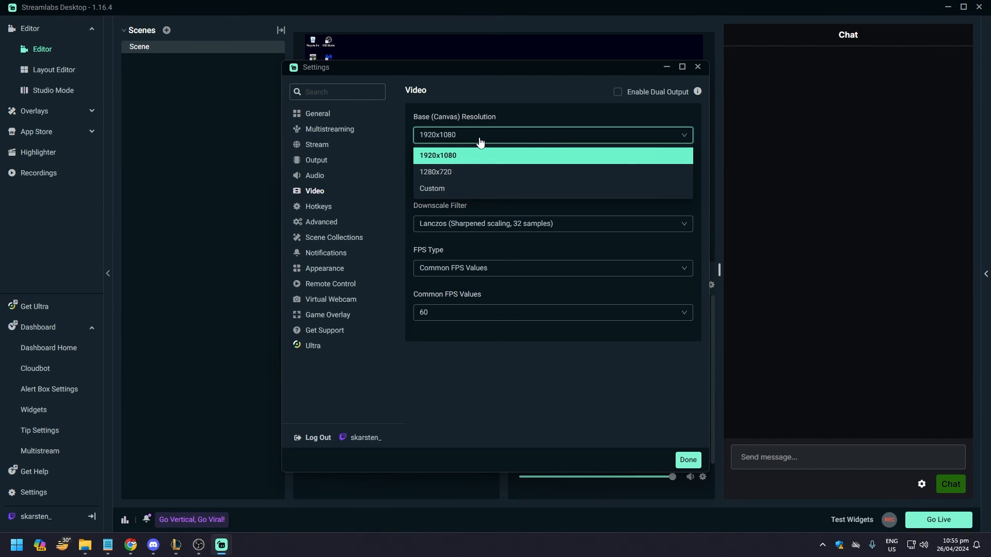
left_click(436, 172)
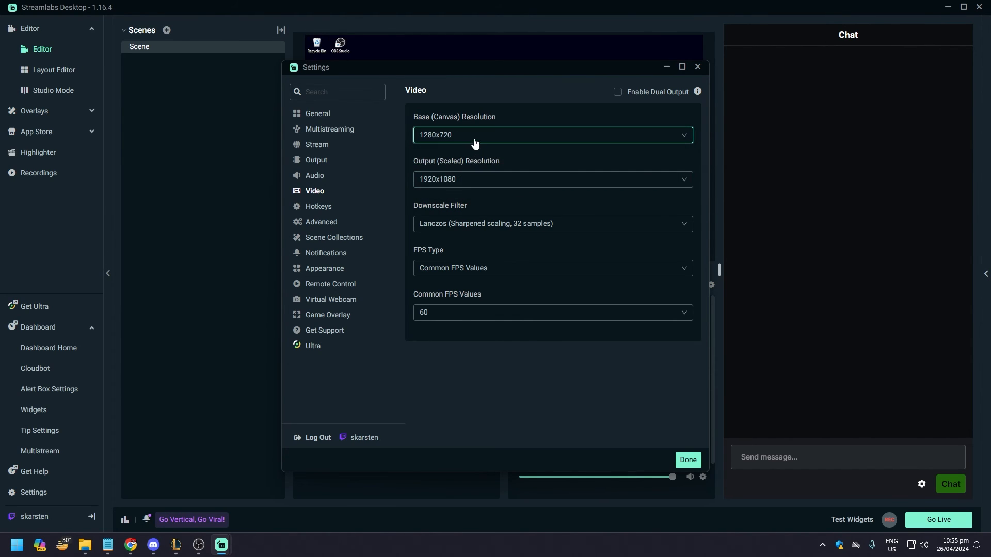
left_click(551, 179)
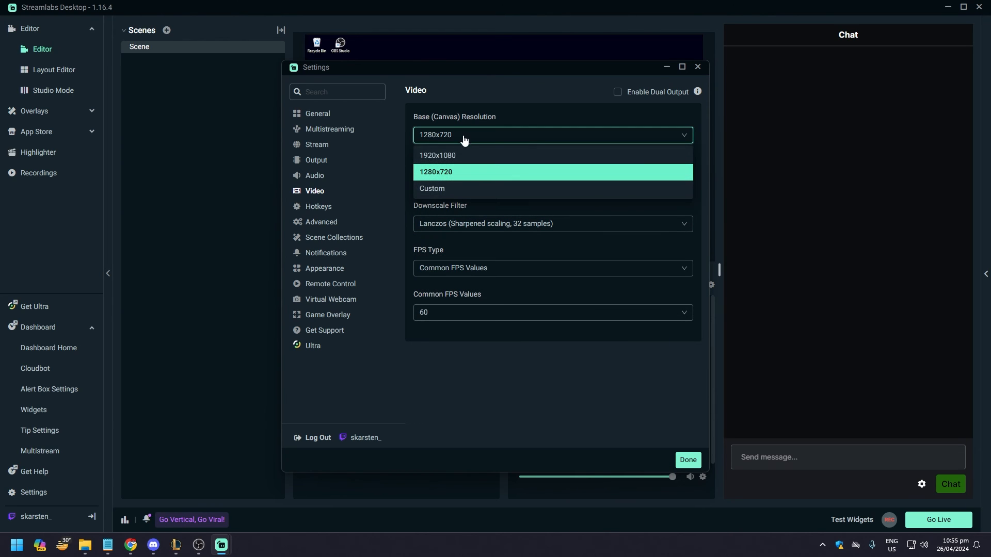
left_click(437, 155)
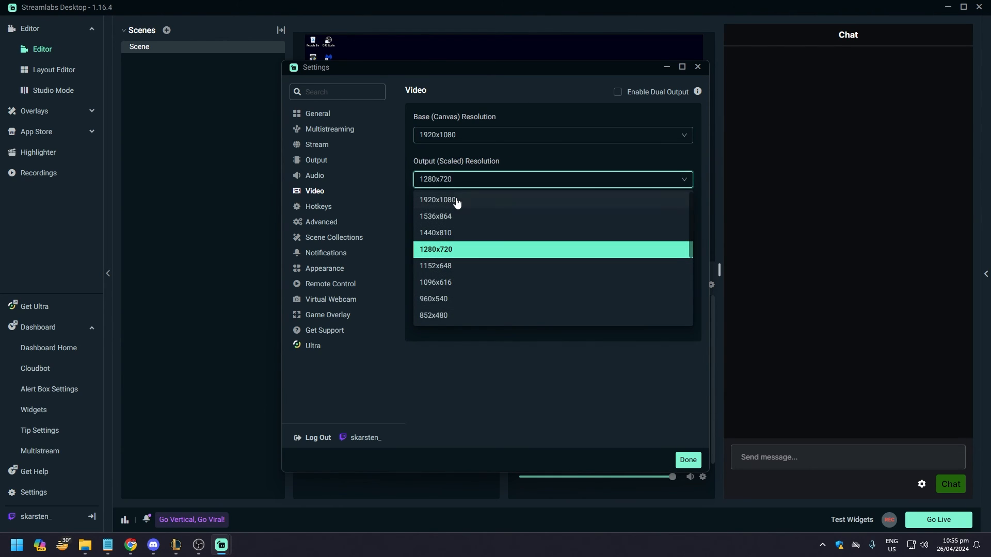
left_click(435, 199)
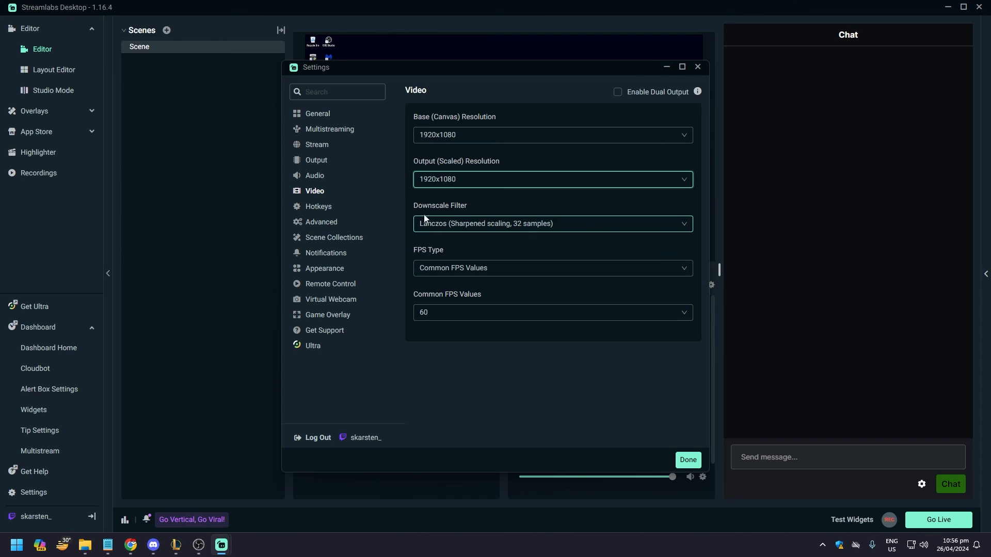
left_click(551, 223)
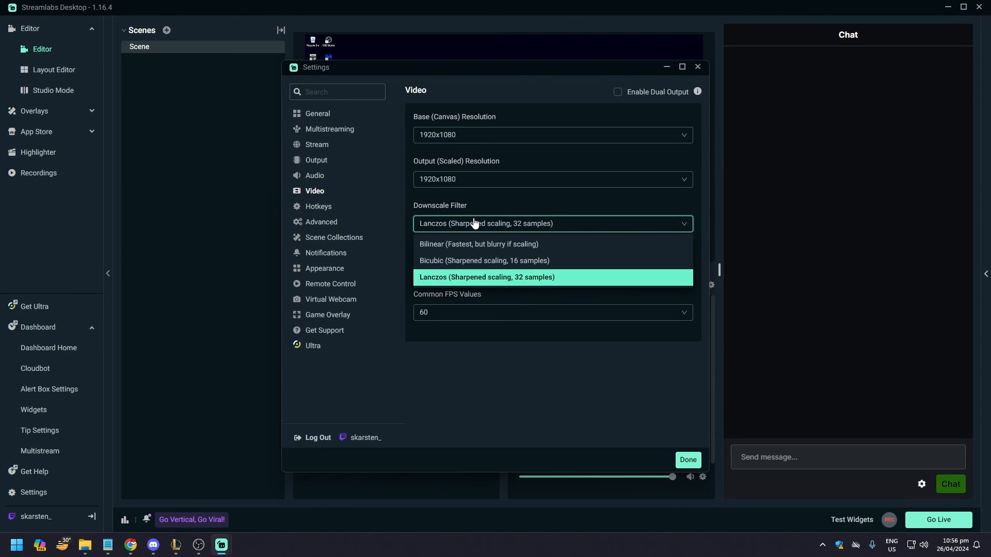
mouse_move(478, 243)
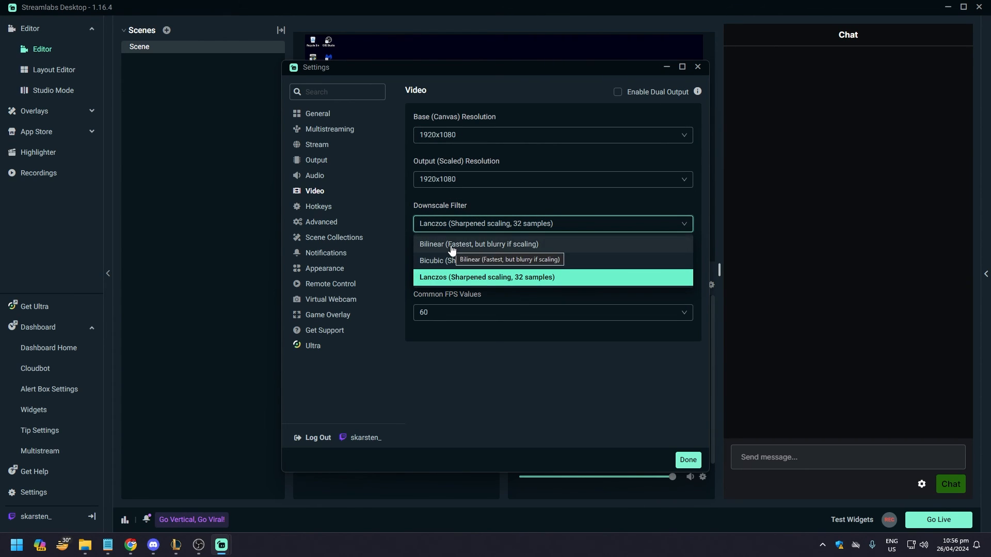
mouse_move(494, 260)
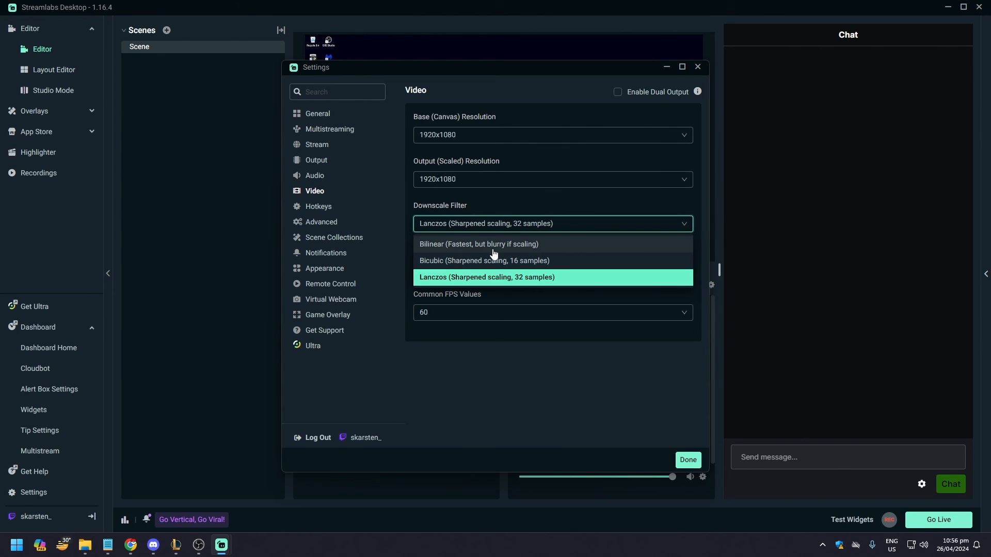
mouse_move(425, 279)
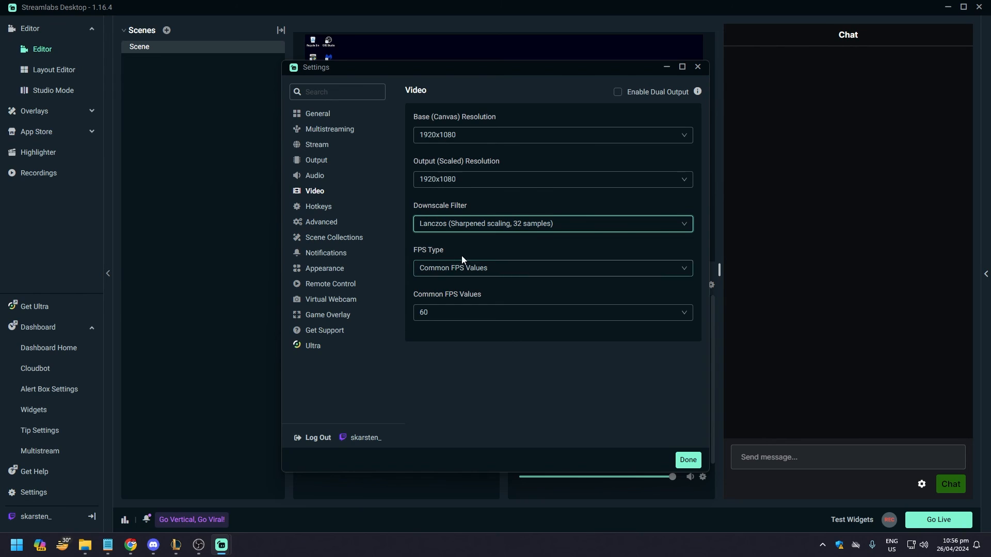
mouse_move(545, 241)
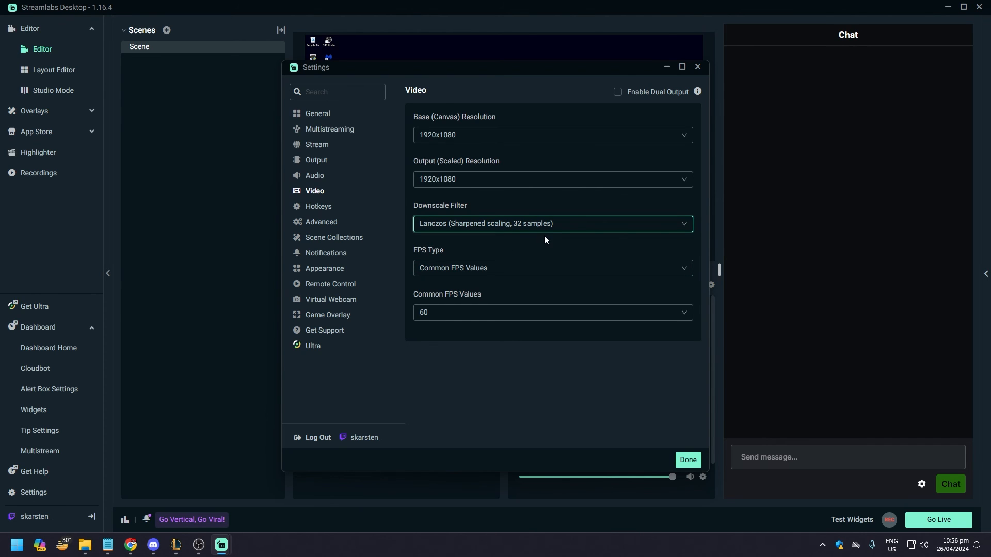
left_click(552, 268)
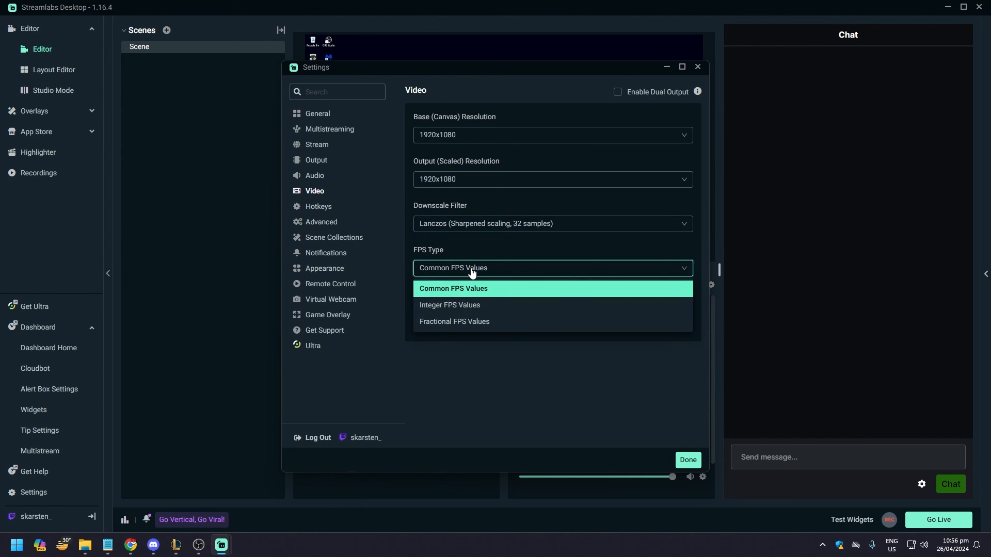
mouse_move(465, 292)
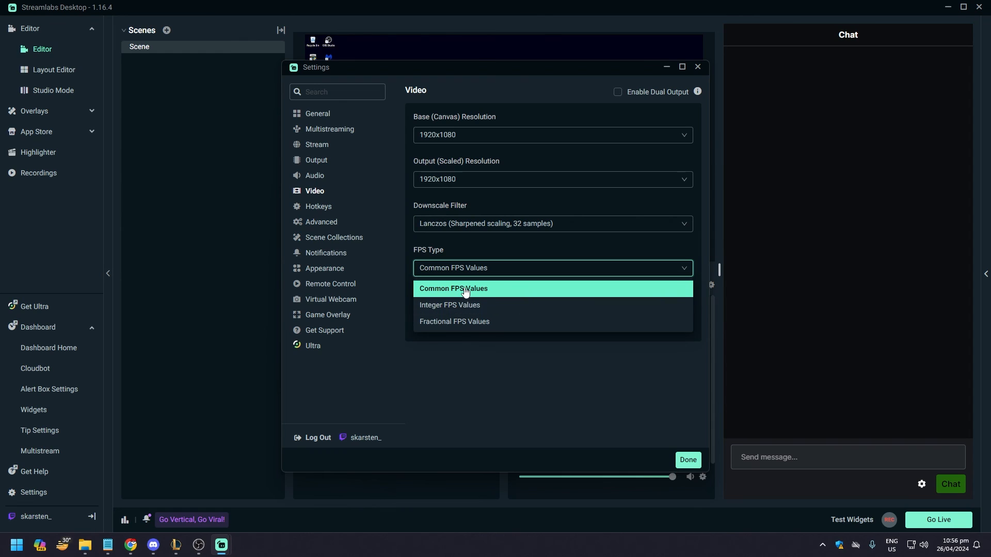
mouse_move(466, 295)
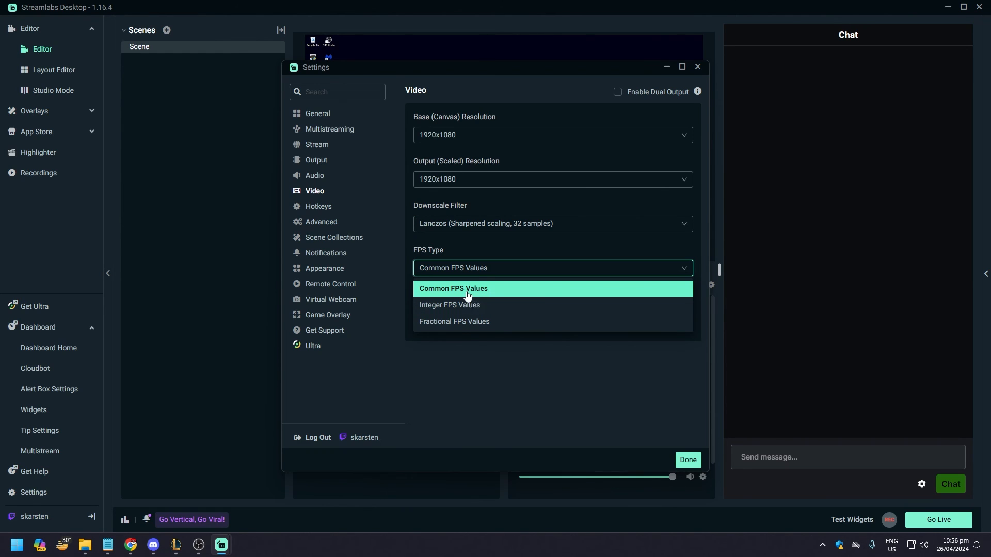
left_click(452, 288)
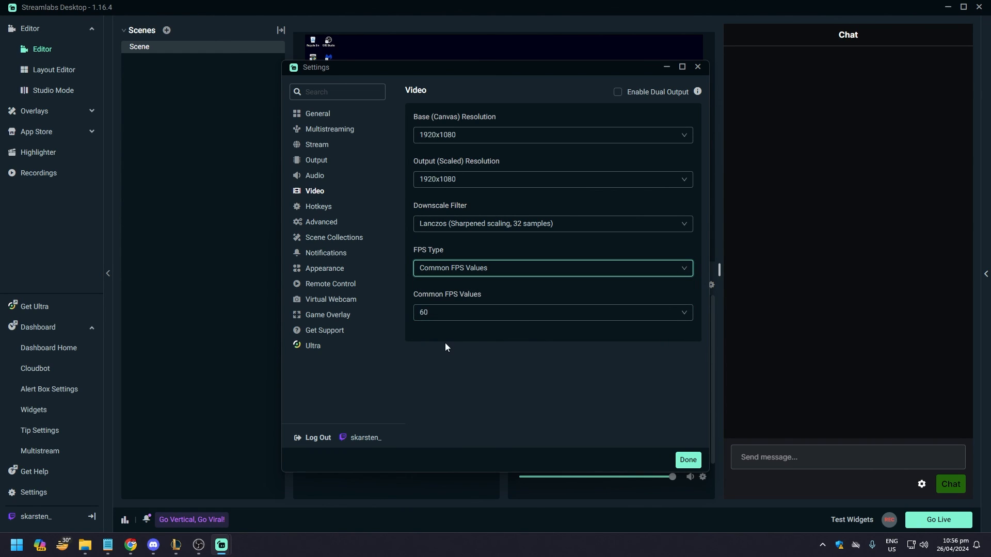
left_click(552, 311)
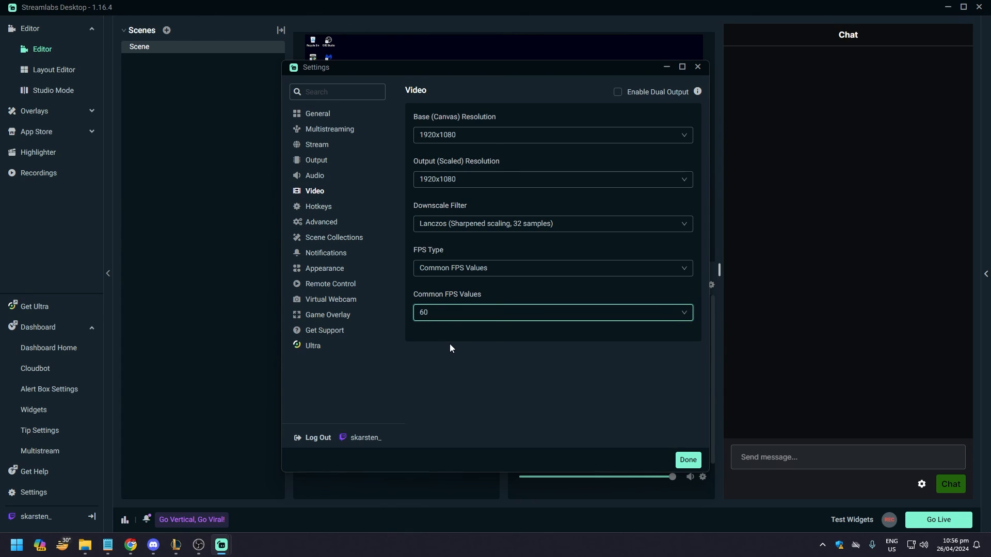
mouse_move(451, 348)
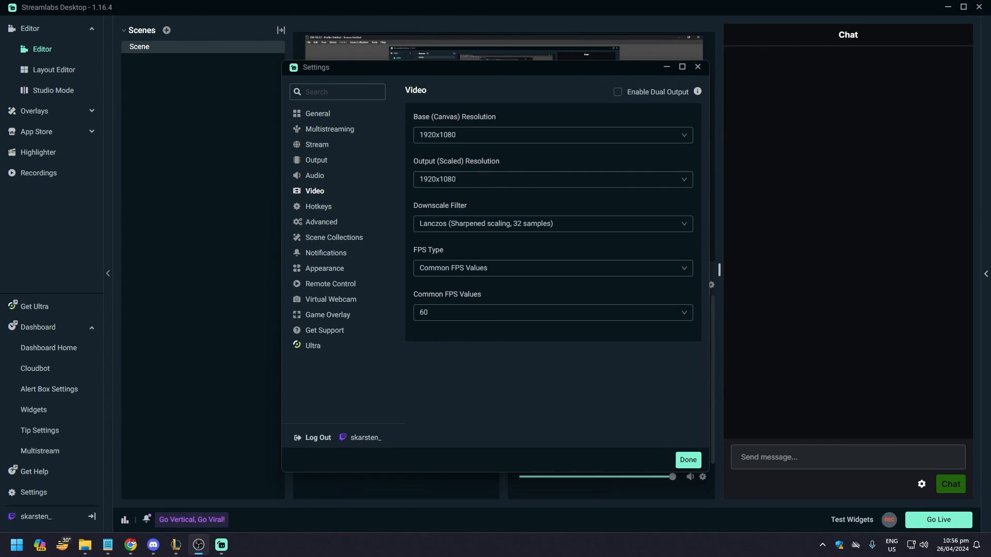
Close Settings with Done, returning to the editor's scene preview, sources and mixer.
left_click(551, 312)
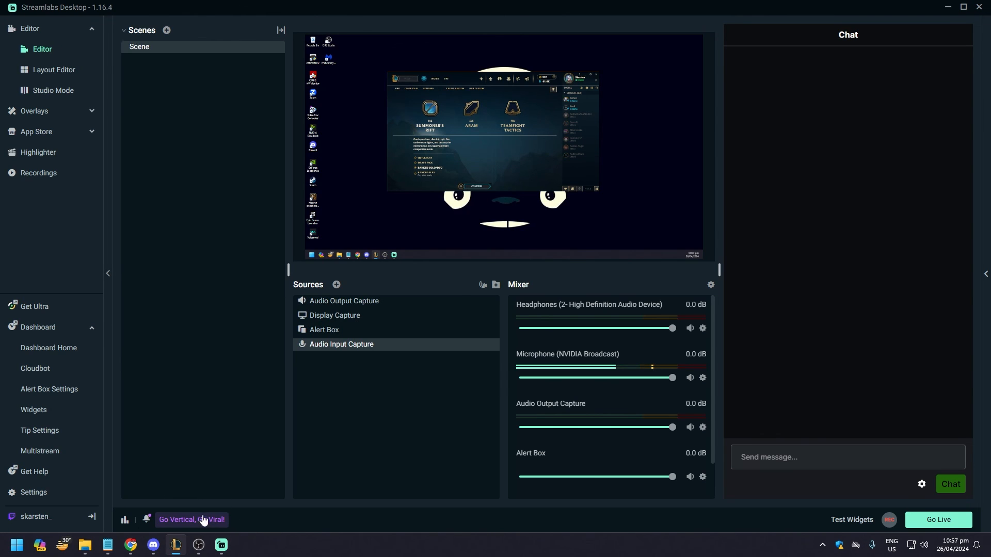
mouse_move(939, 520)
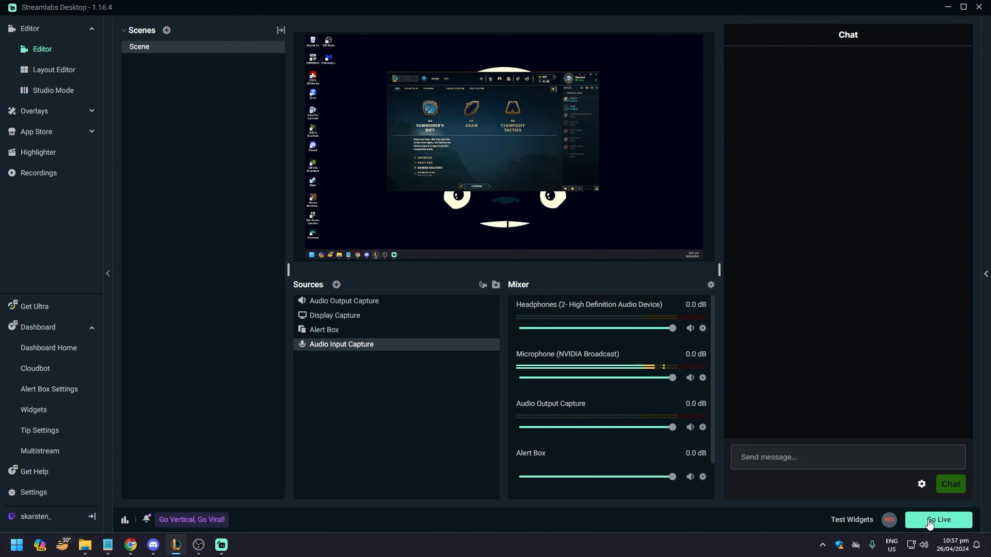
left_click(131, 545)
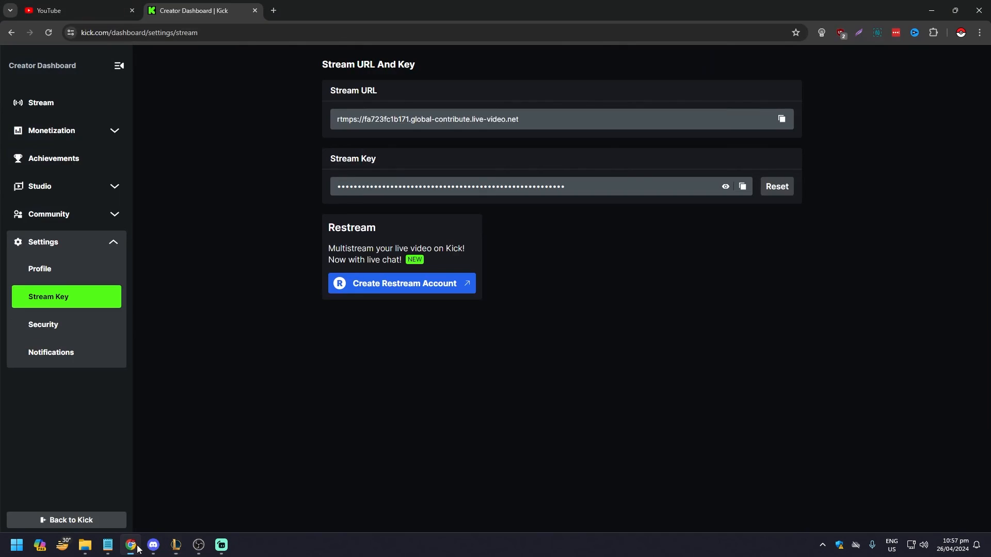
mouse_move(40, 103)
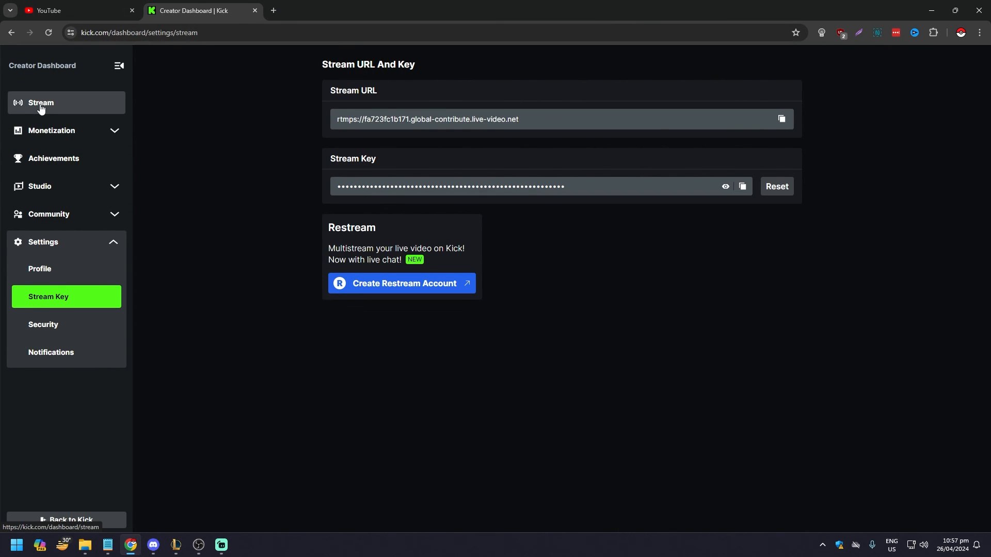
left_click(40, 102)
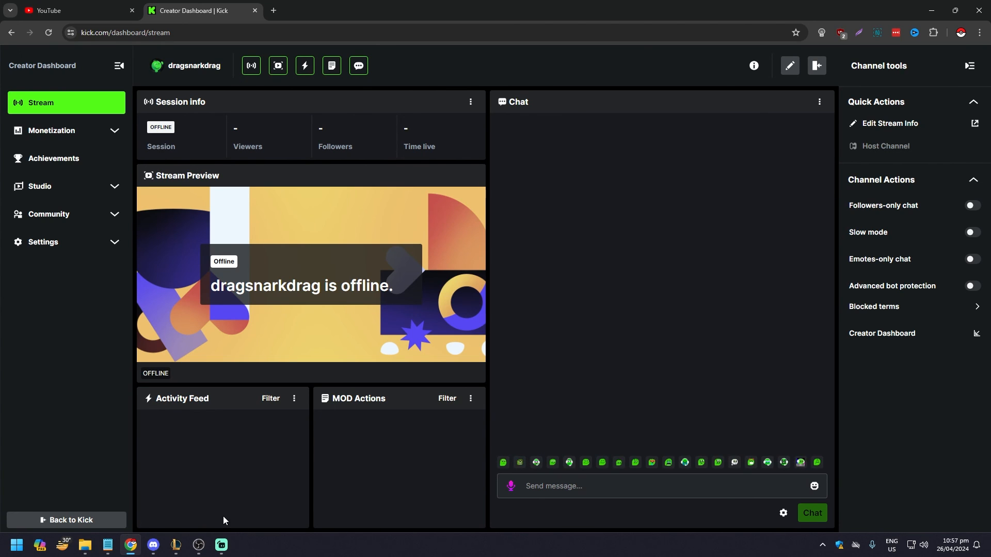
left_click(221, 545)
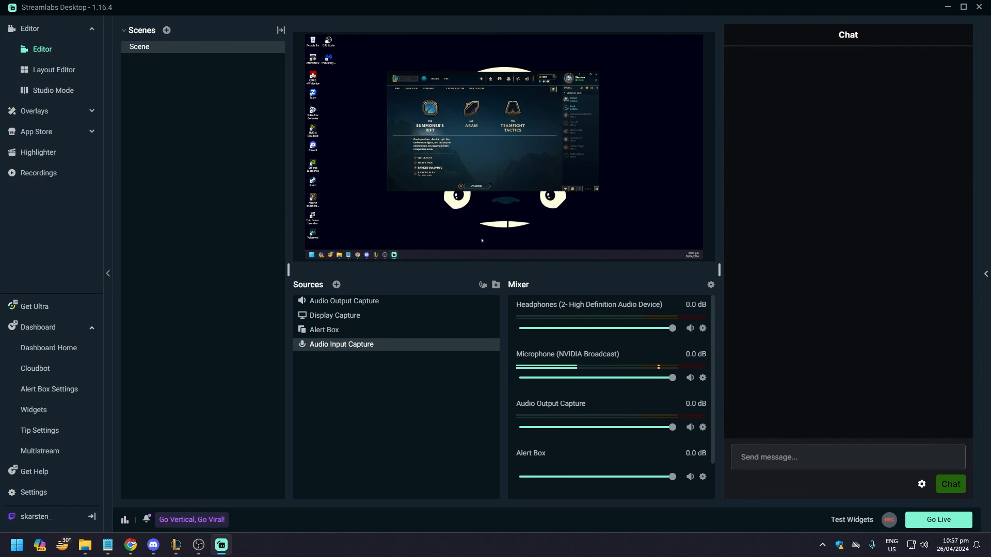